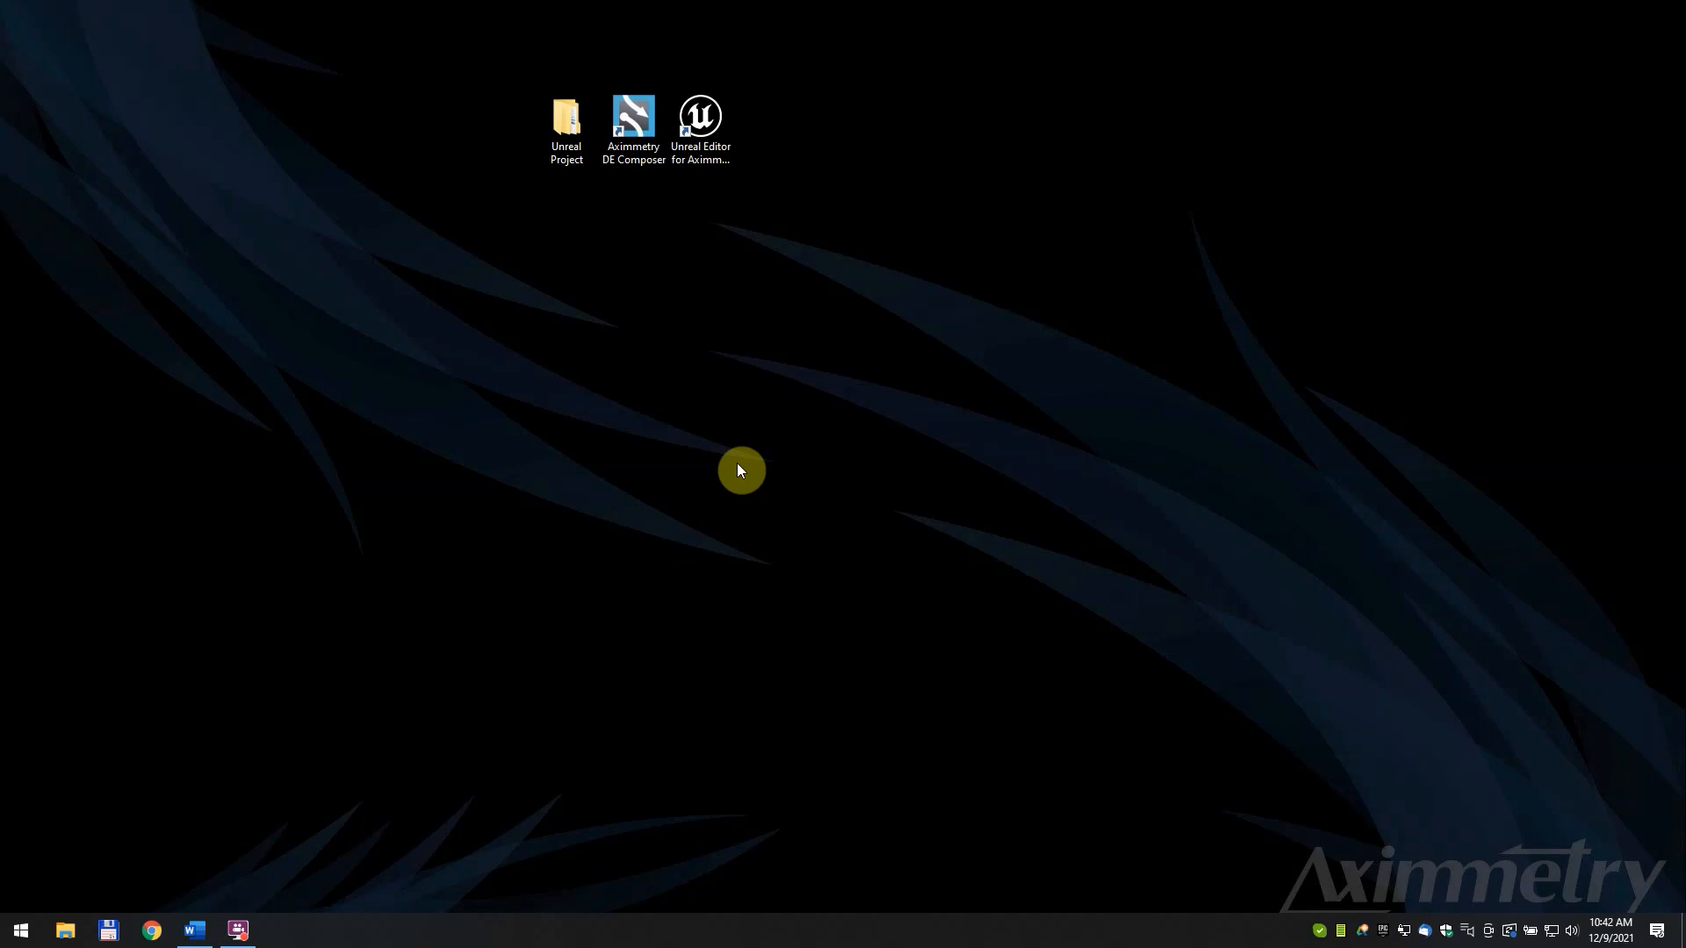
Launch Unreal Editor for Aximmetry and proceed with the Games category to the template list
left_click(700, 117)
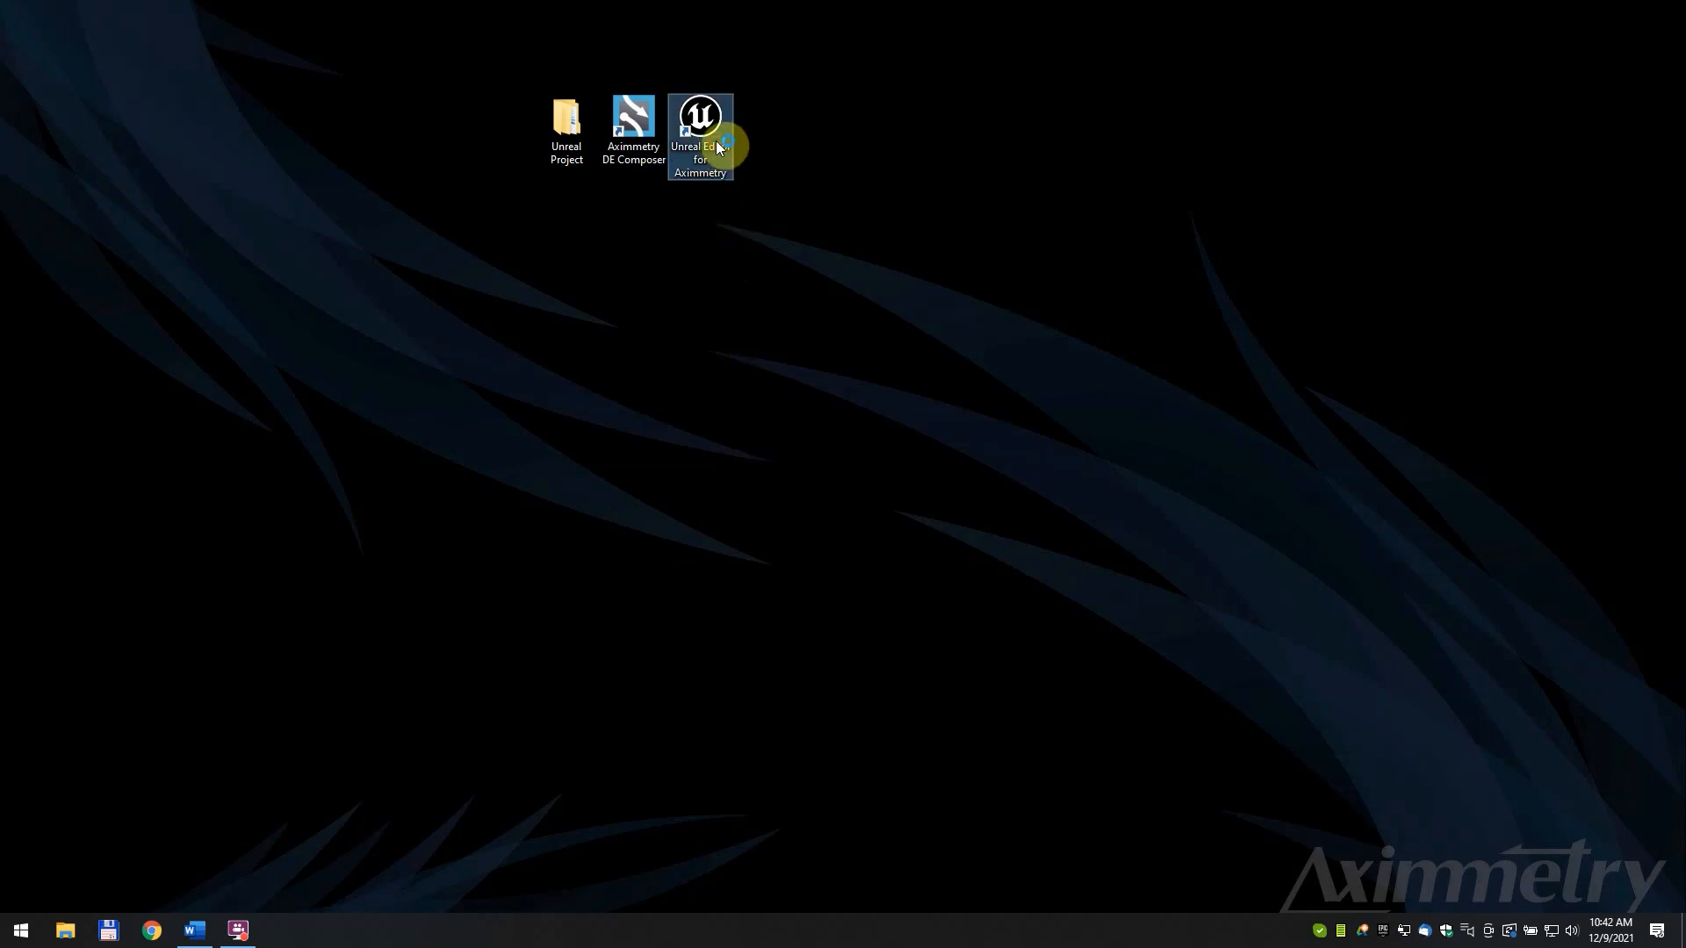
double_click(701, 128)
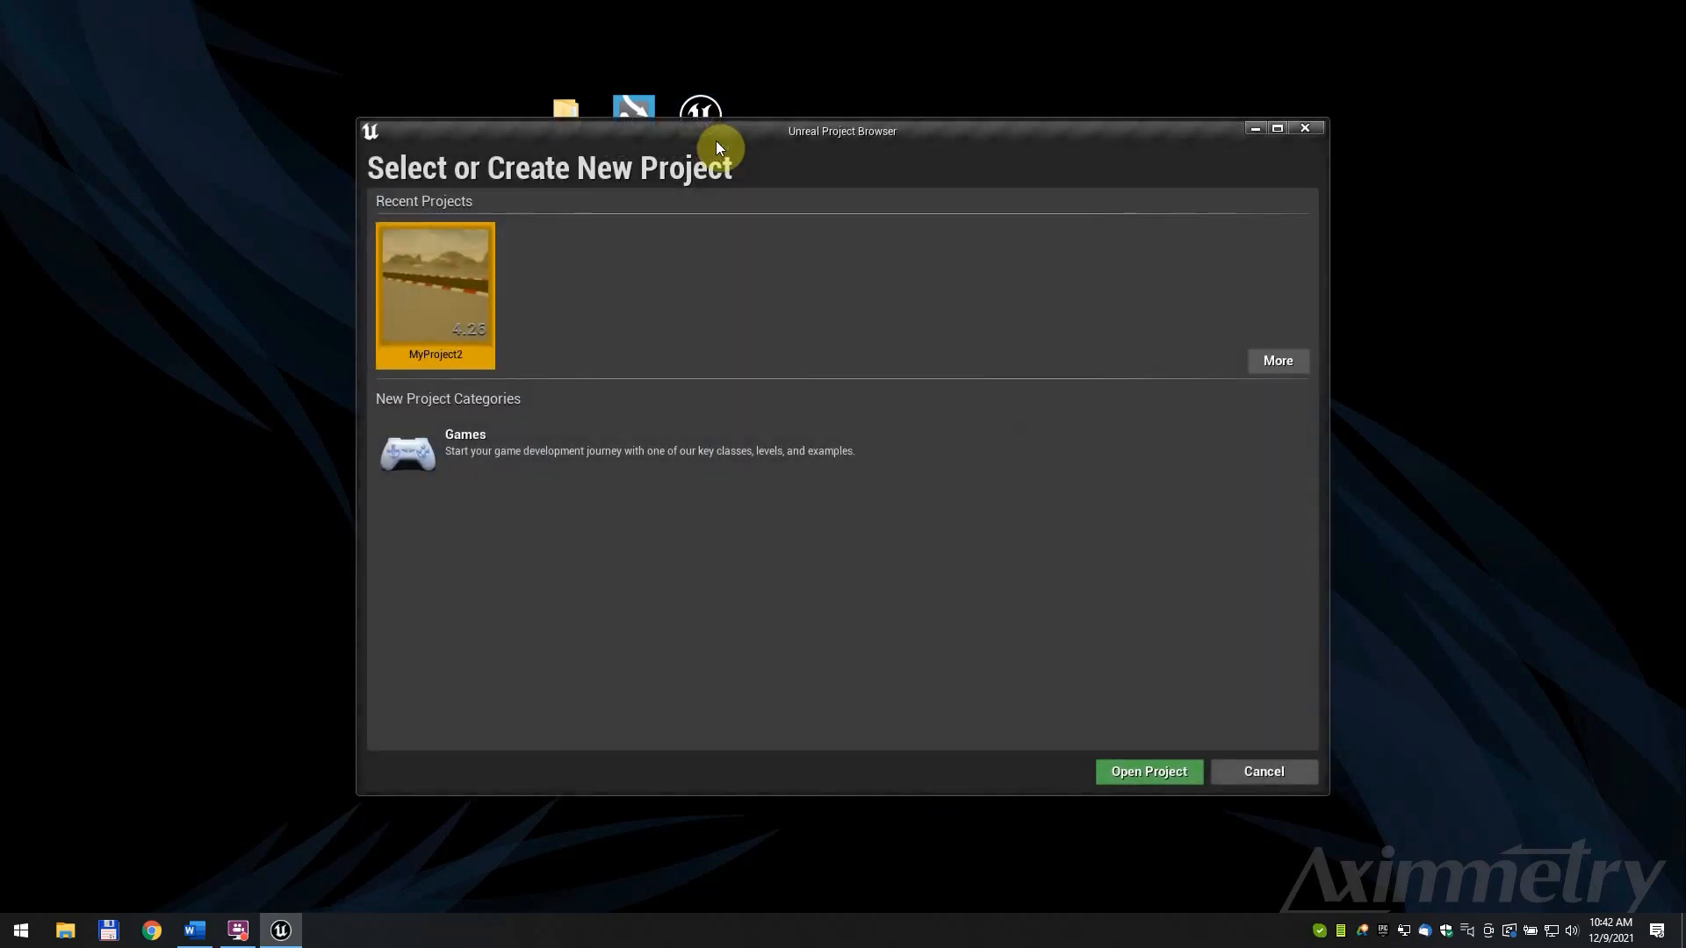
mouse_move(791, 323)
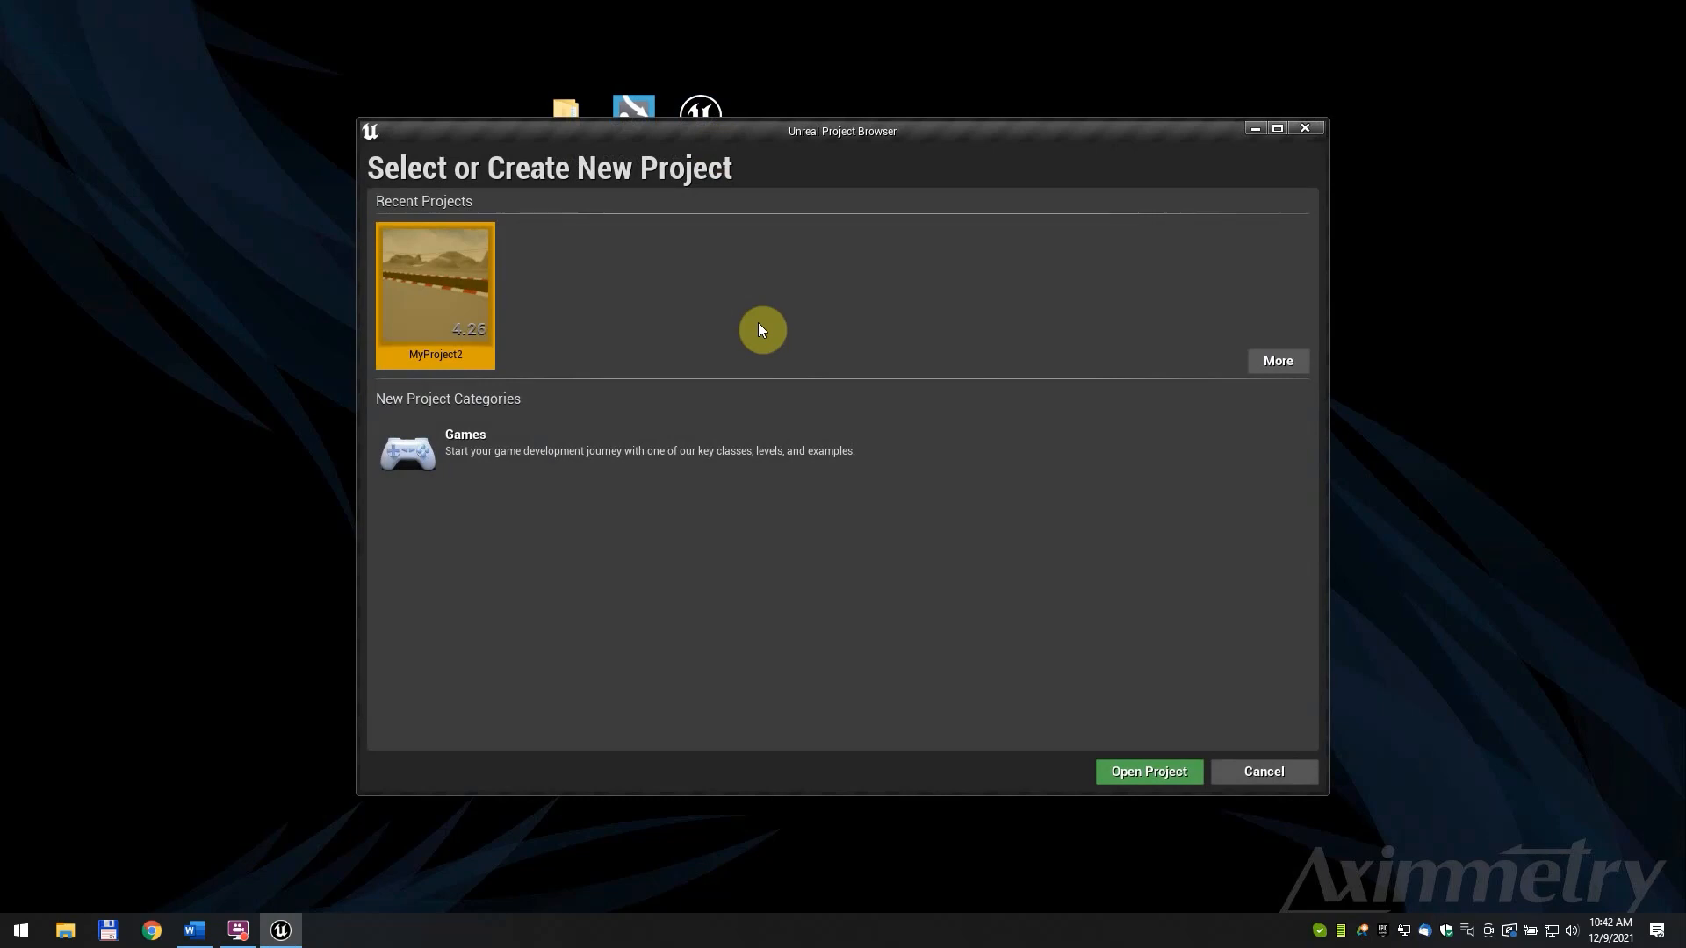
mouse_move(723, 398)
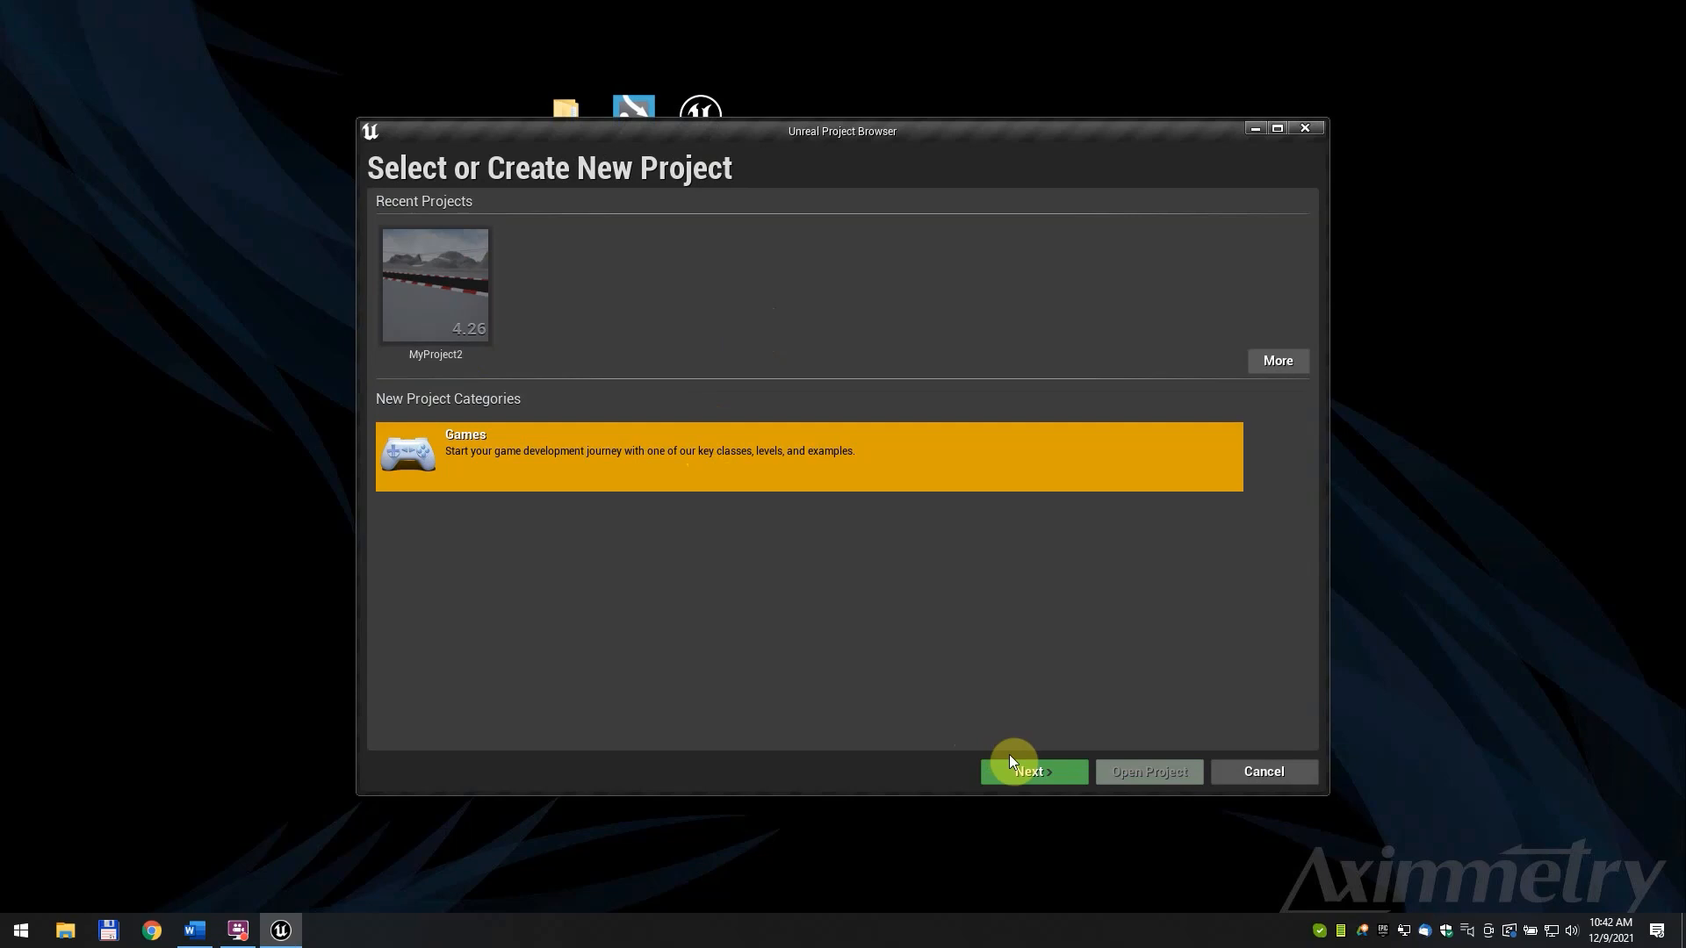
left_click(1031, 770)
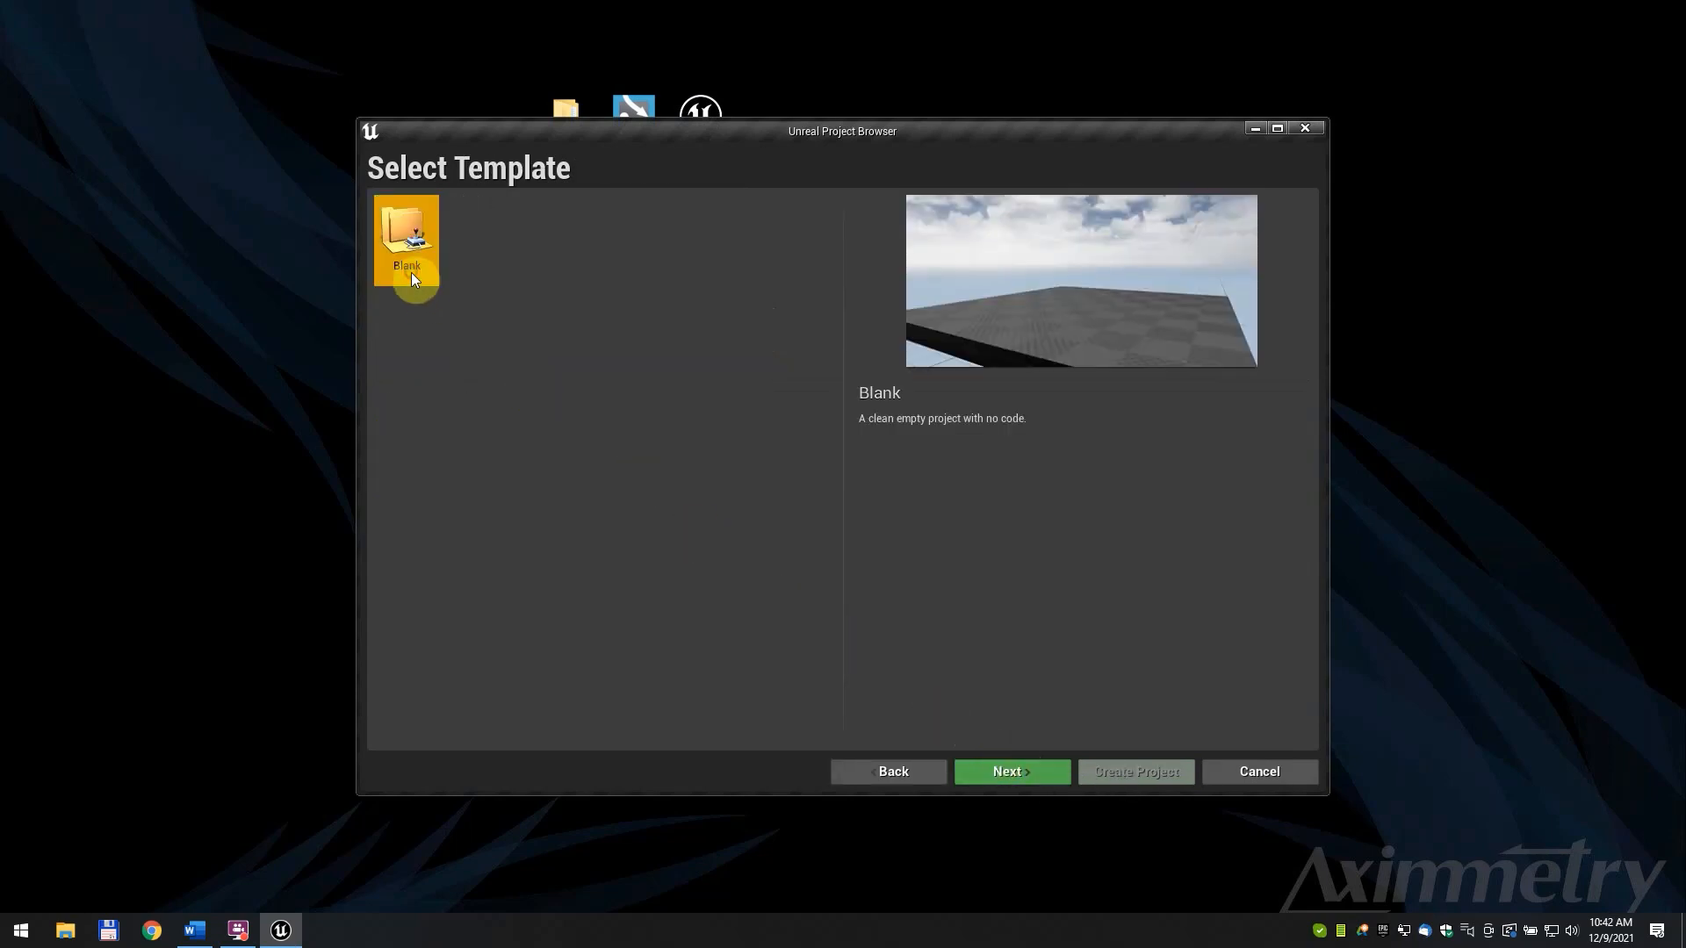
Create a Blank Blueprint project MyProject: Maximum Quality, Desktop / Console, no starter content
left_click(1009, 771)
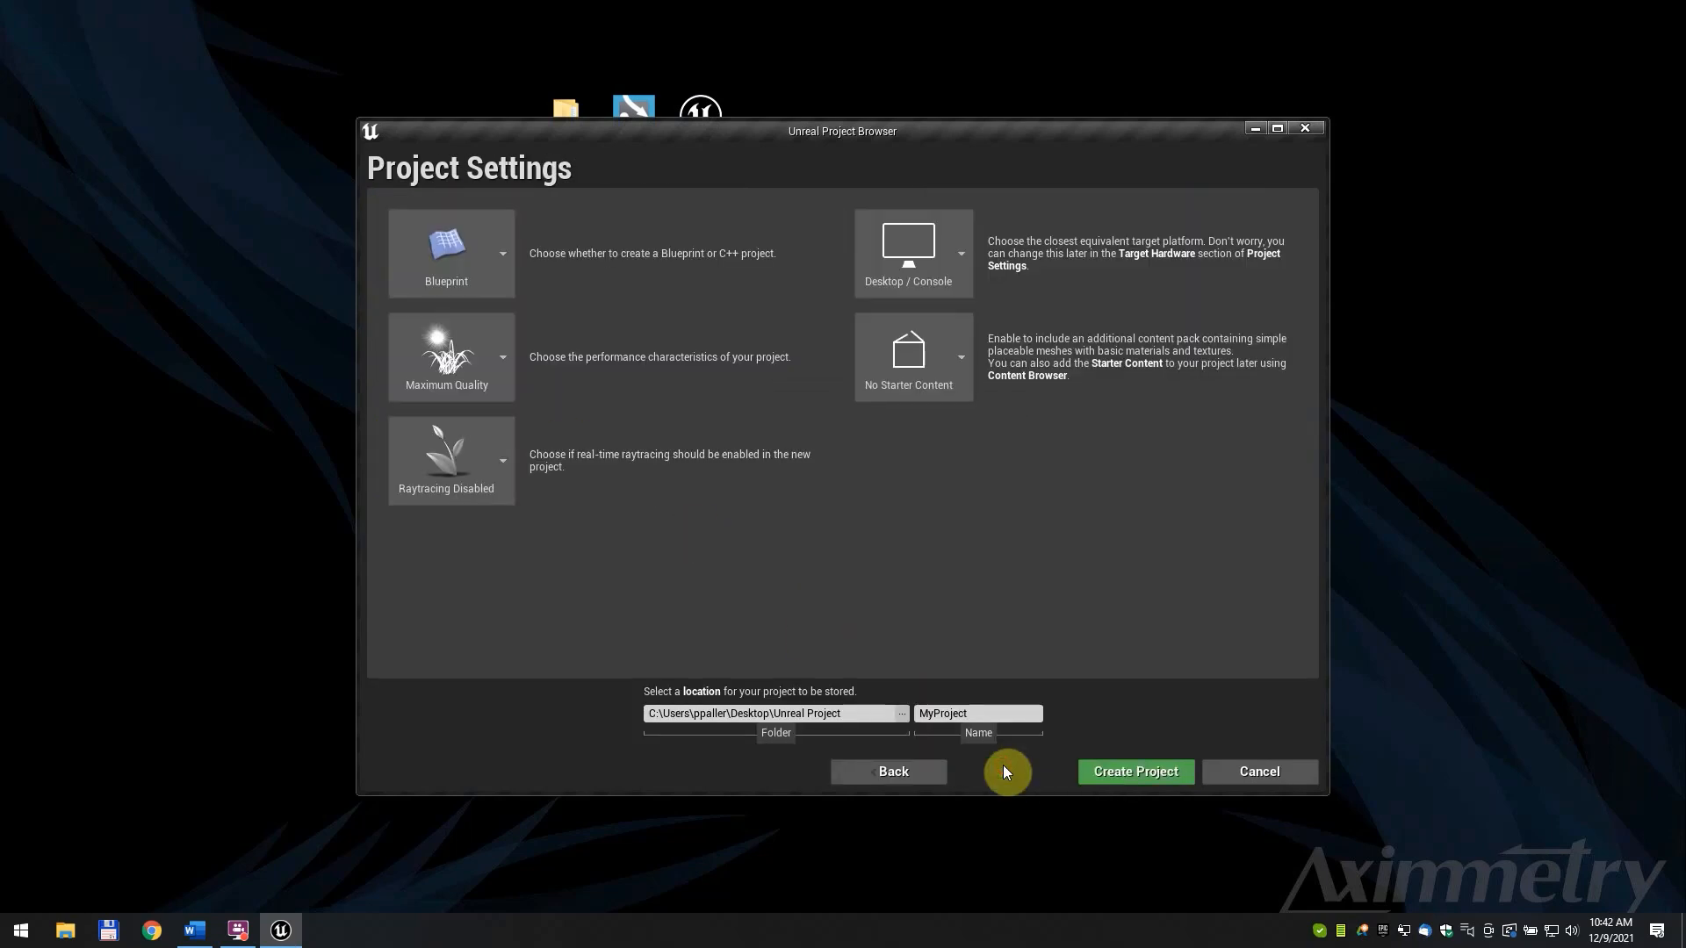
mouse_move(768, 523)
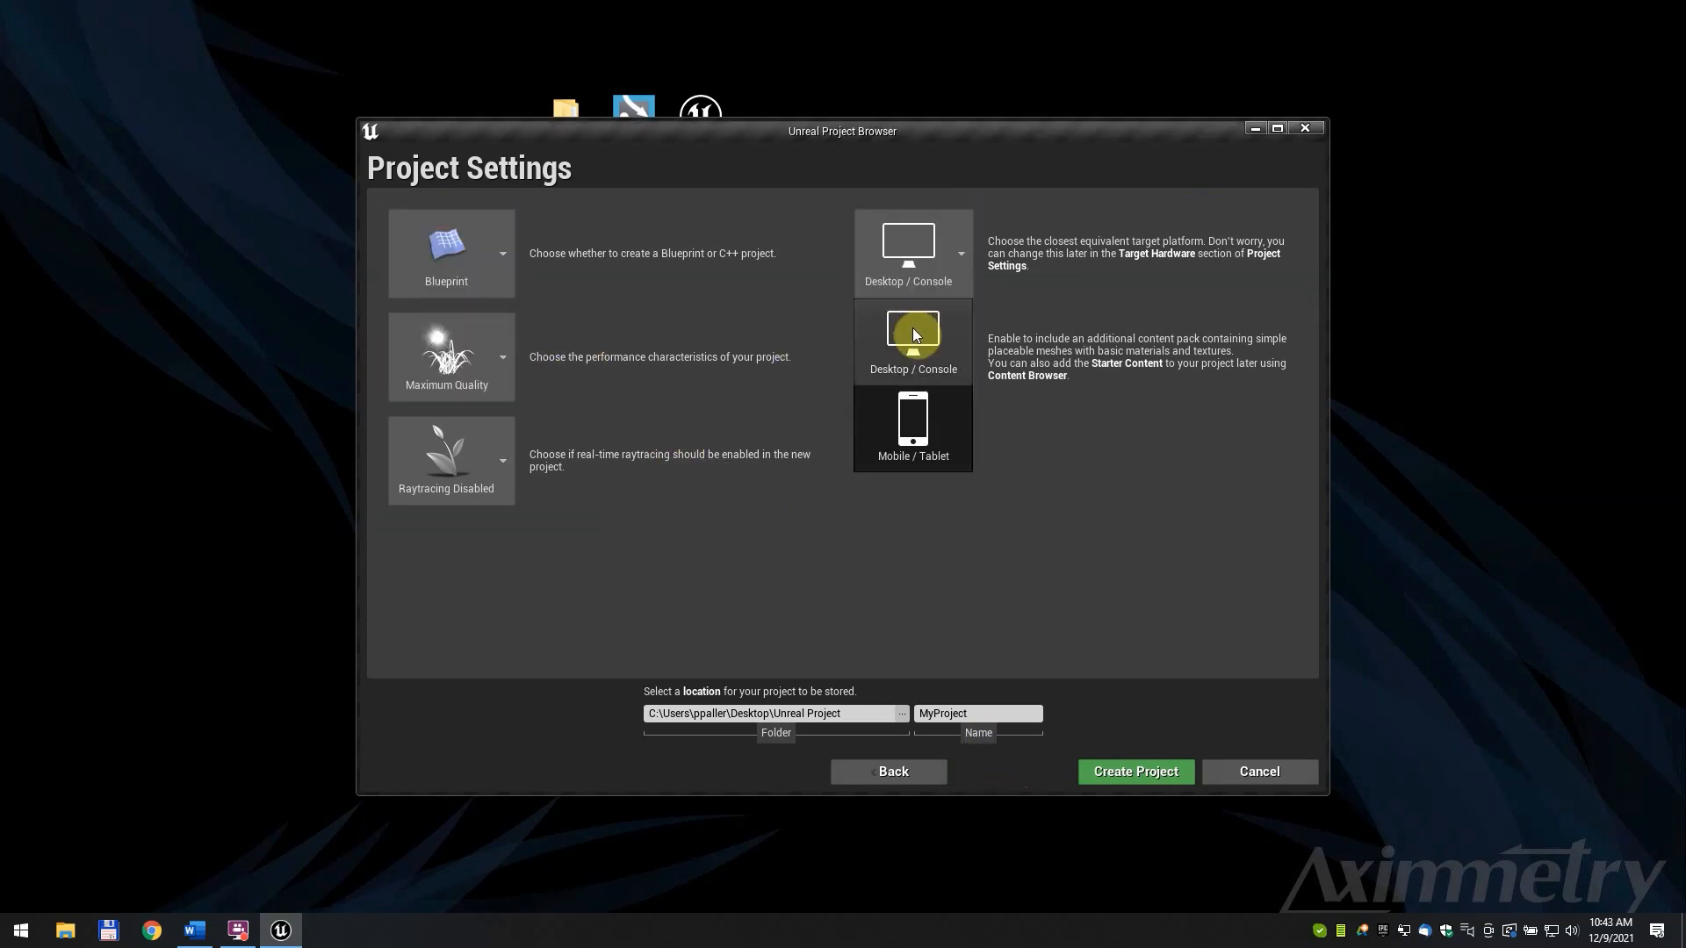
left_click(959, 358)
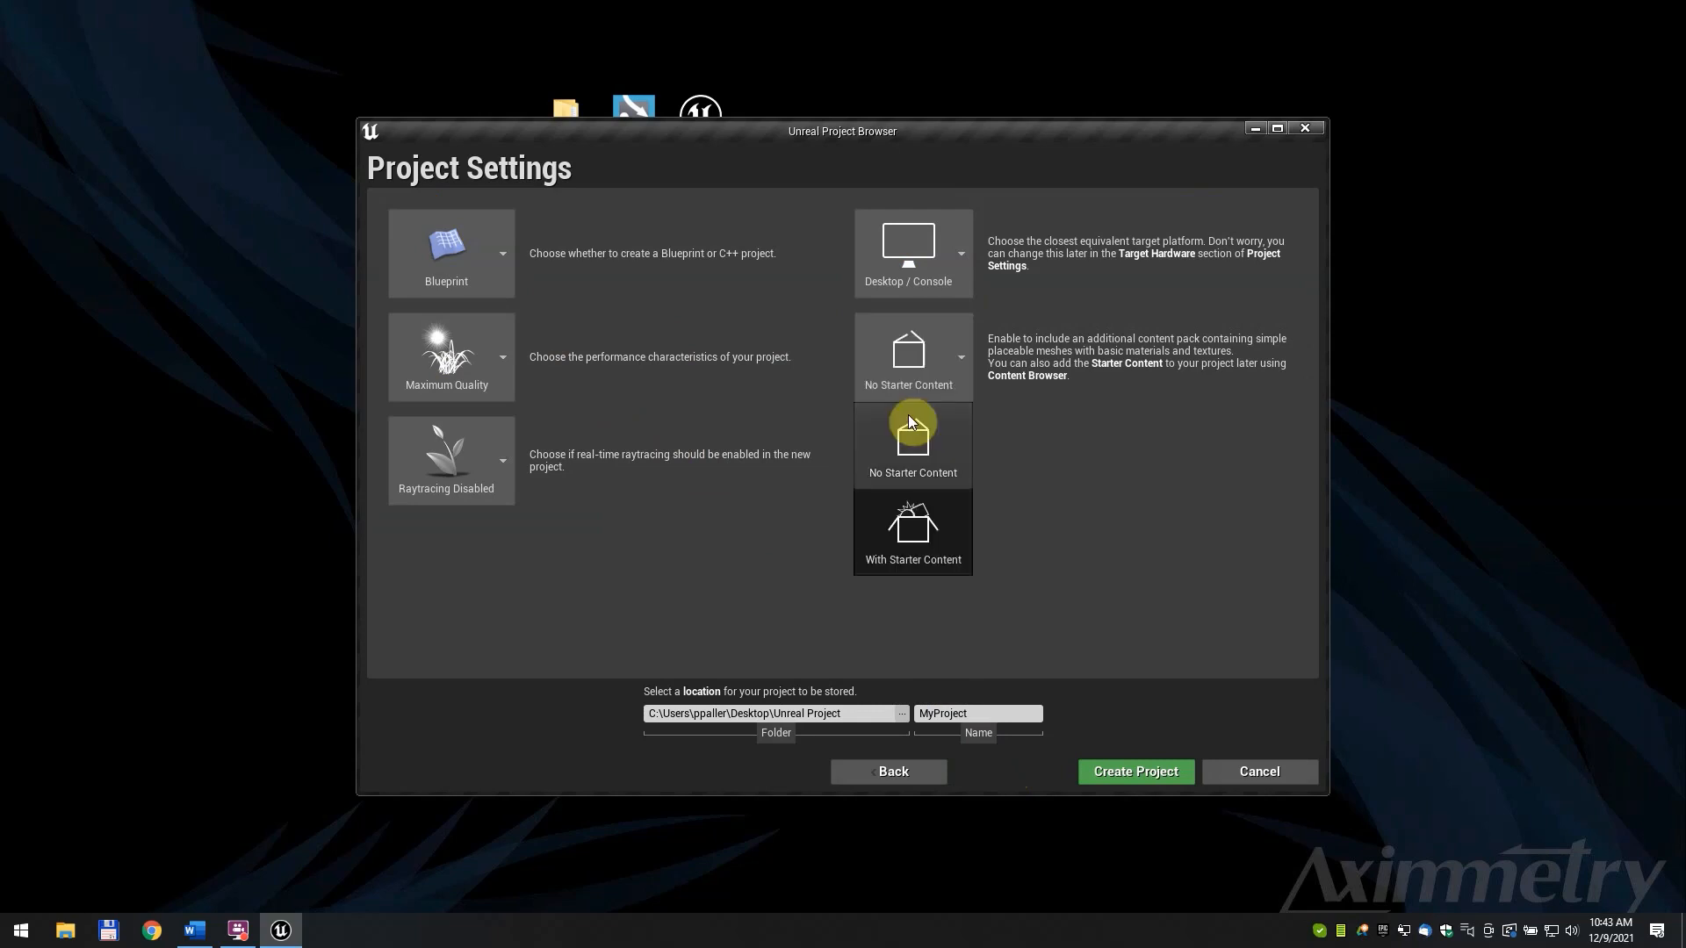
left_click(910, 444)
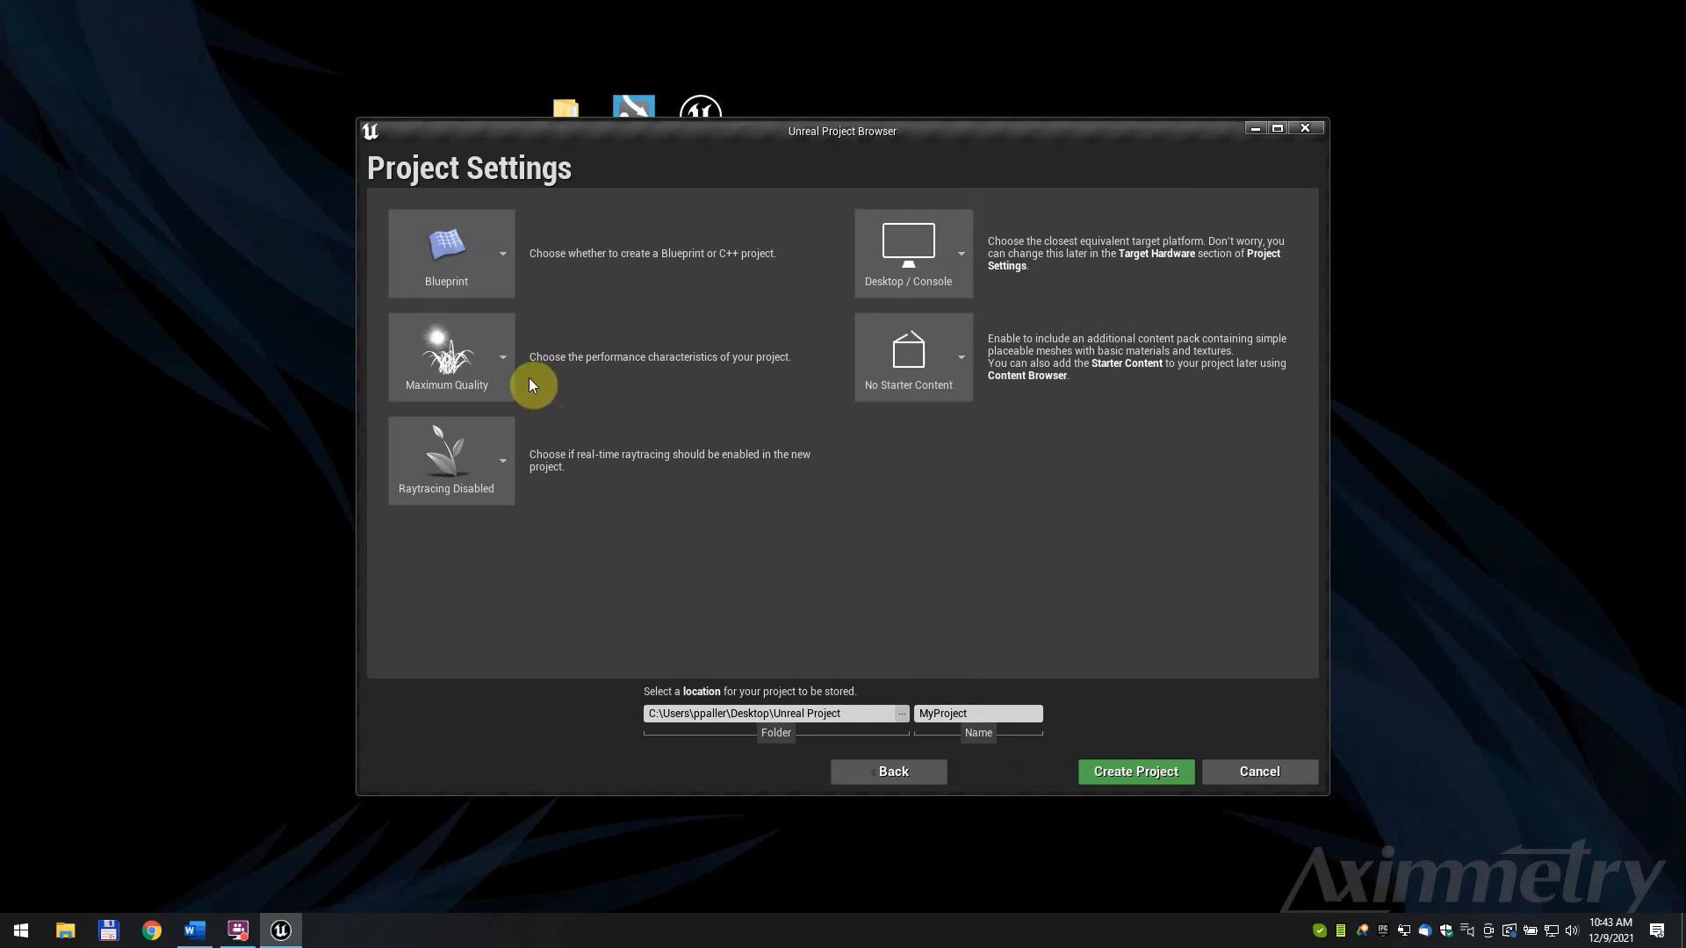
mouse_move(548, 479)
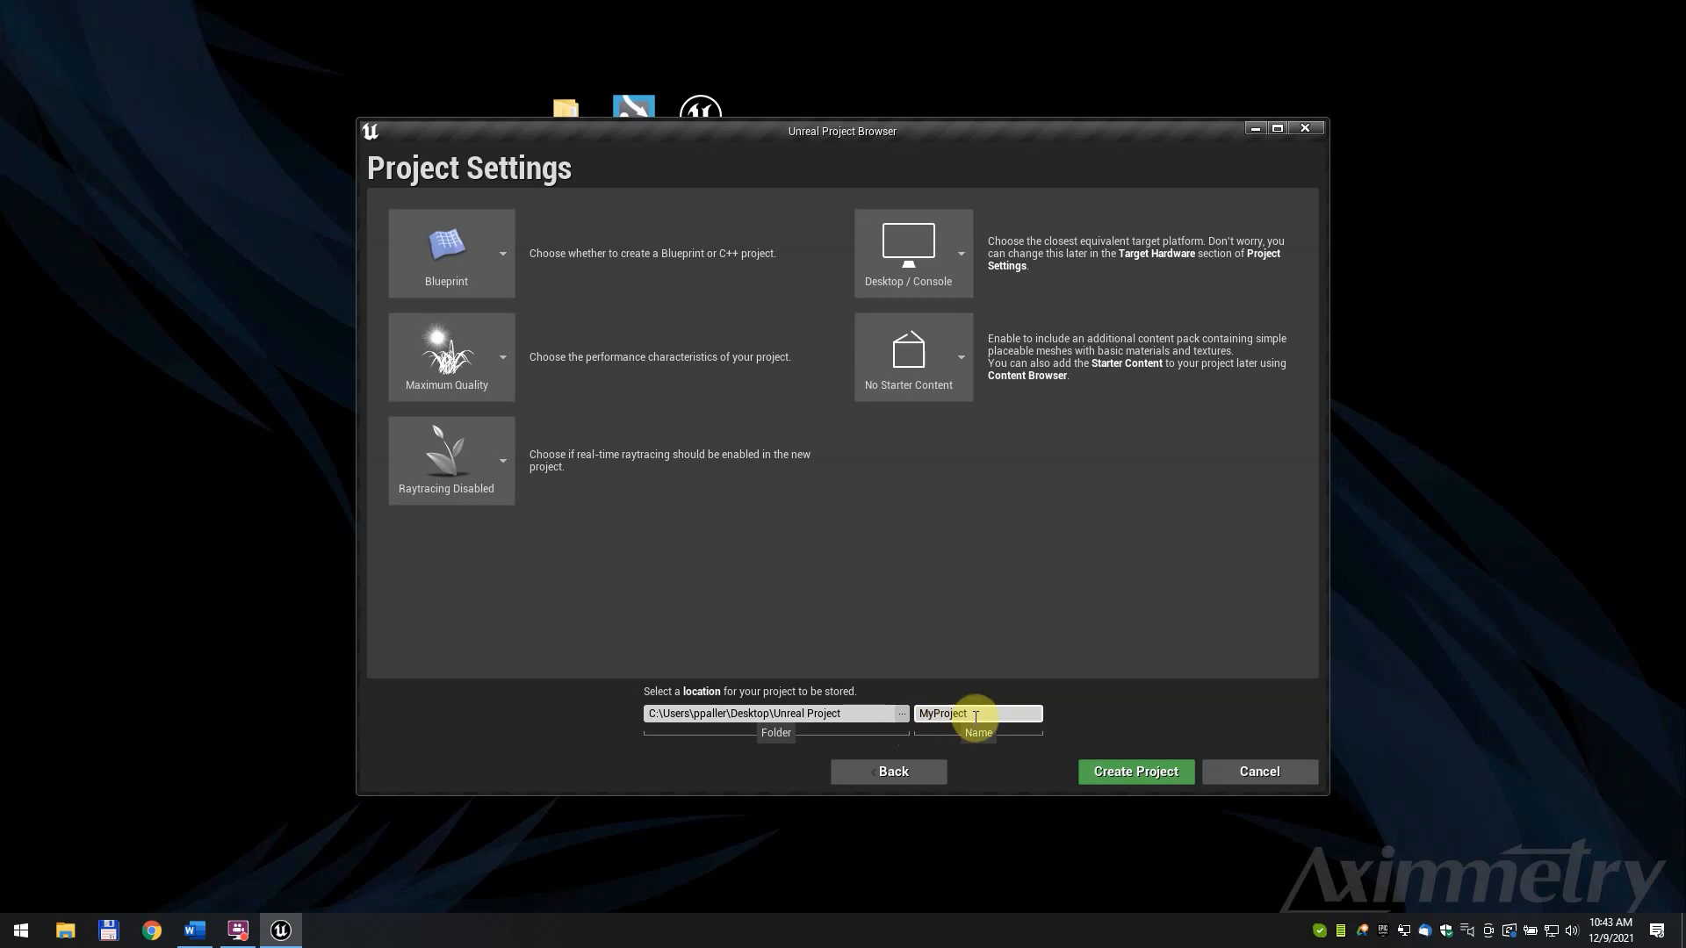
left_click(1135, 770)
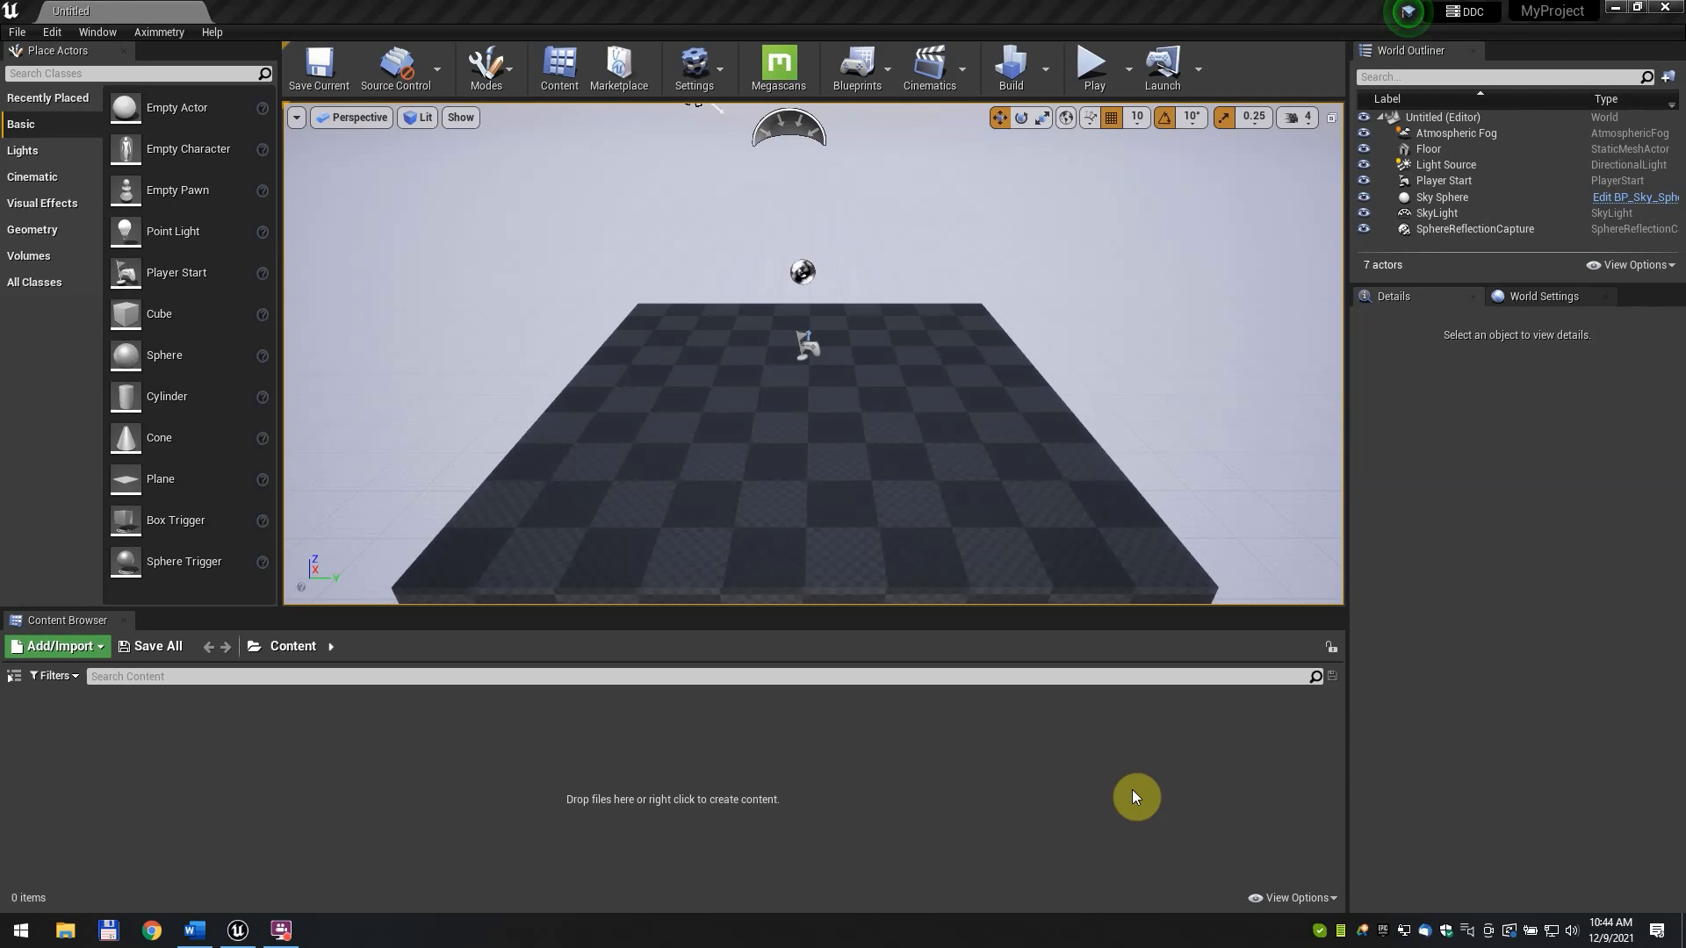
mouse_move(260, 219)
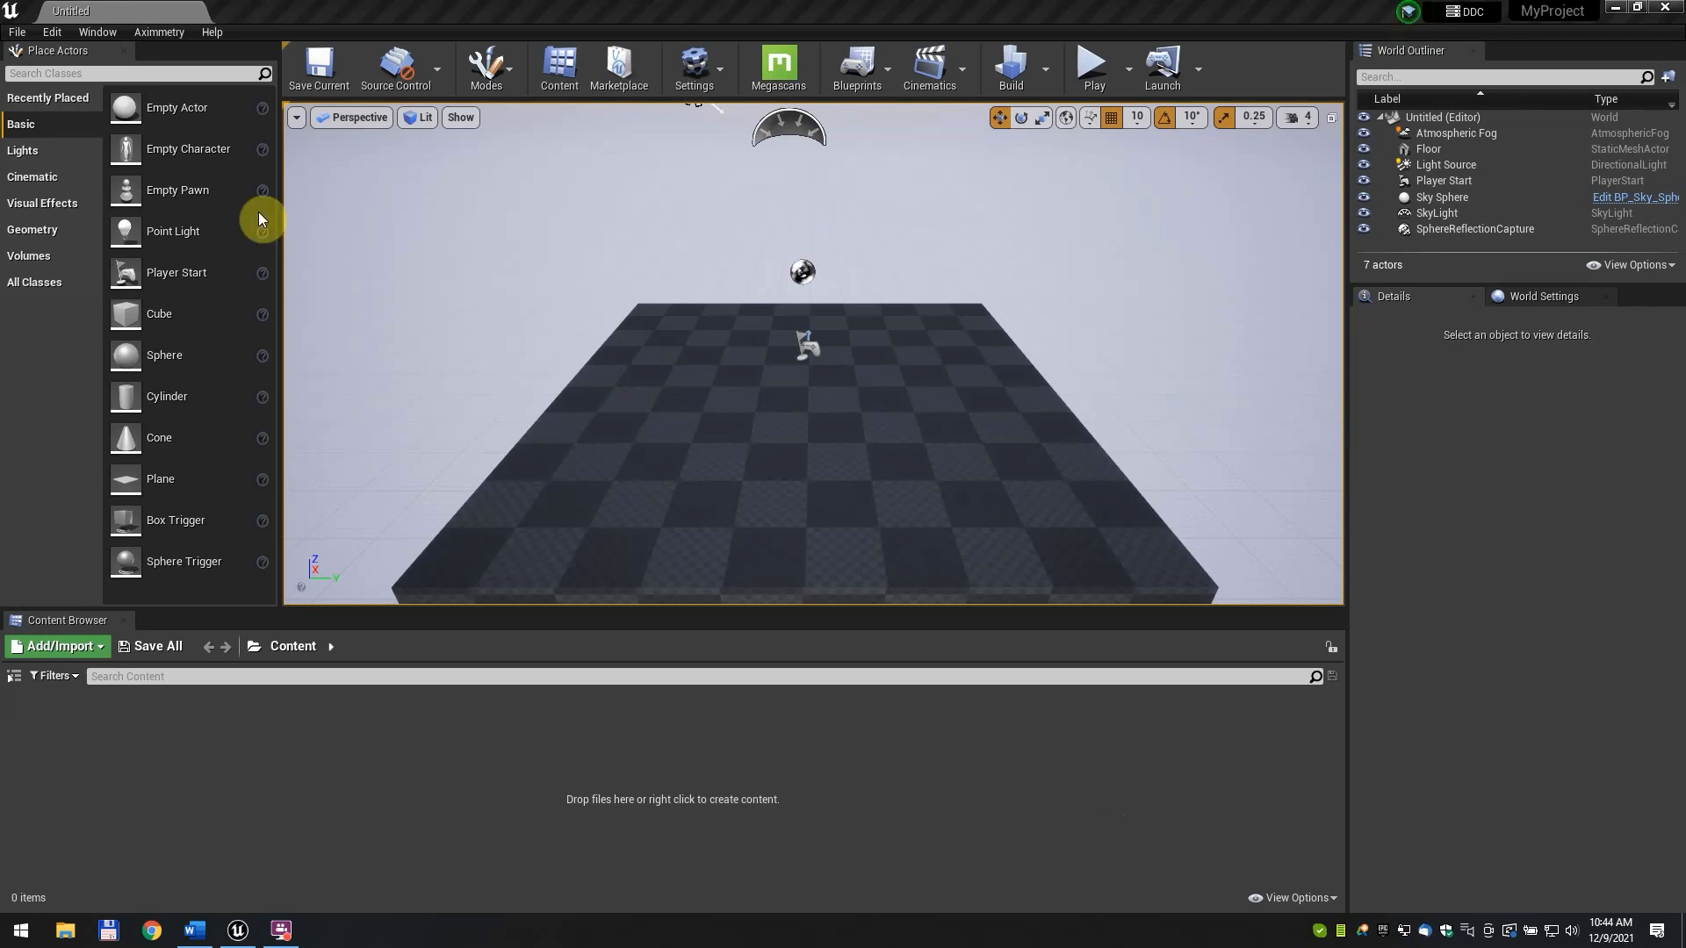
Add an Aximmetry virtual camera with 1–3 billboards to the level
left_click(158, 31)
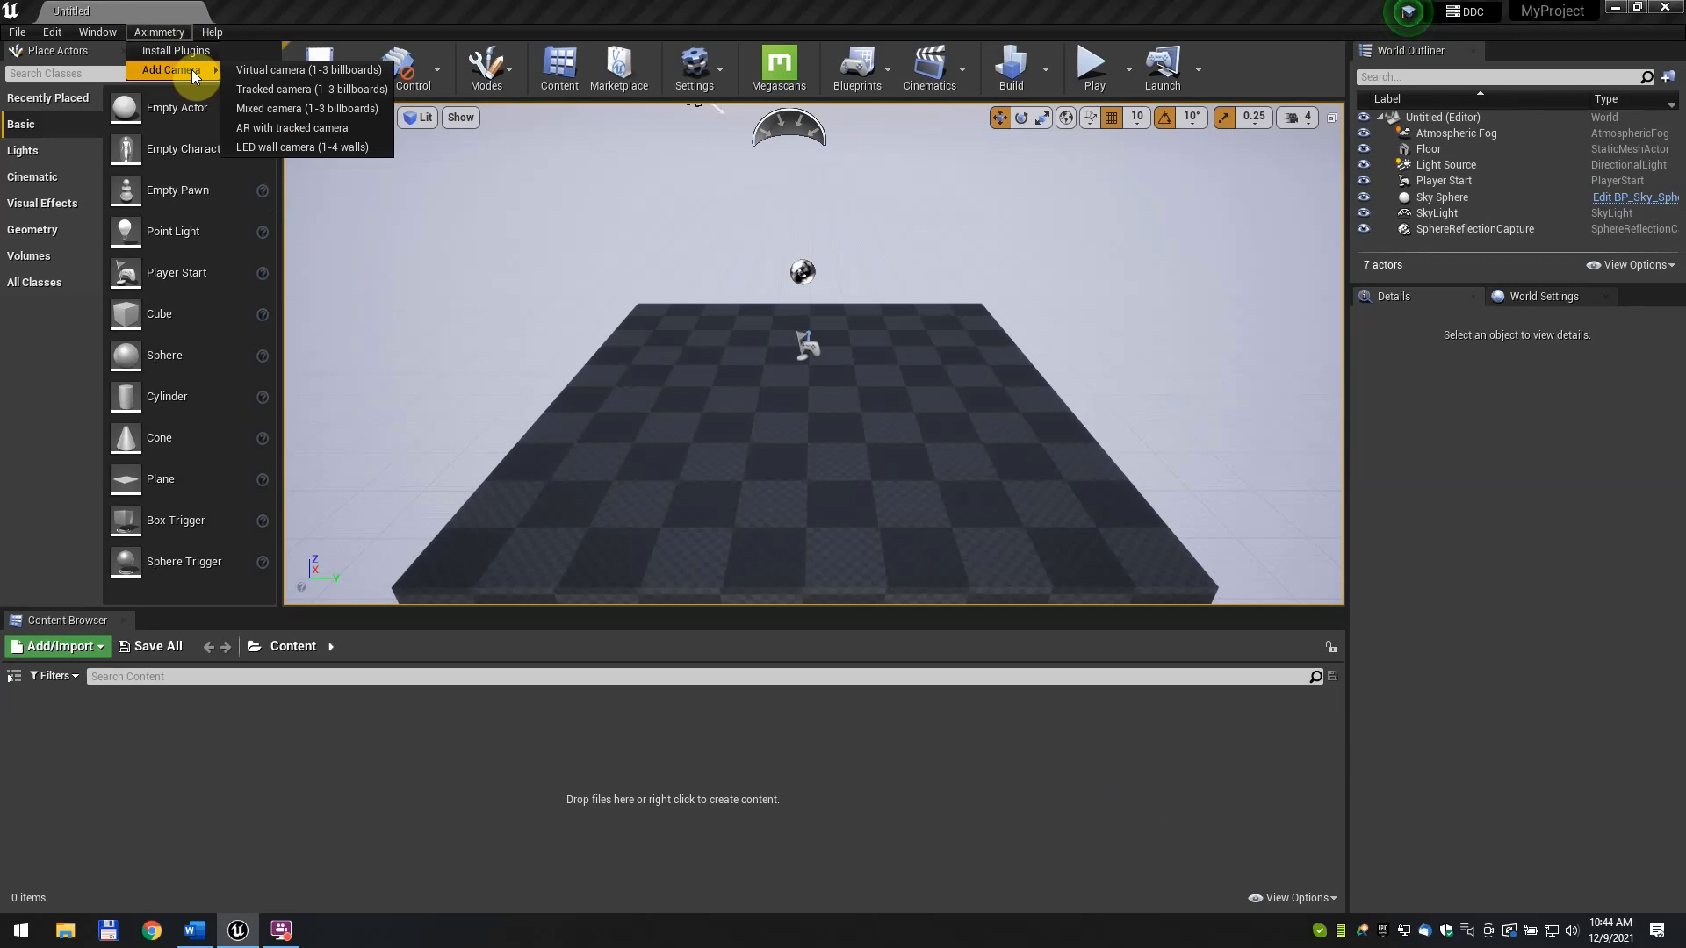
left_click(305, 70)
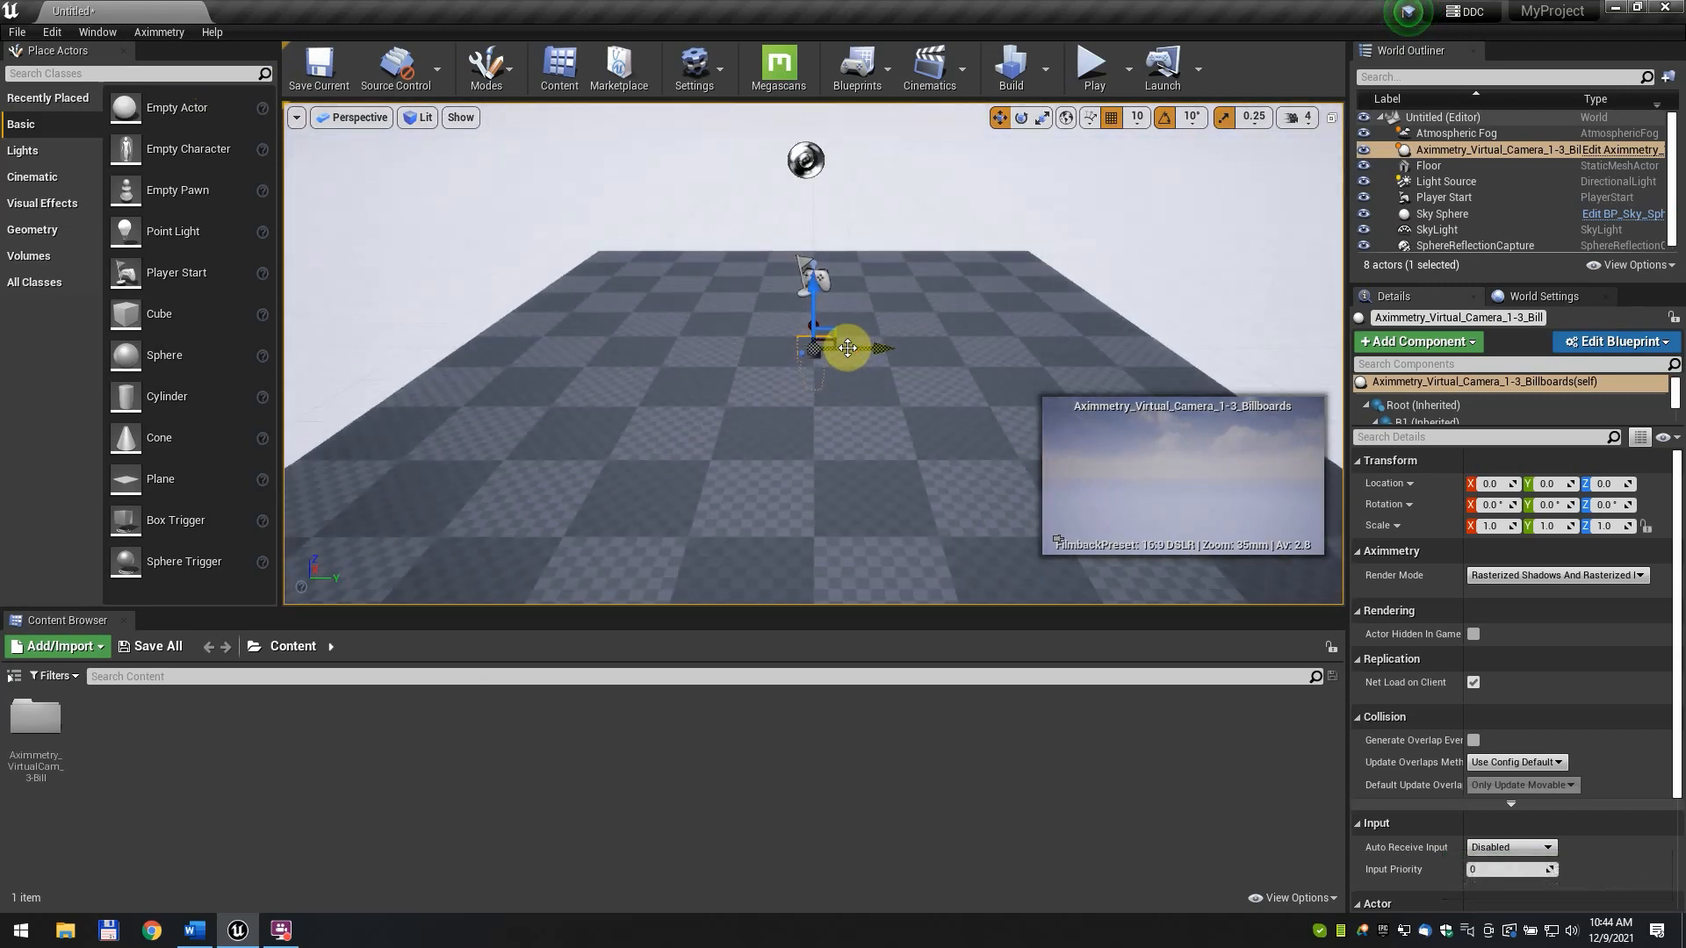
Move the Player Start down to about Z -217, clear of the virtual camera
left_click_drag(846, 348, 822, 293)
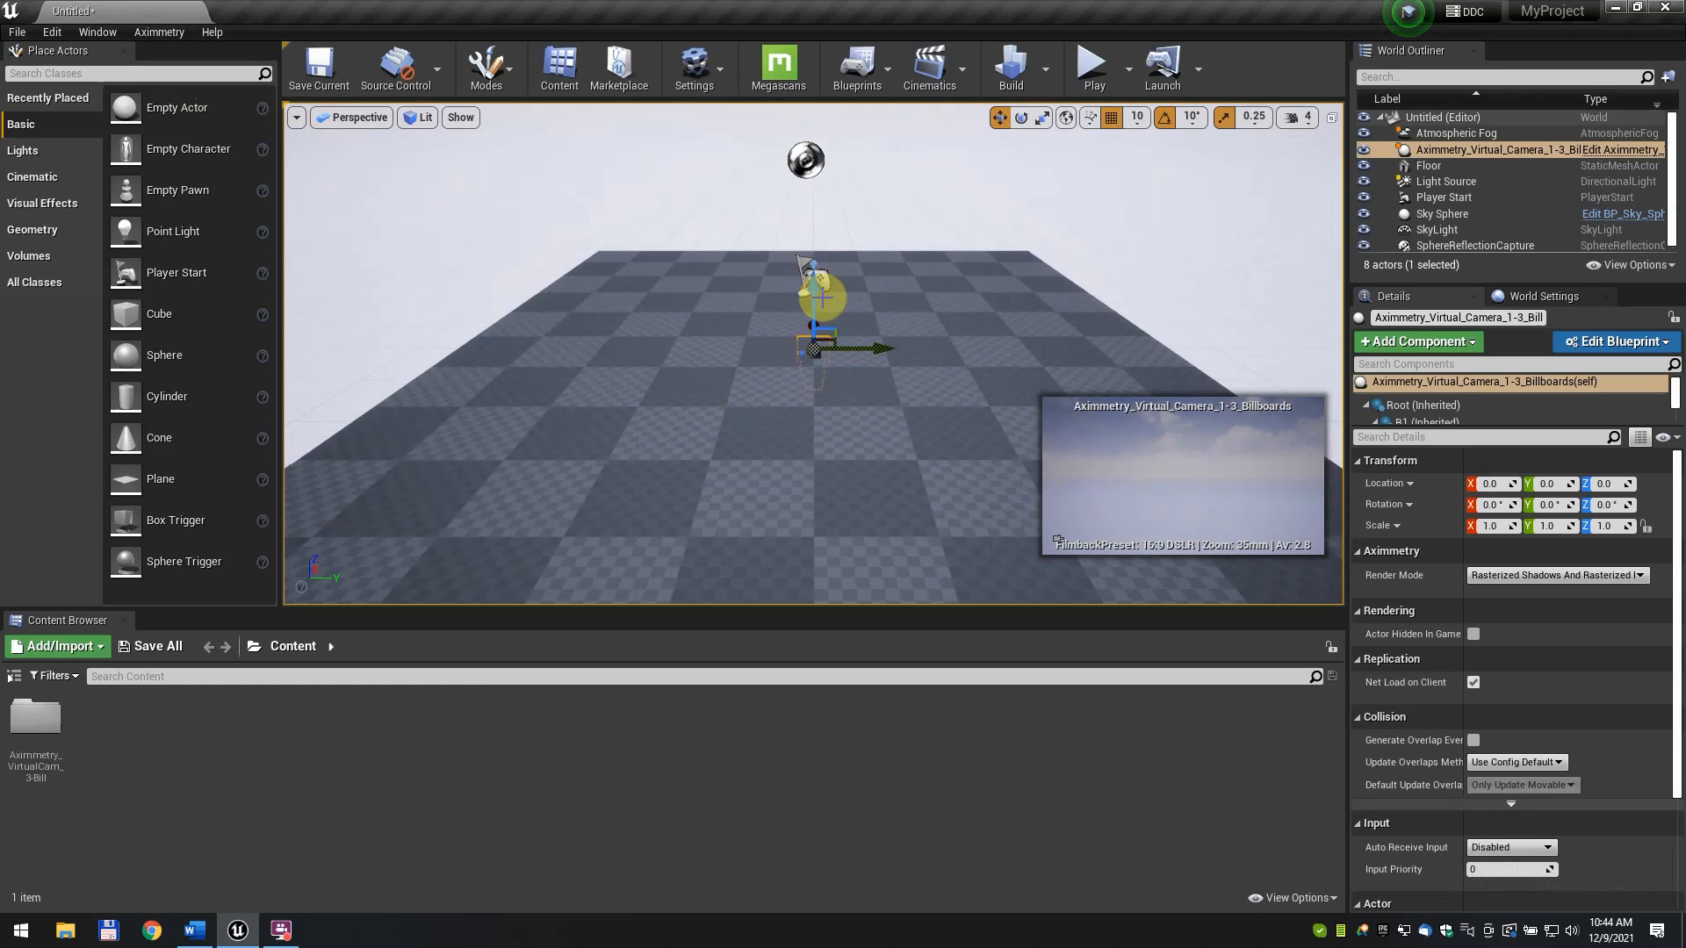
left_click(1443, 196)
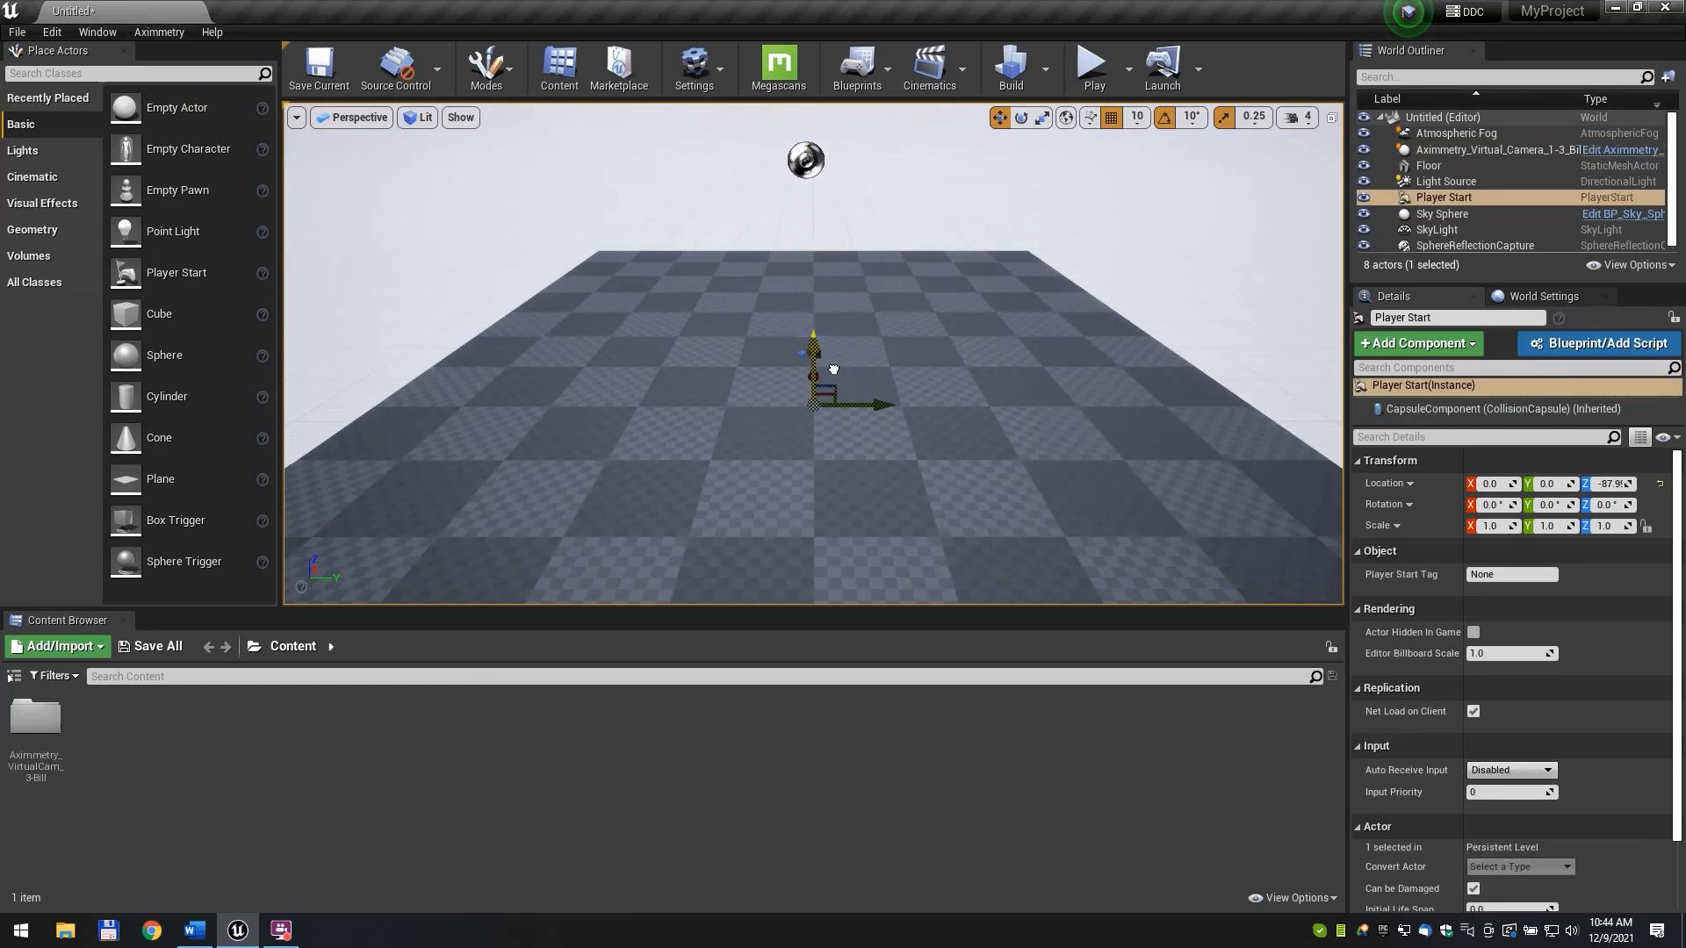
left_click_drag(813, 344, 813, 430)
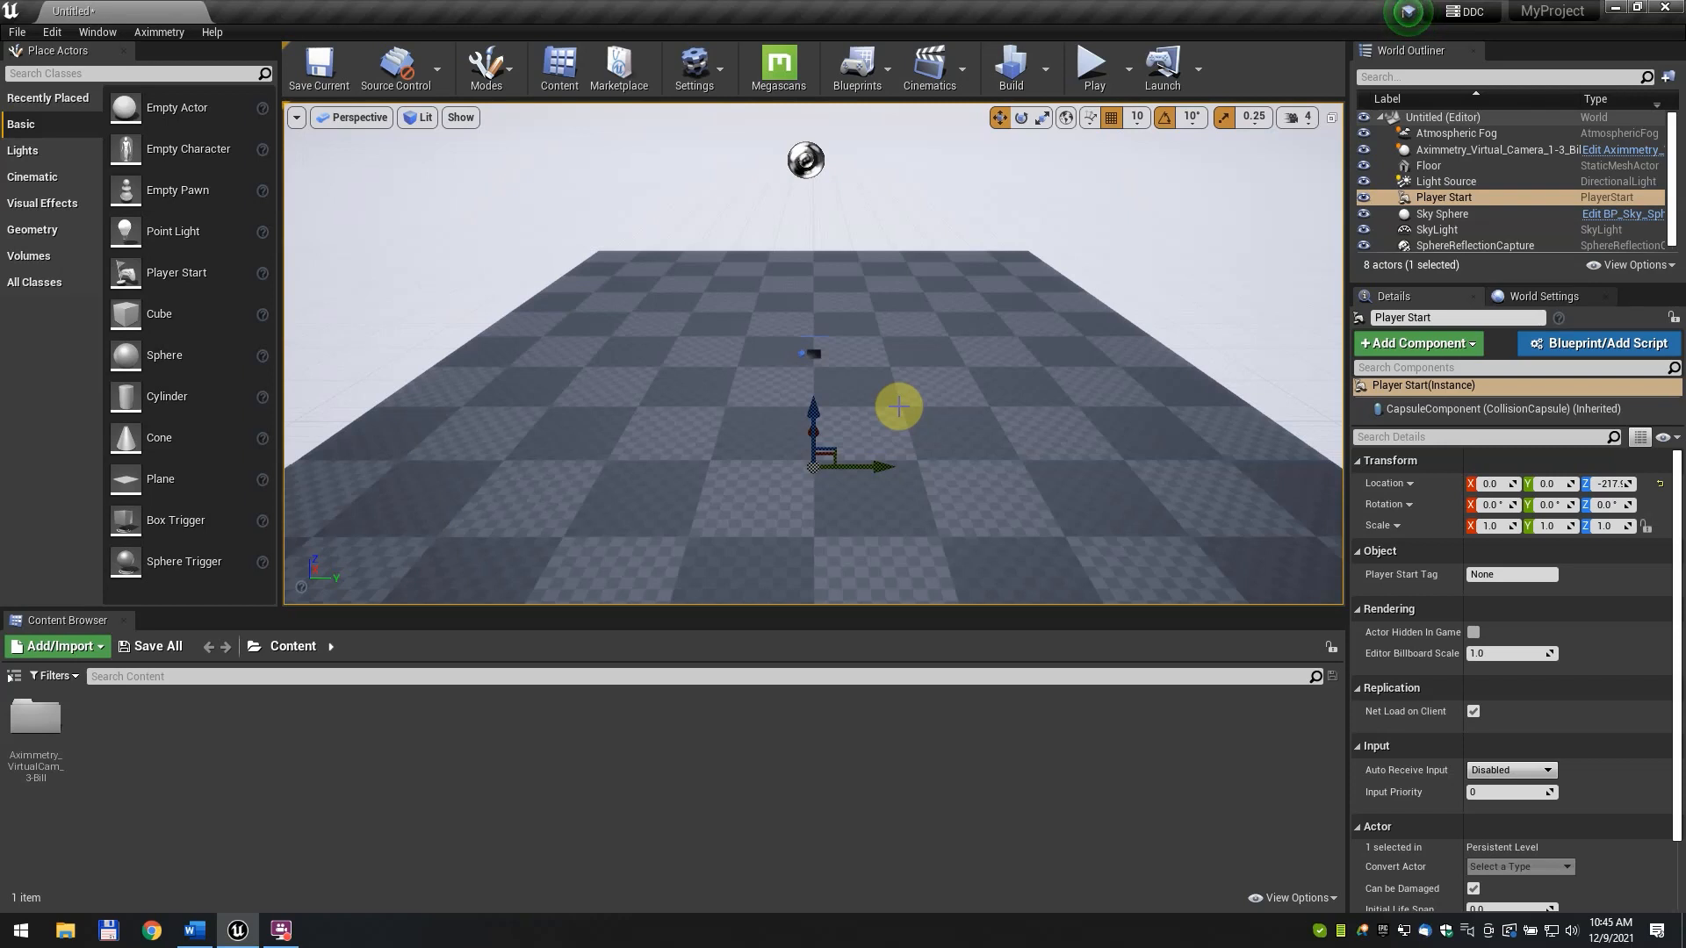
mouse_move(547, 165)
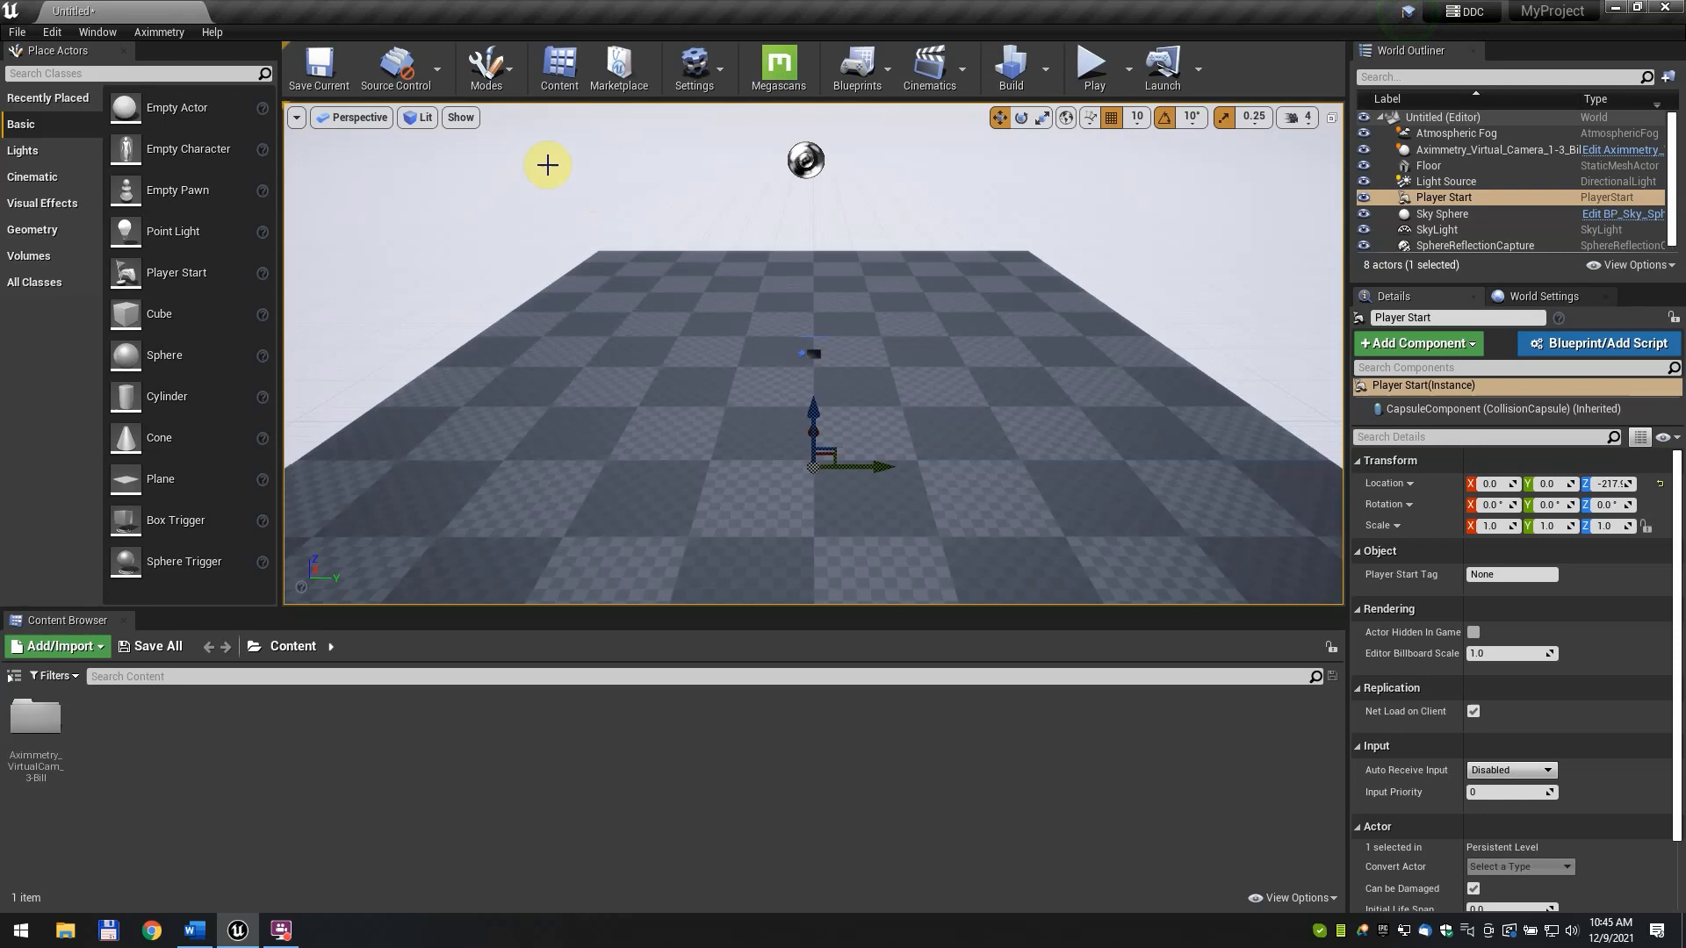
Save all, storing the level as Untitled in the Content folder
left_click(18, 31)
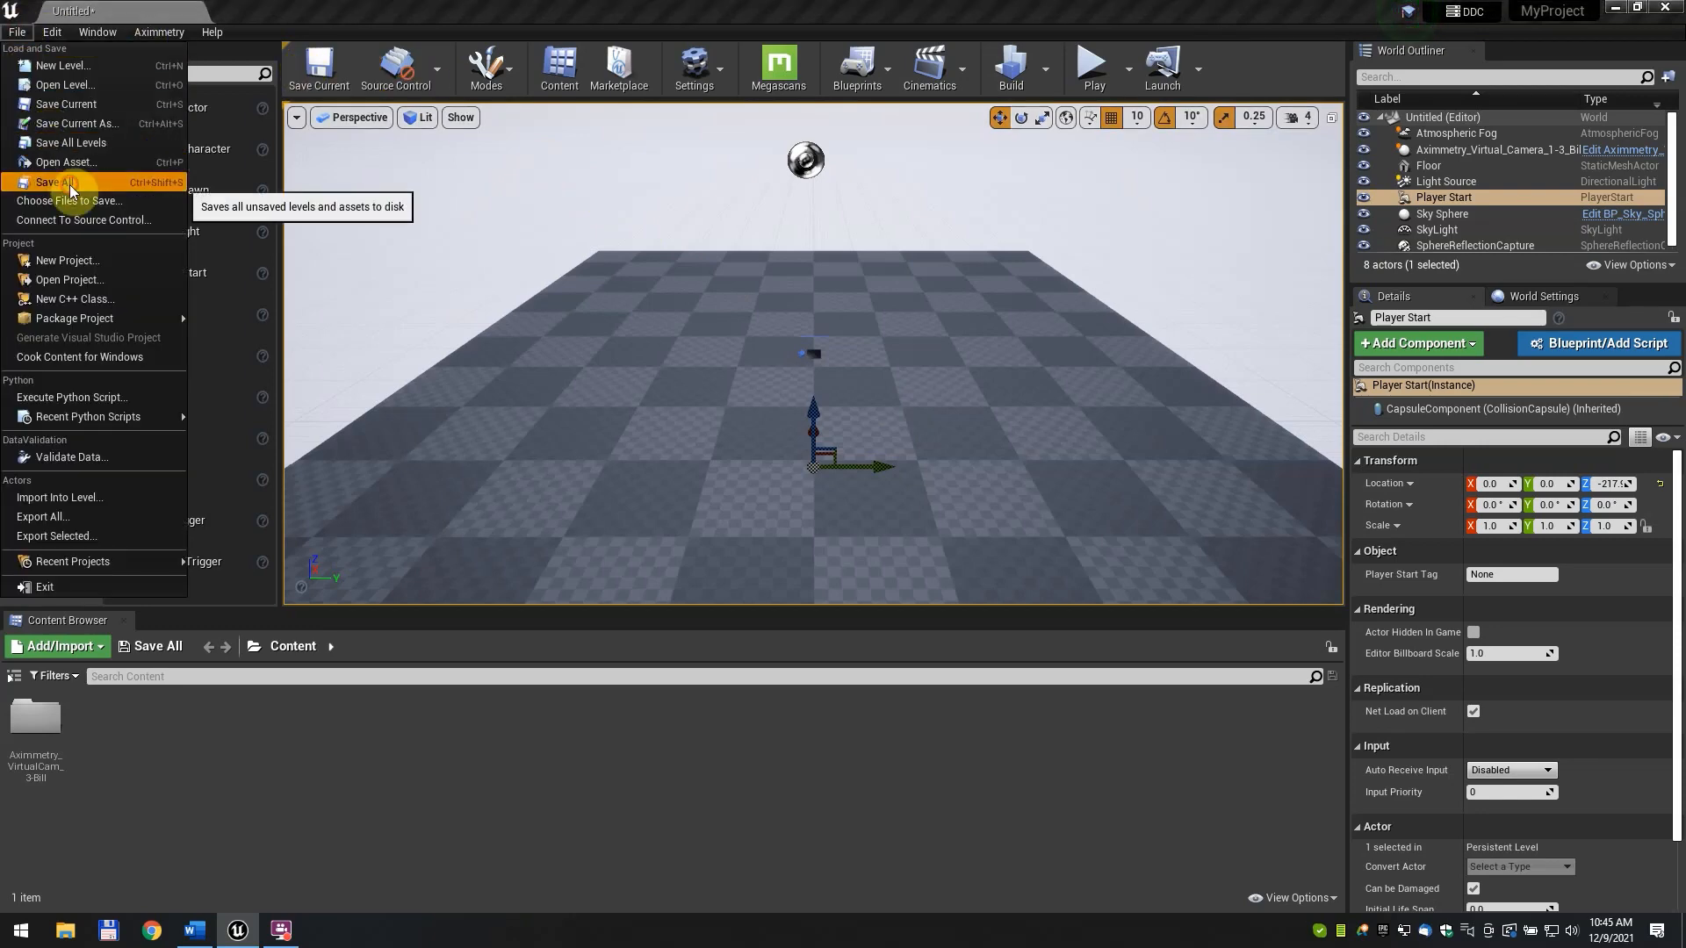
left_click(55, 181)
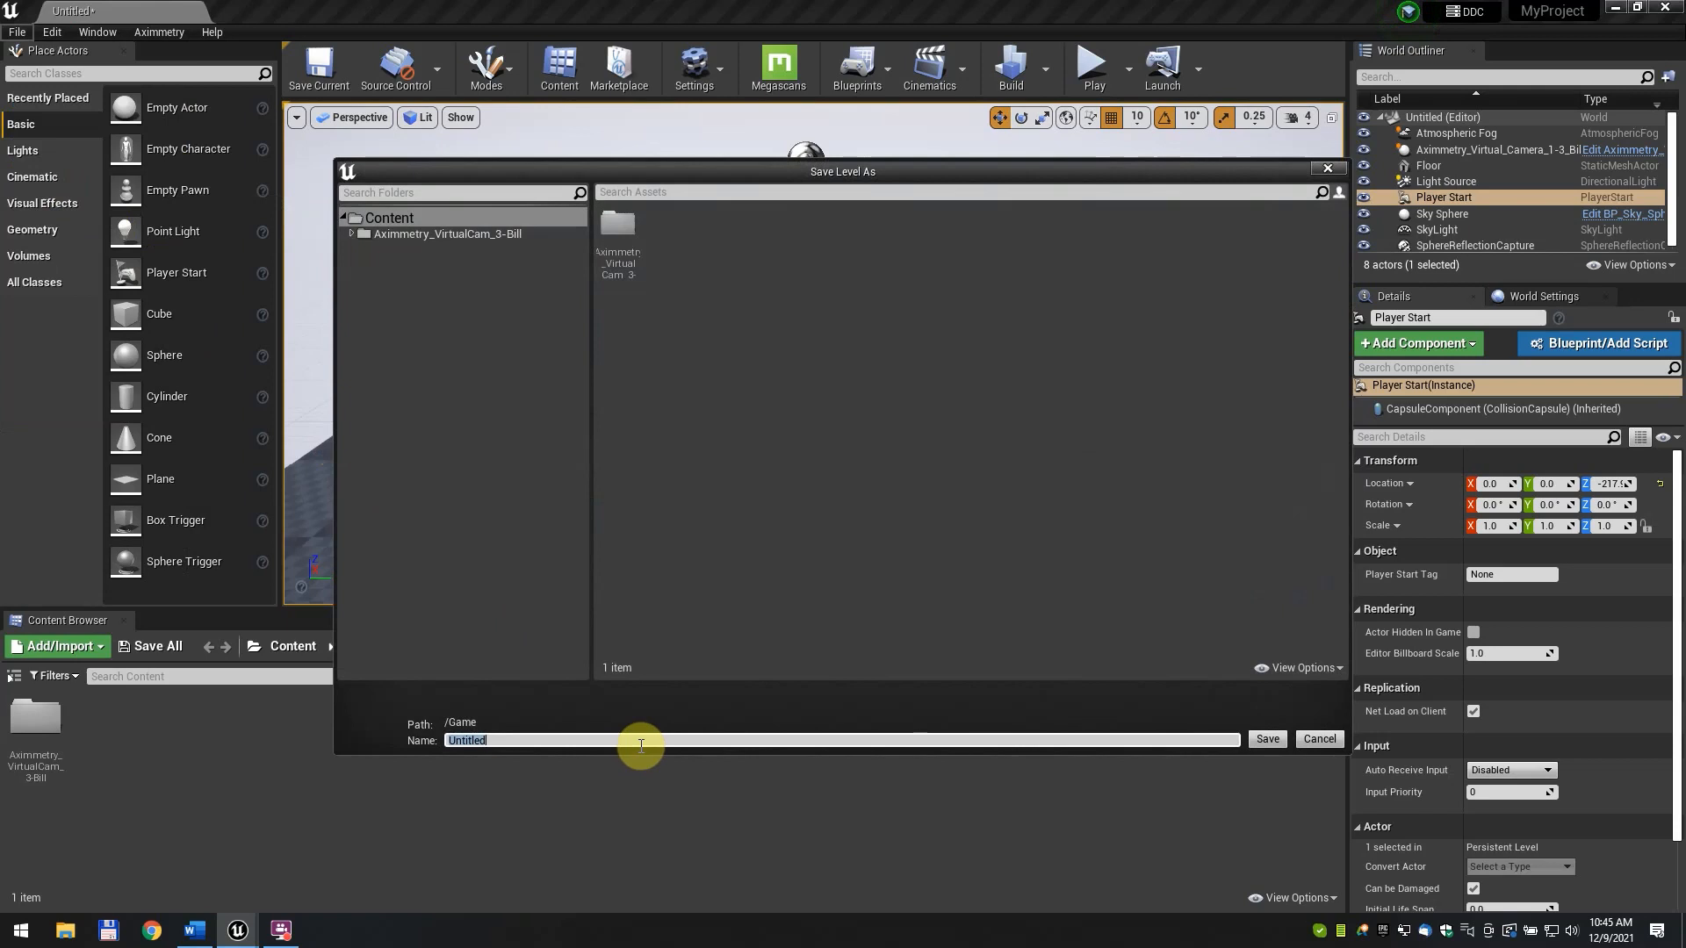
mouse_move(945, 782)
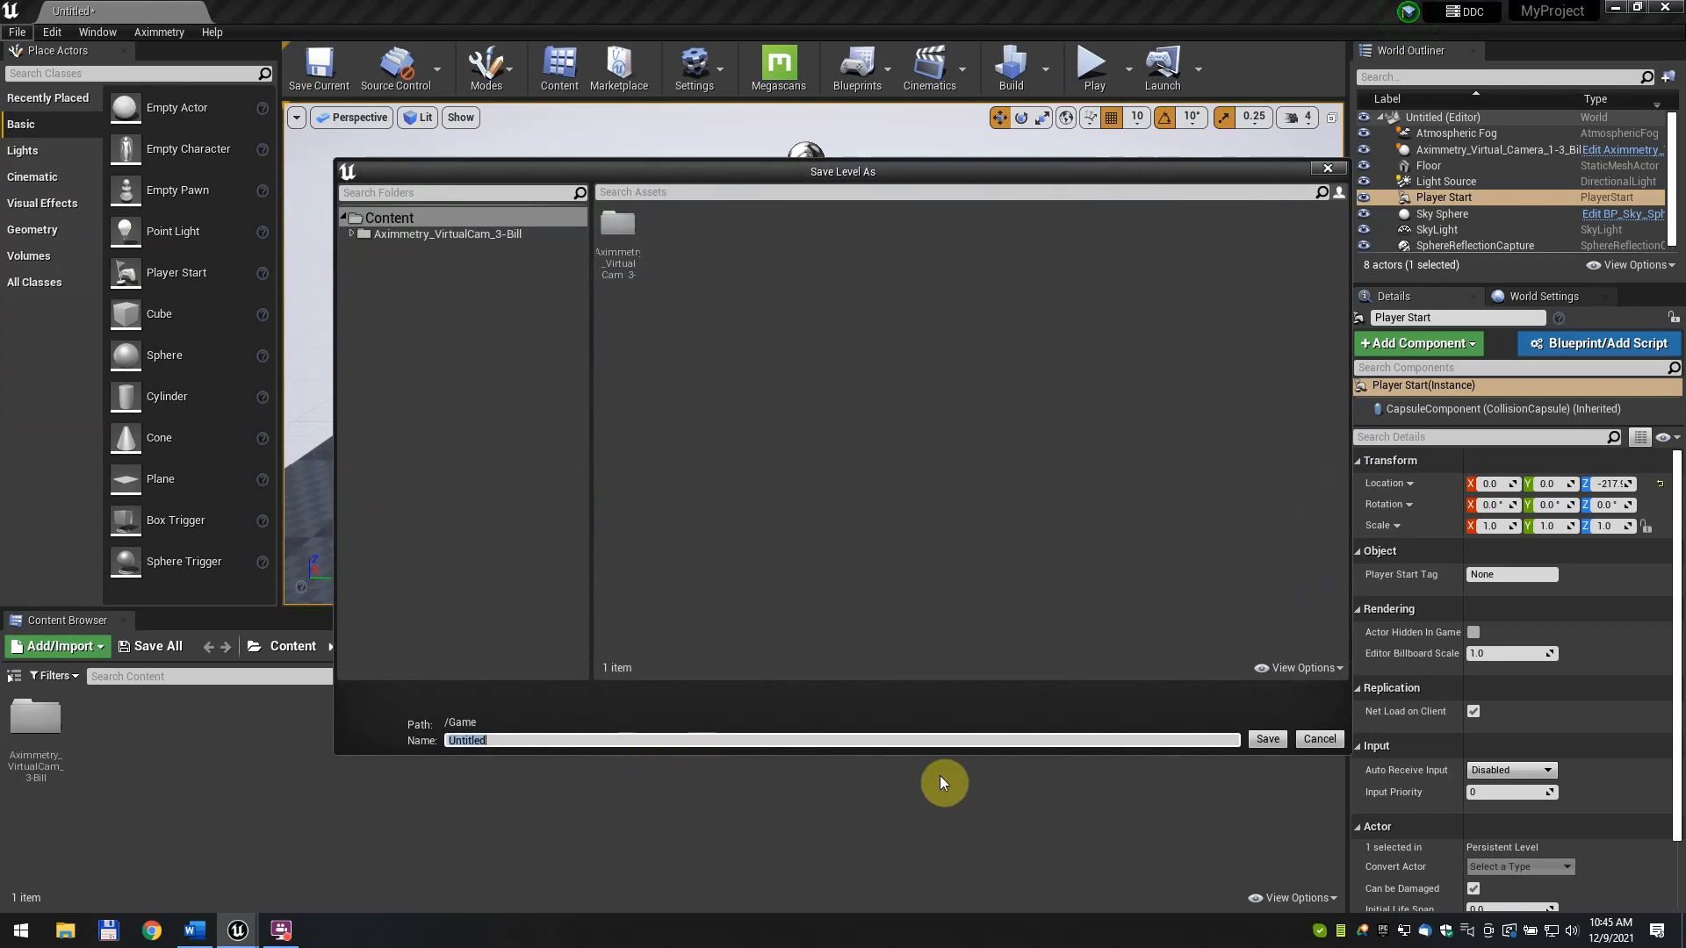
left_click(1266, 740)
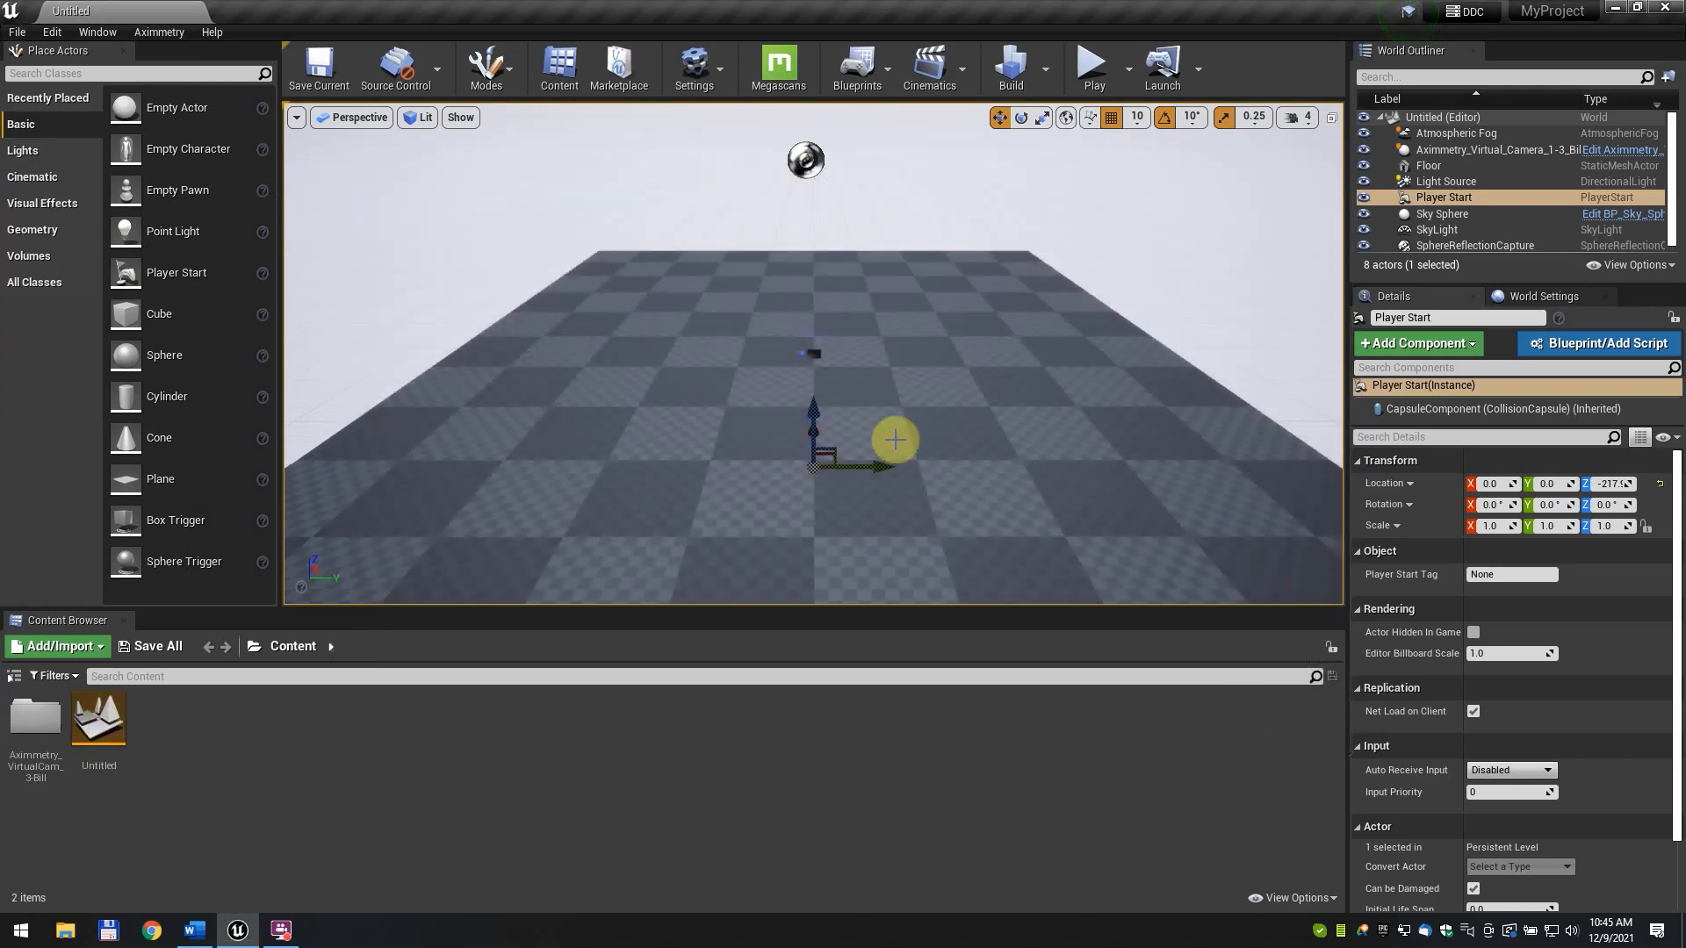
In Project Settings, set Custom Depth-Stencil Pass to Enabled with Stencil
left_click(51, 32)
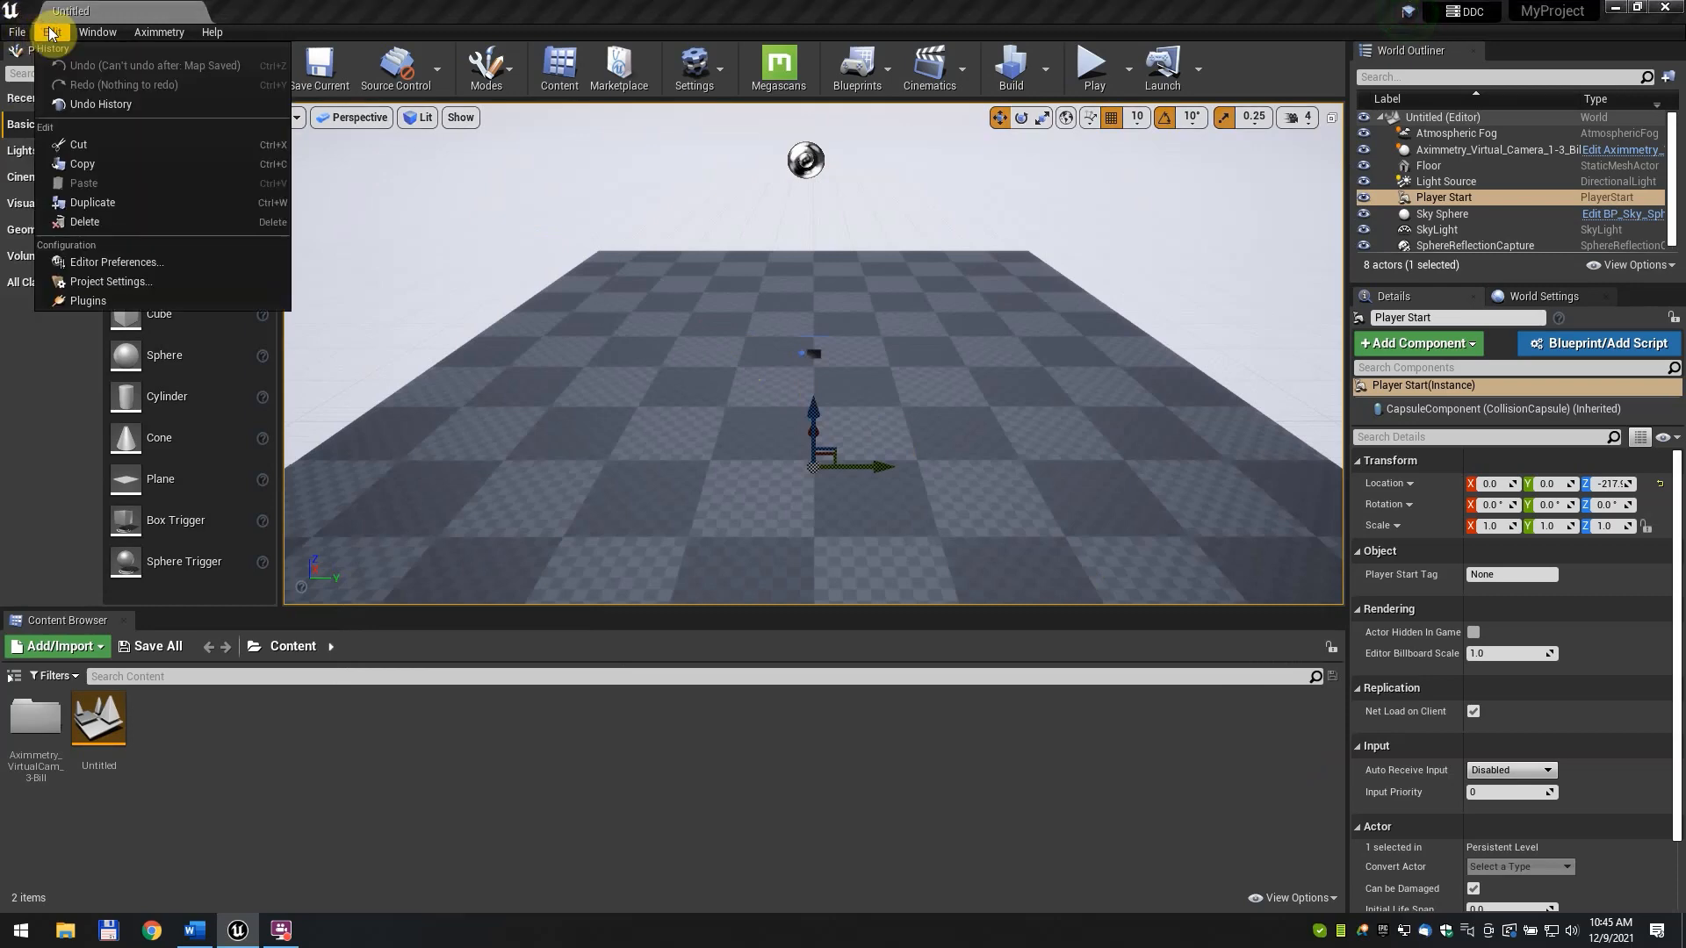
left_click(109, 281)
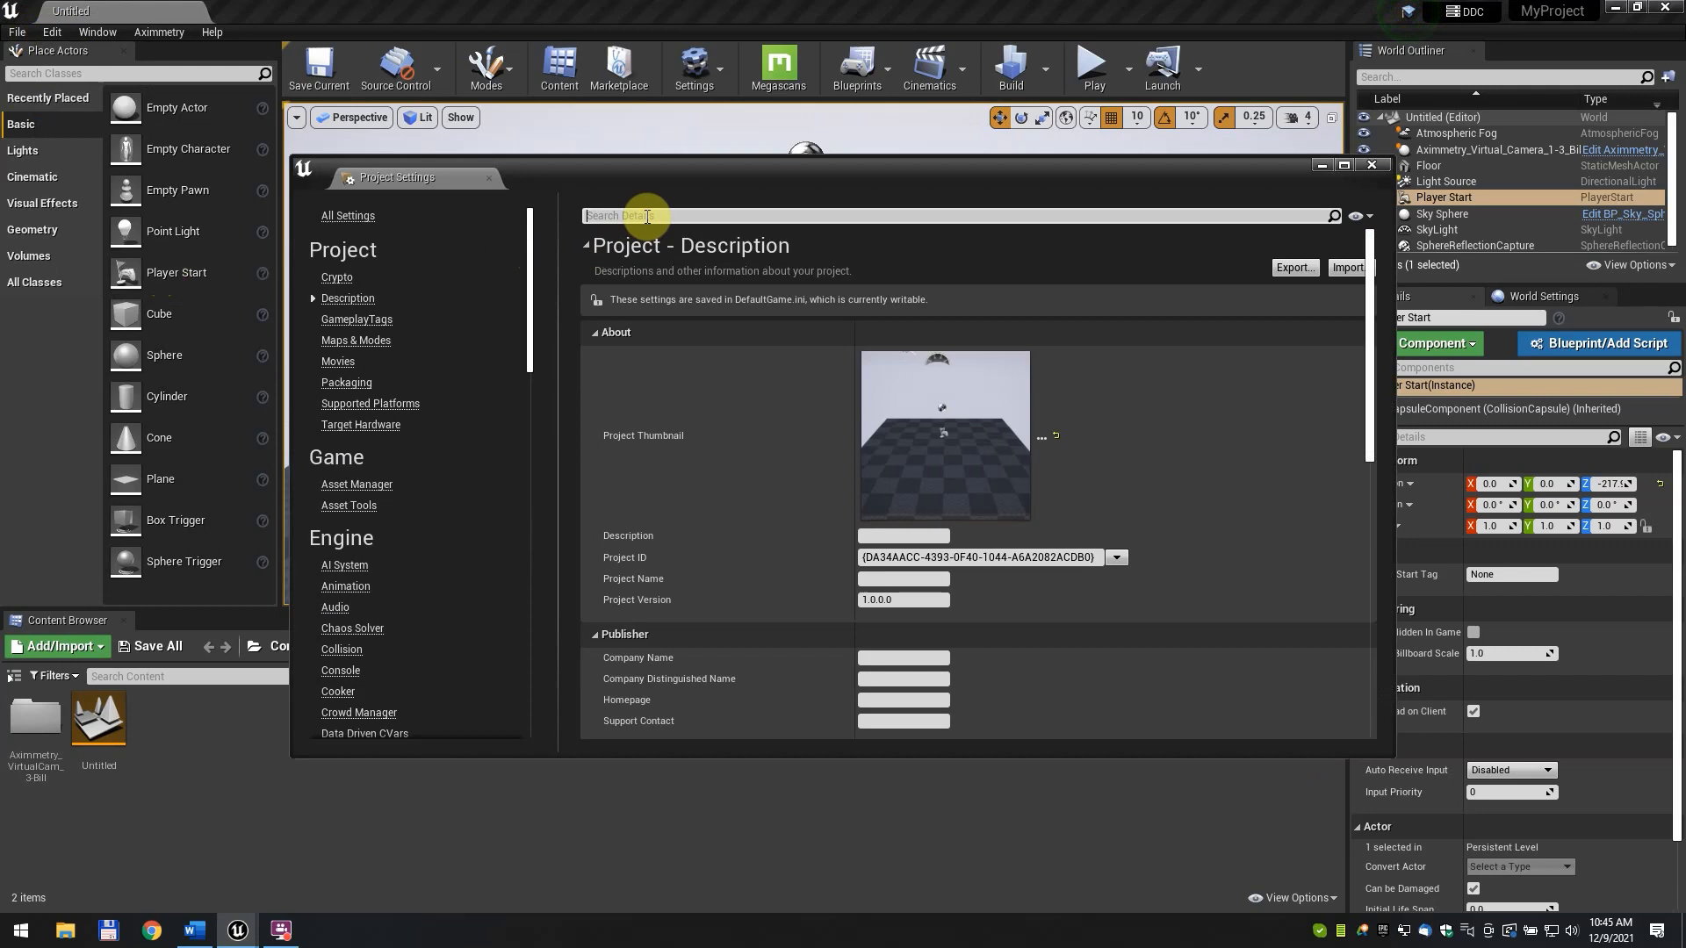
type("custom depth")
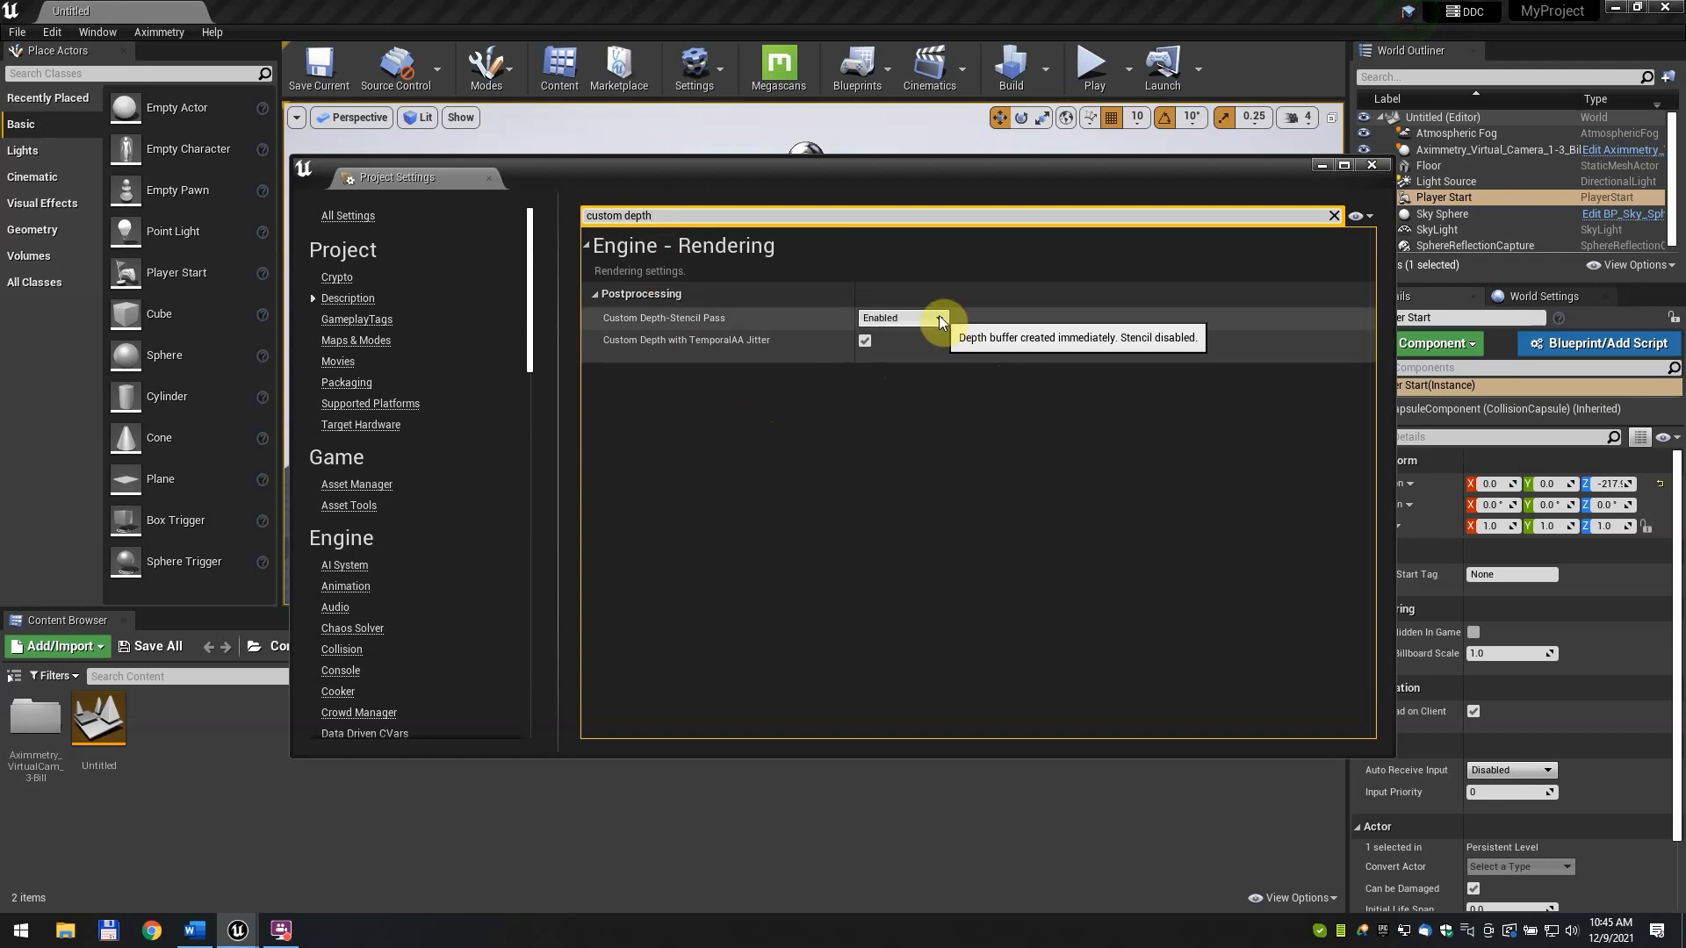
left_click(937, 318)
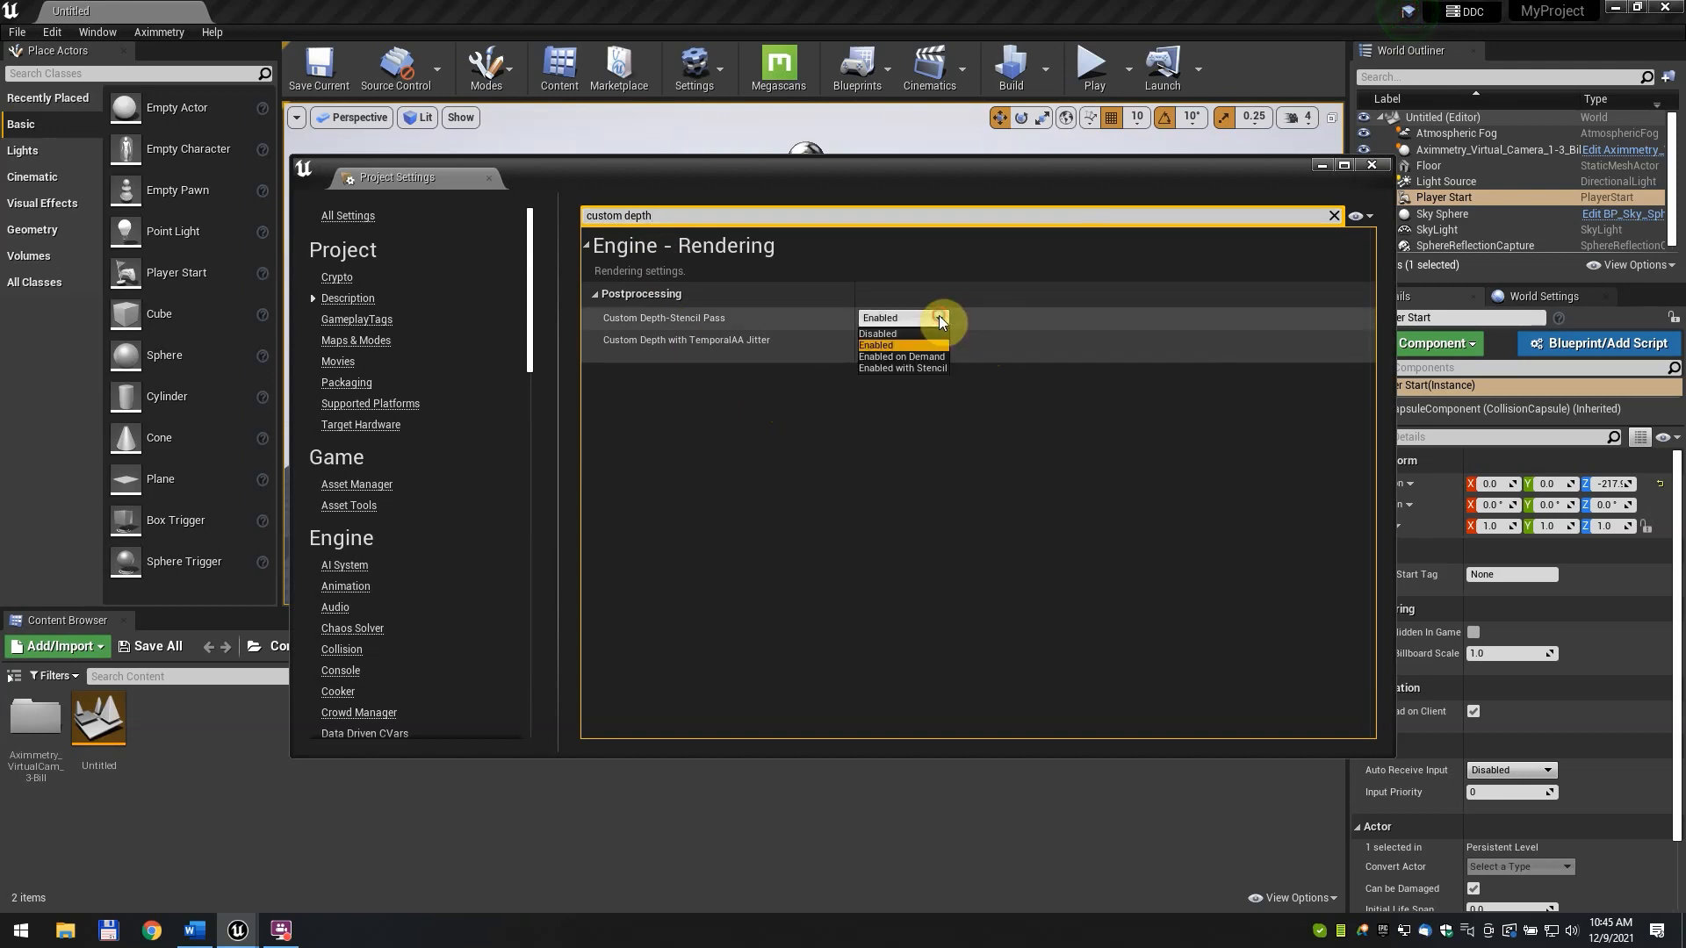
left_click(902, 367)
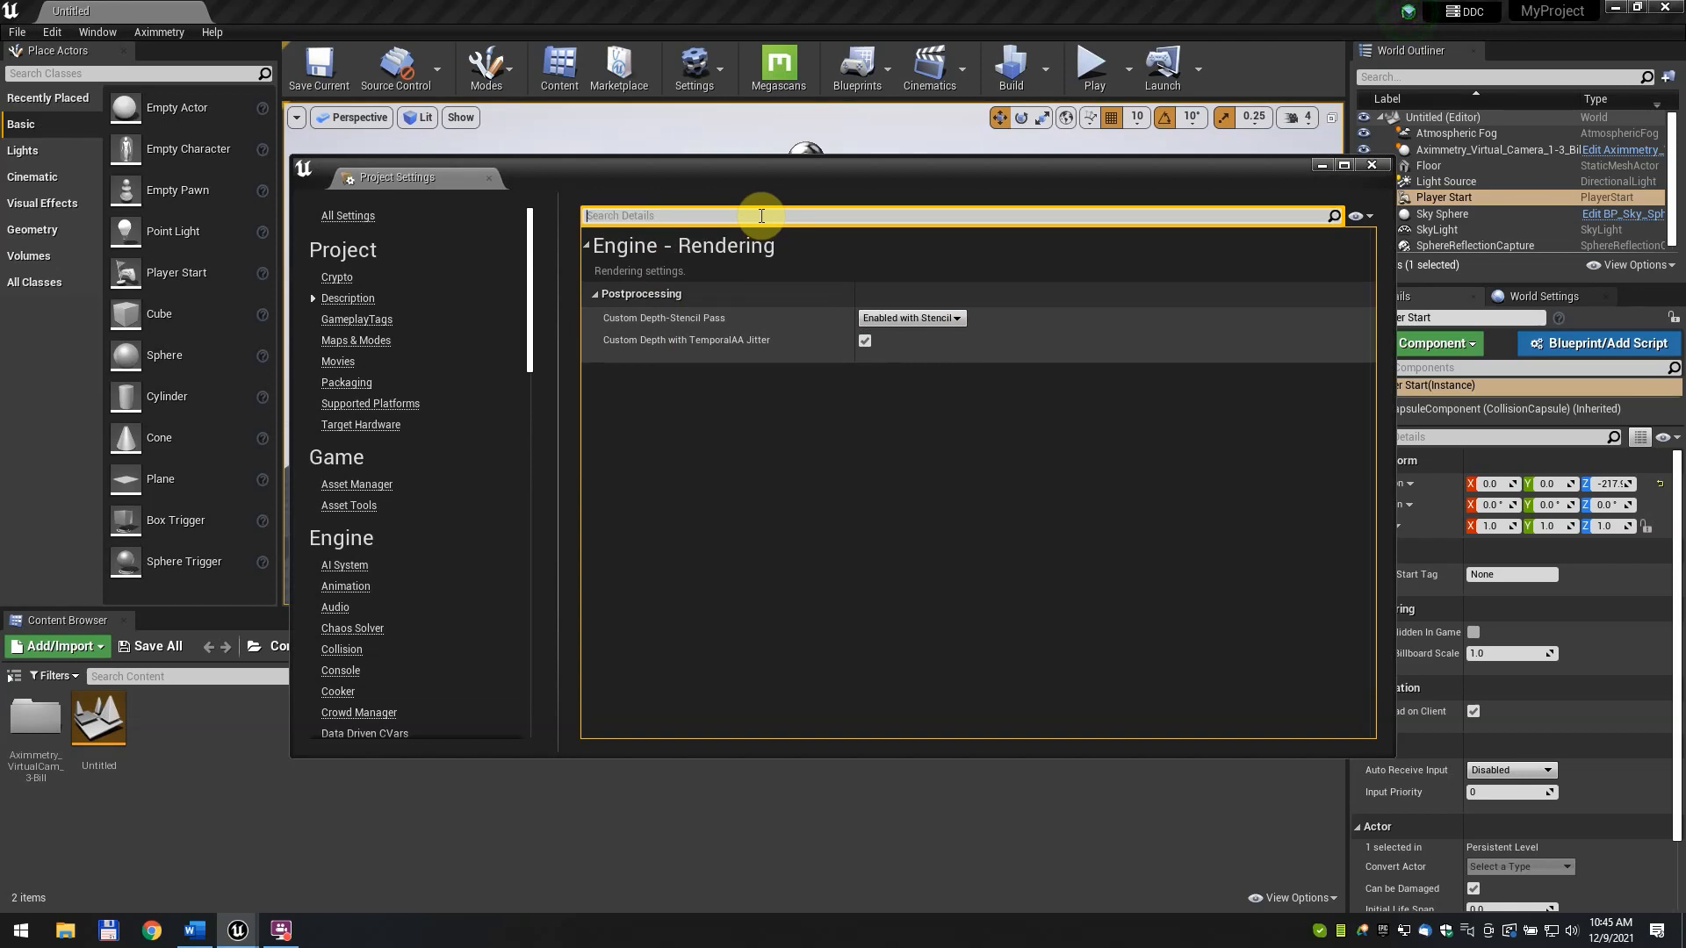
Set the Game Default Map (and Editor Startup Map) to the Untitled level
left_click(348, 299)
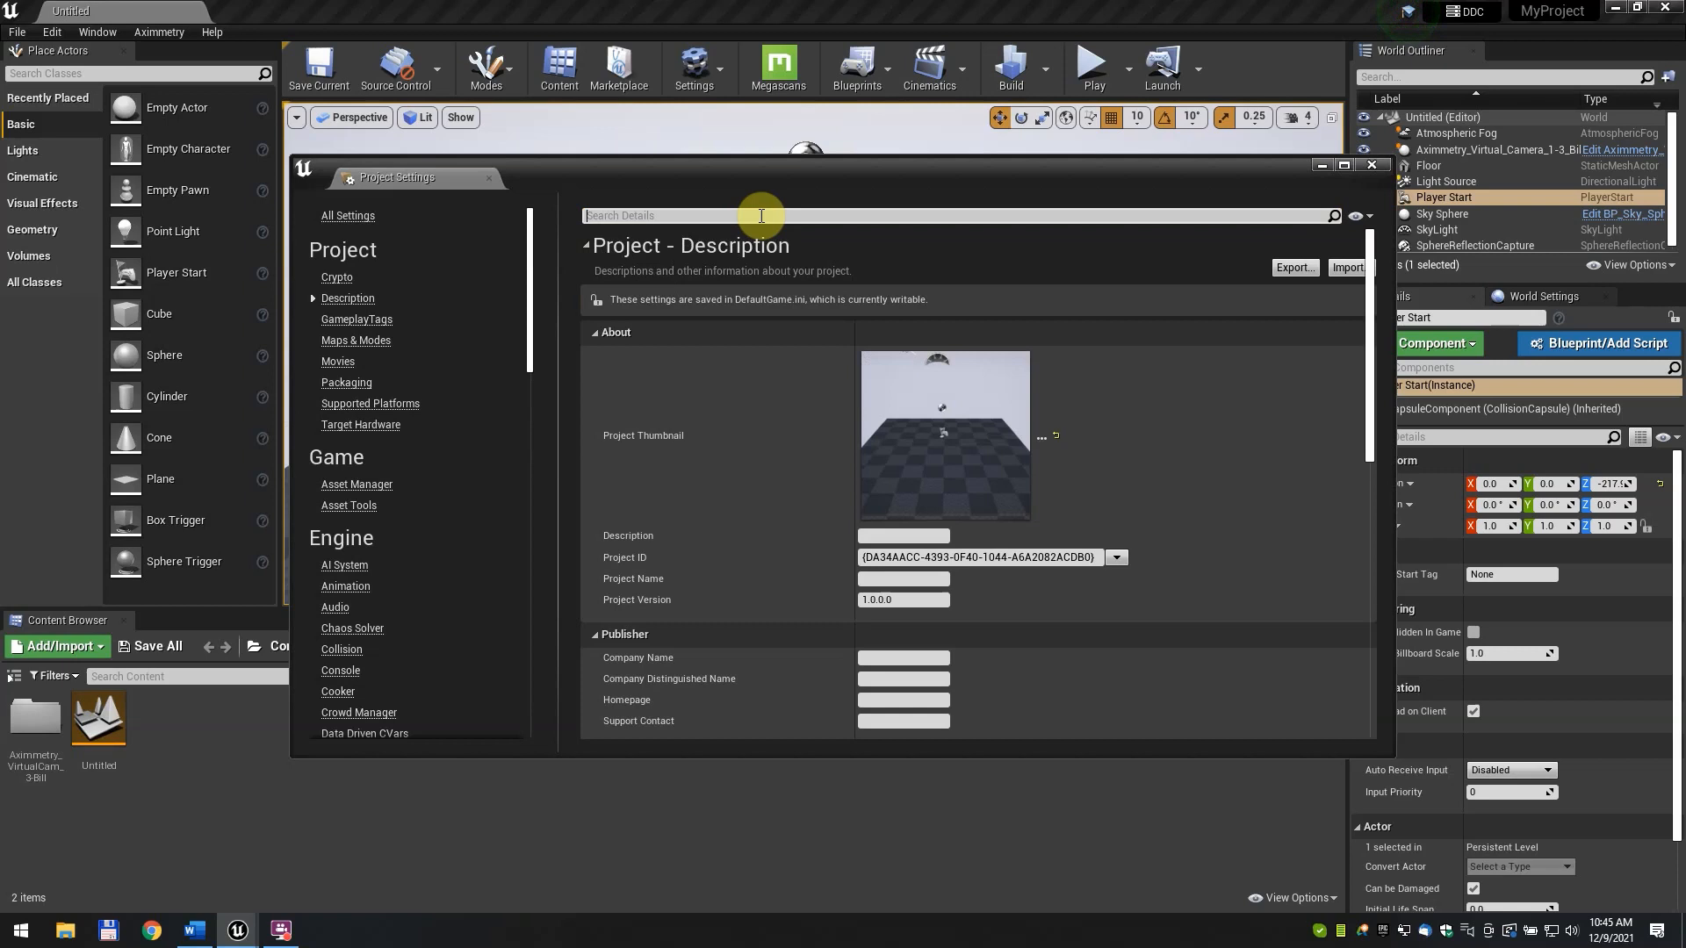
type("Map")
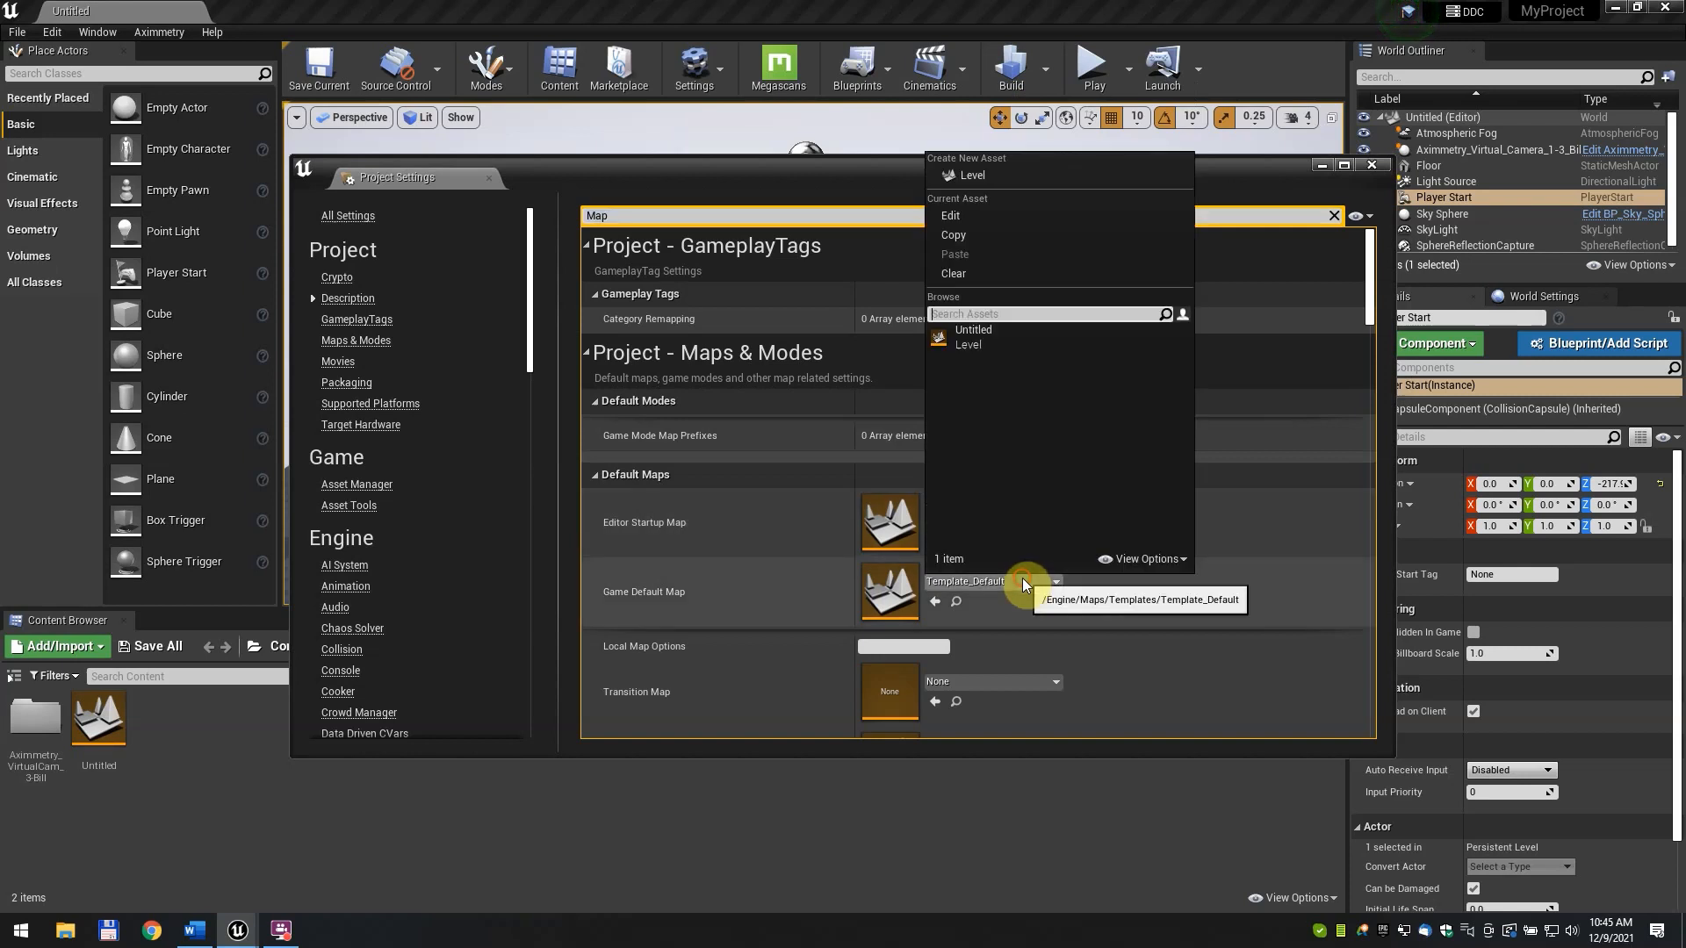
left_click(971, 330)
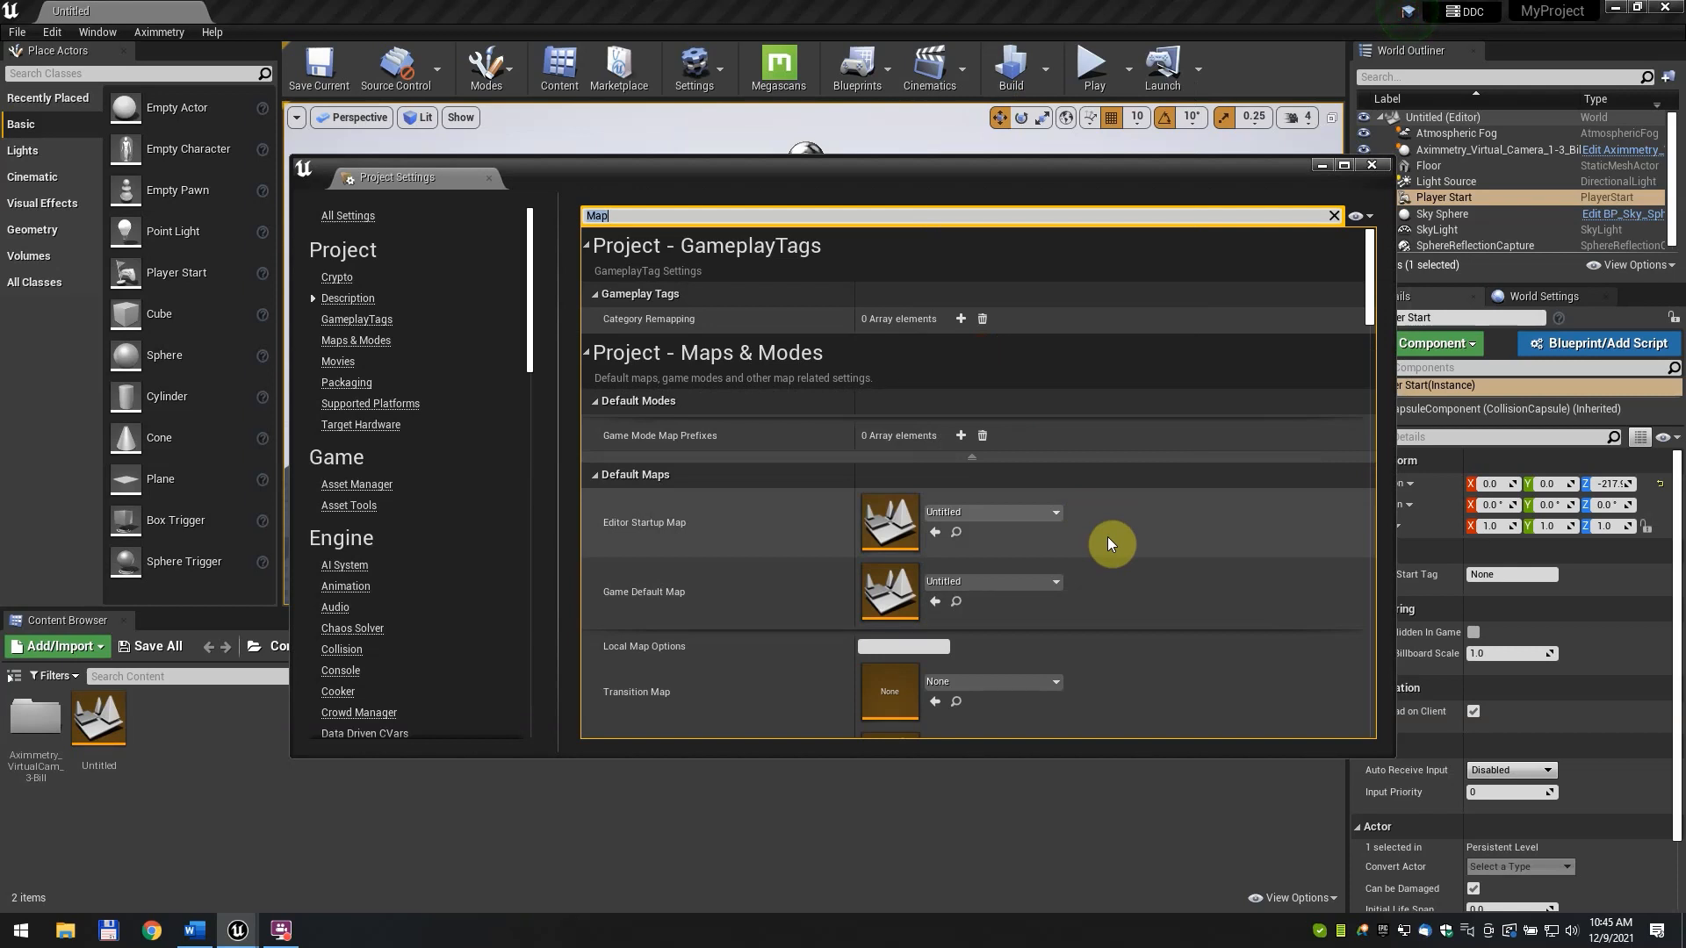
mouse_move(720, 251)
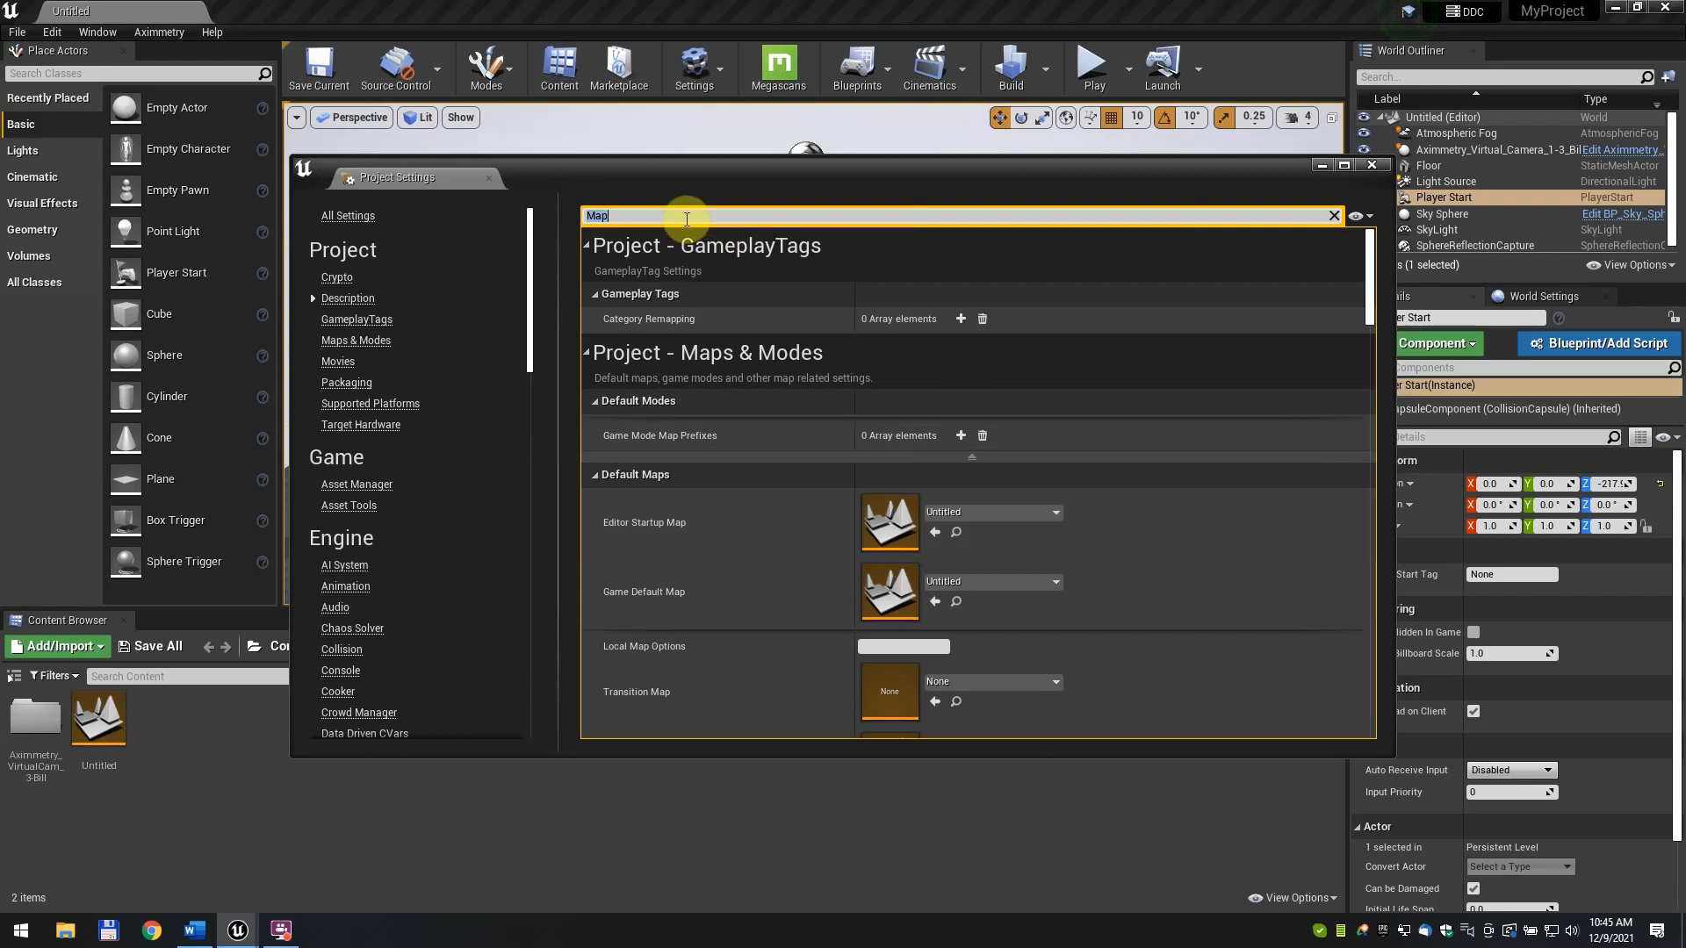
Enable Support global clip plane for Planar Reflections, acknowledging the restart request
type("Plaa")
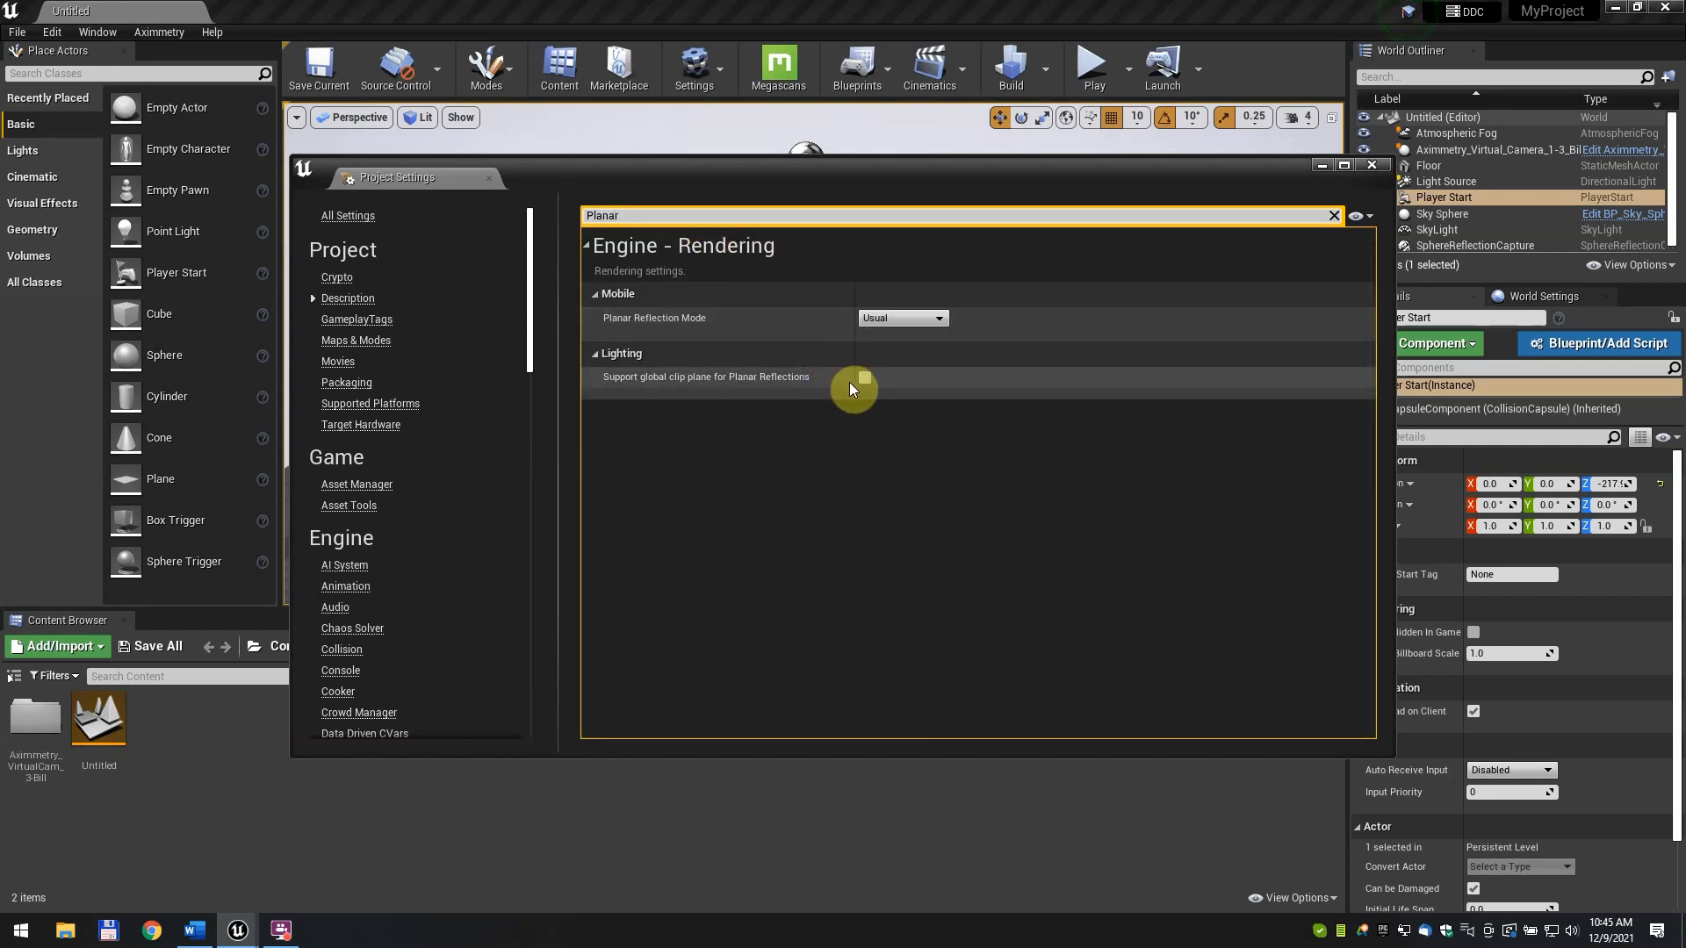
left_click(866, 377)
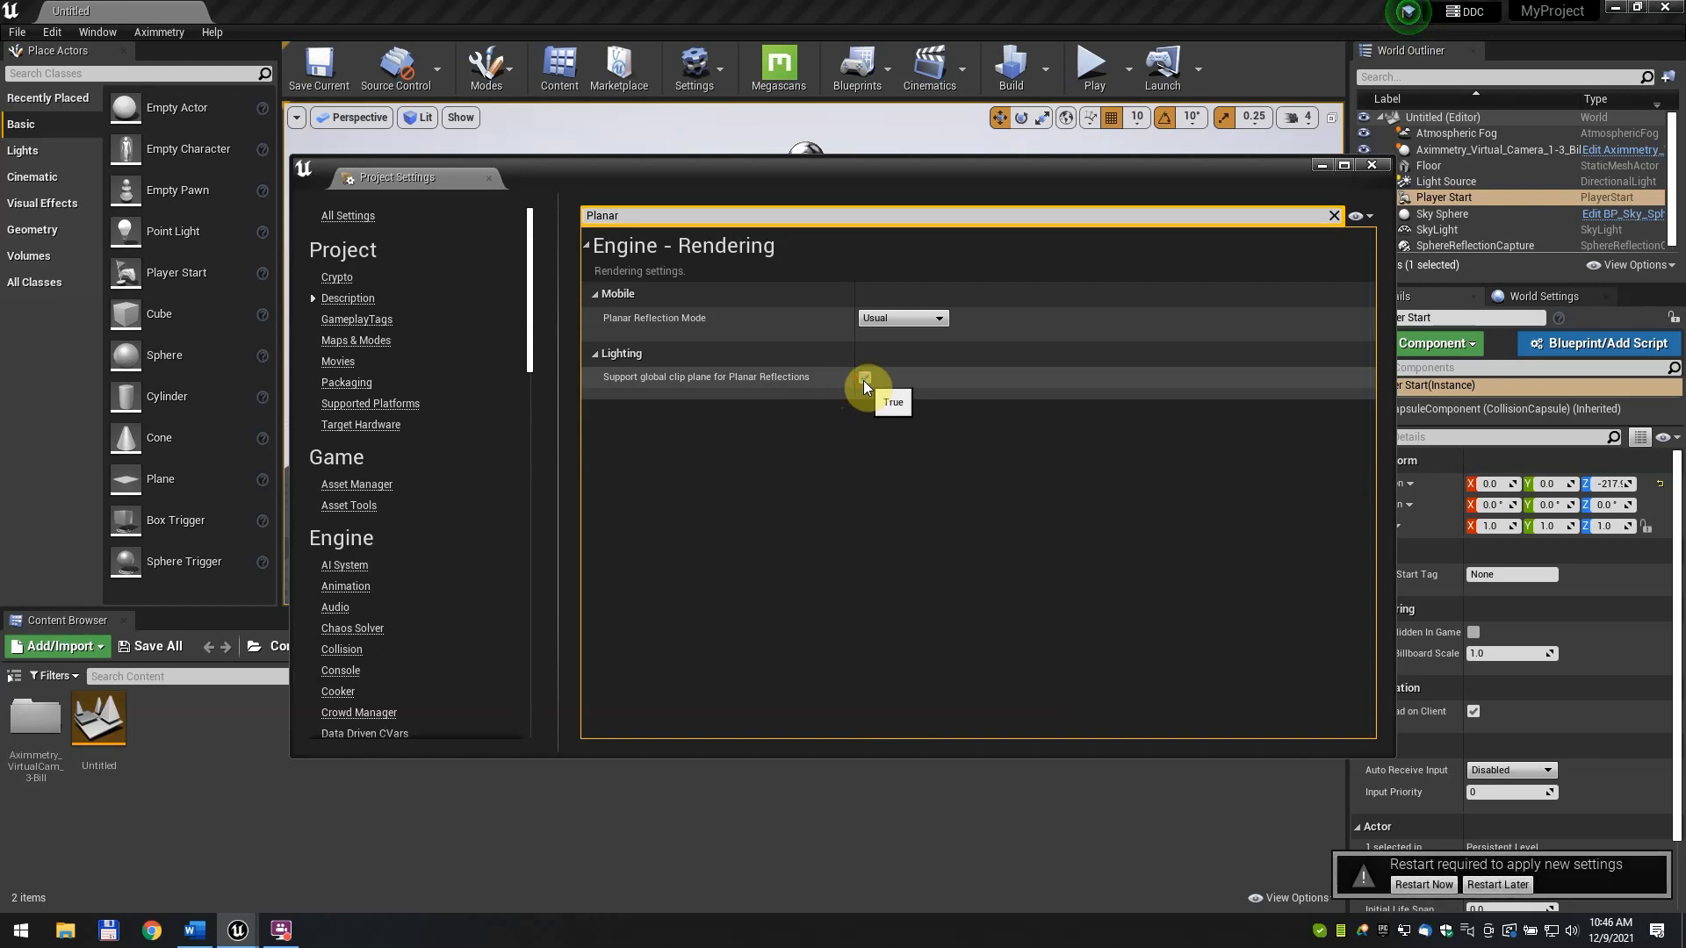
left_click(1371, 165)
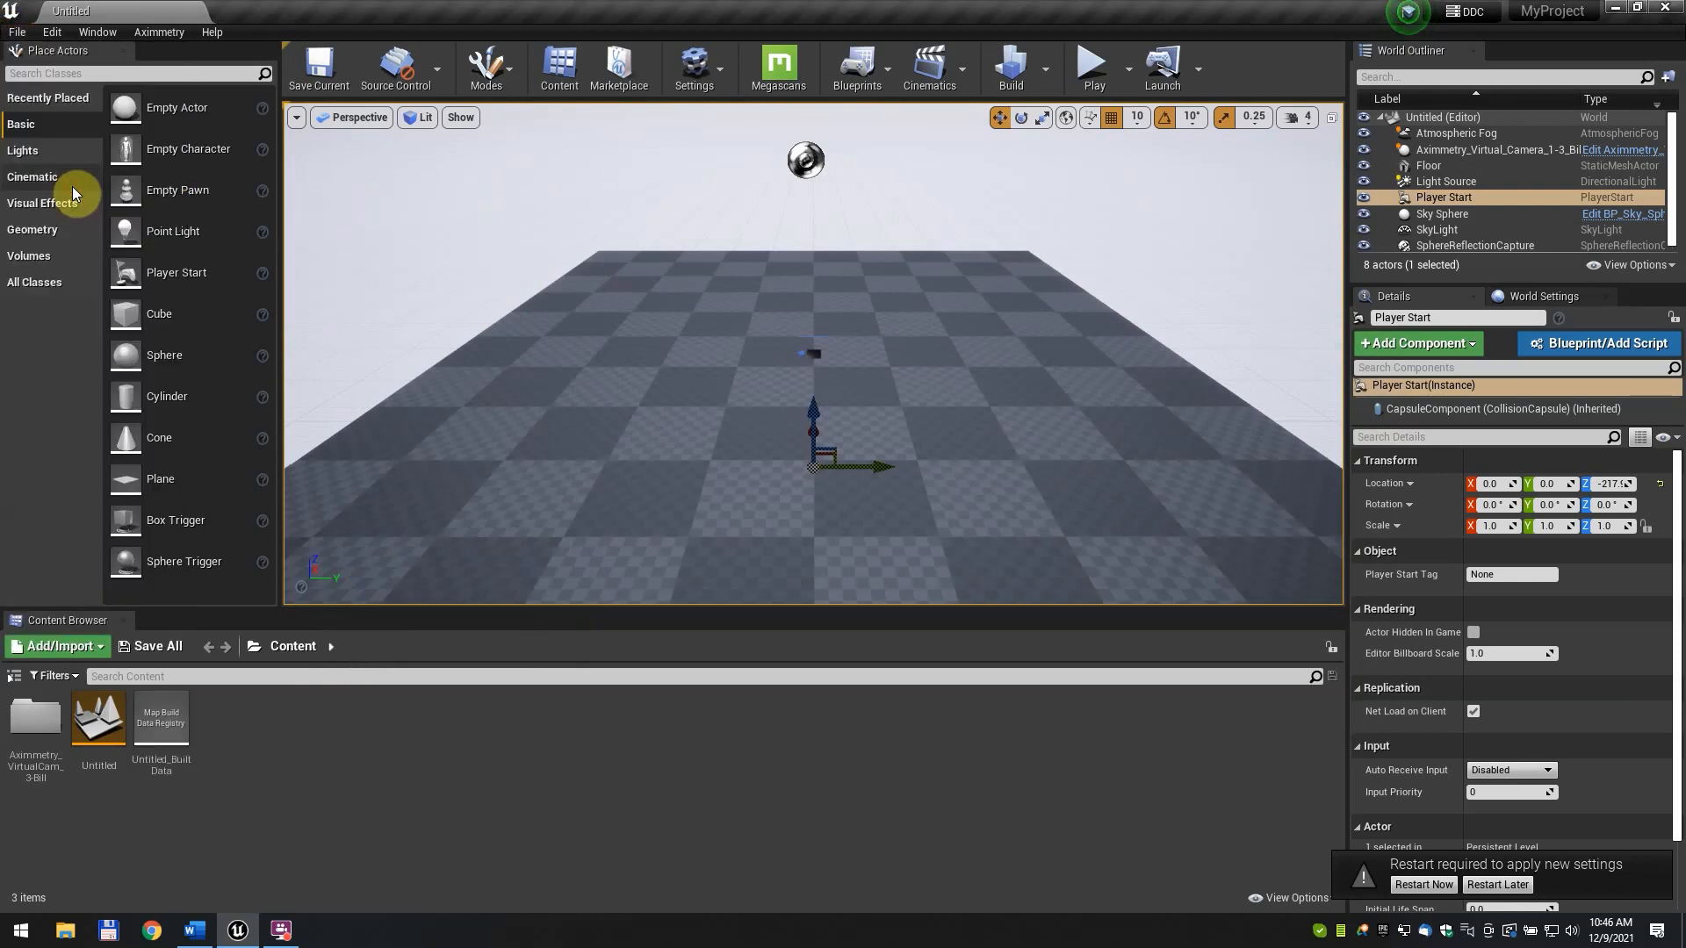
mouse_move(1212, 782)
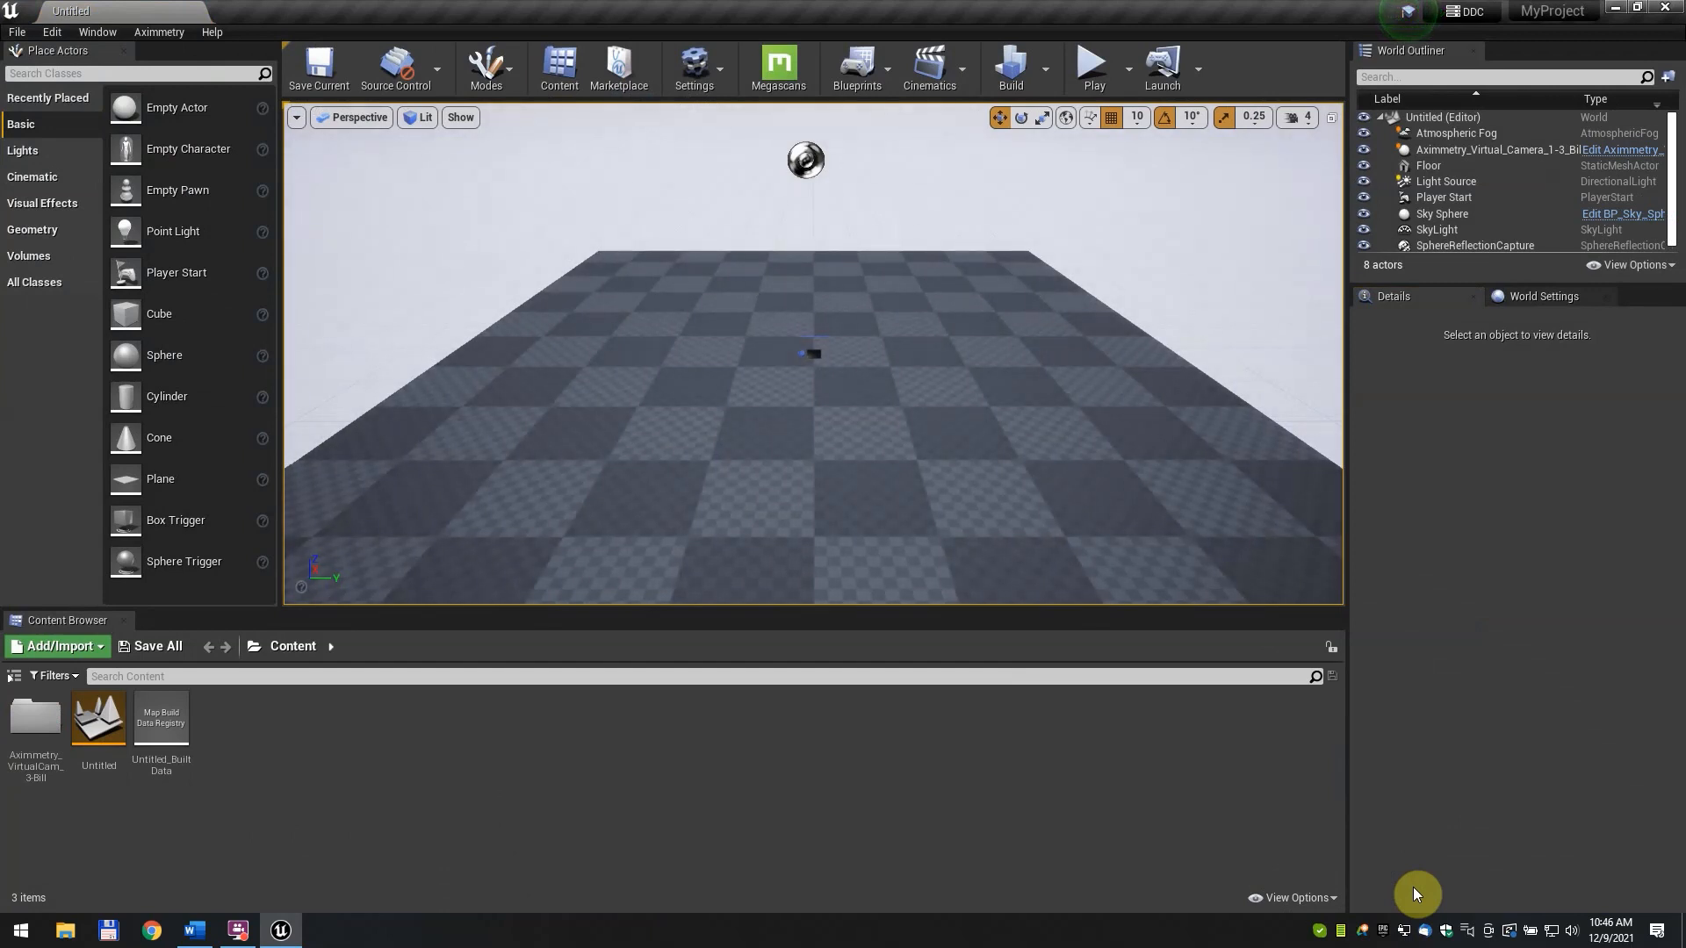
Cook the project content for Windows until cooking is reported complete
left_click(17, 32)
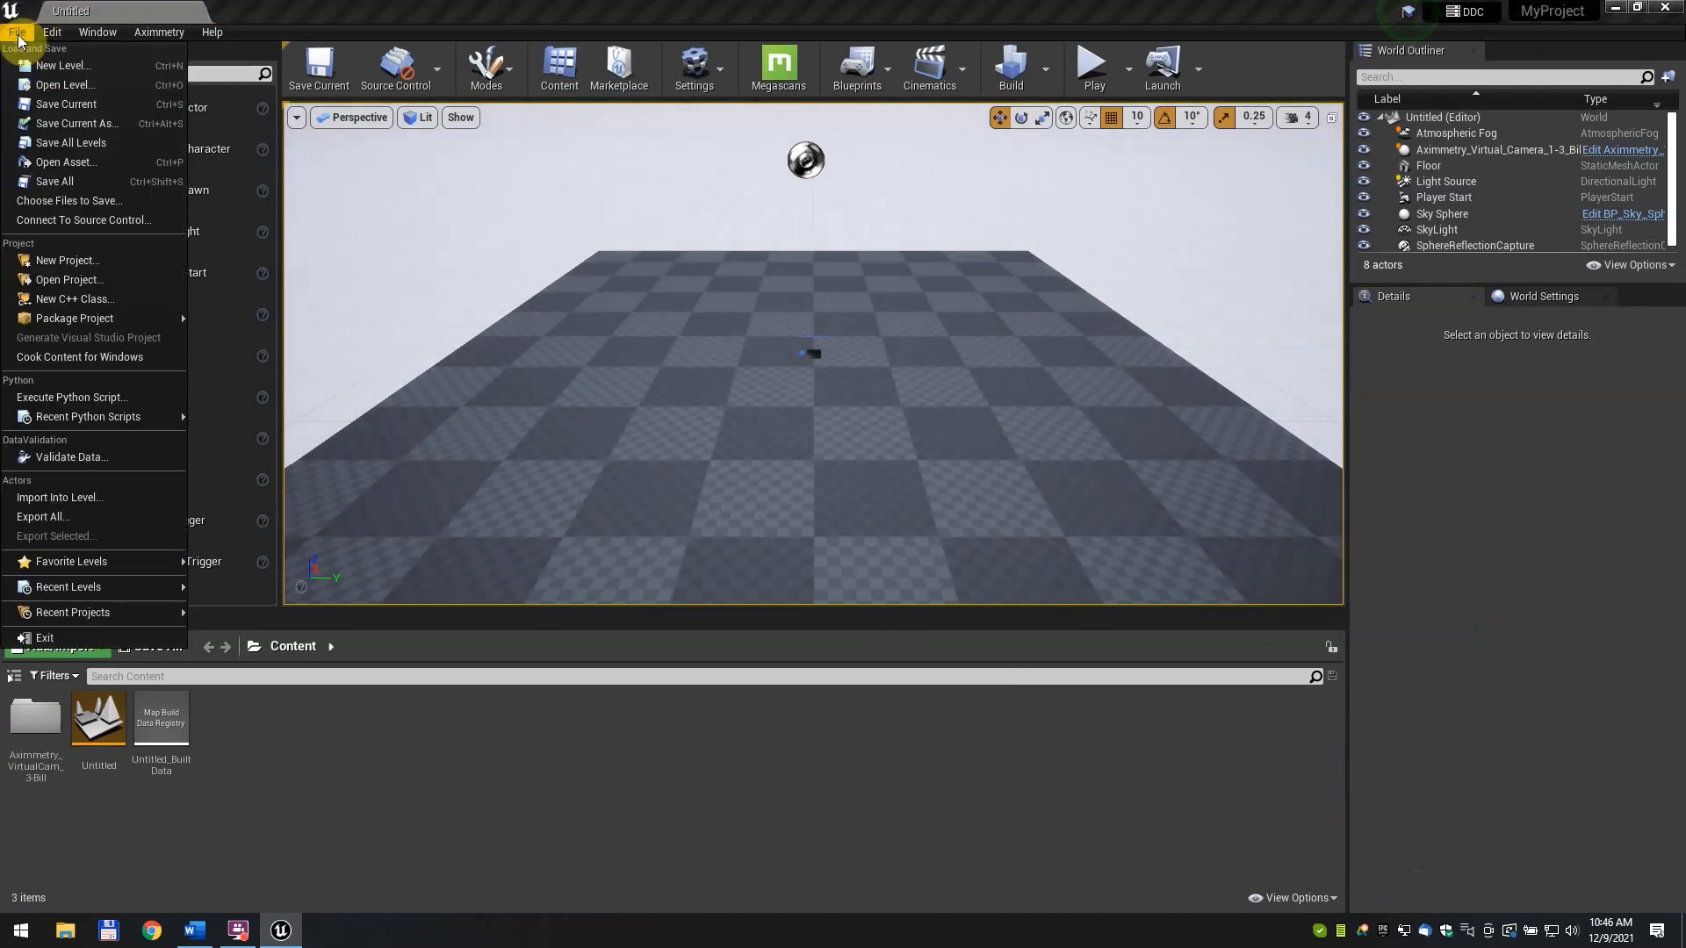
mouse_move(64, 262)
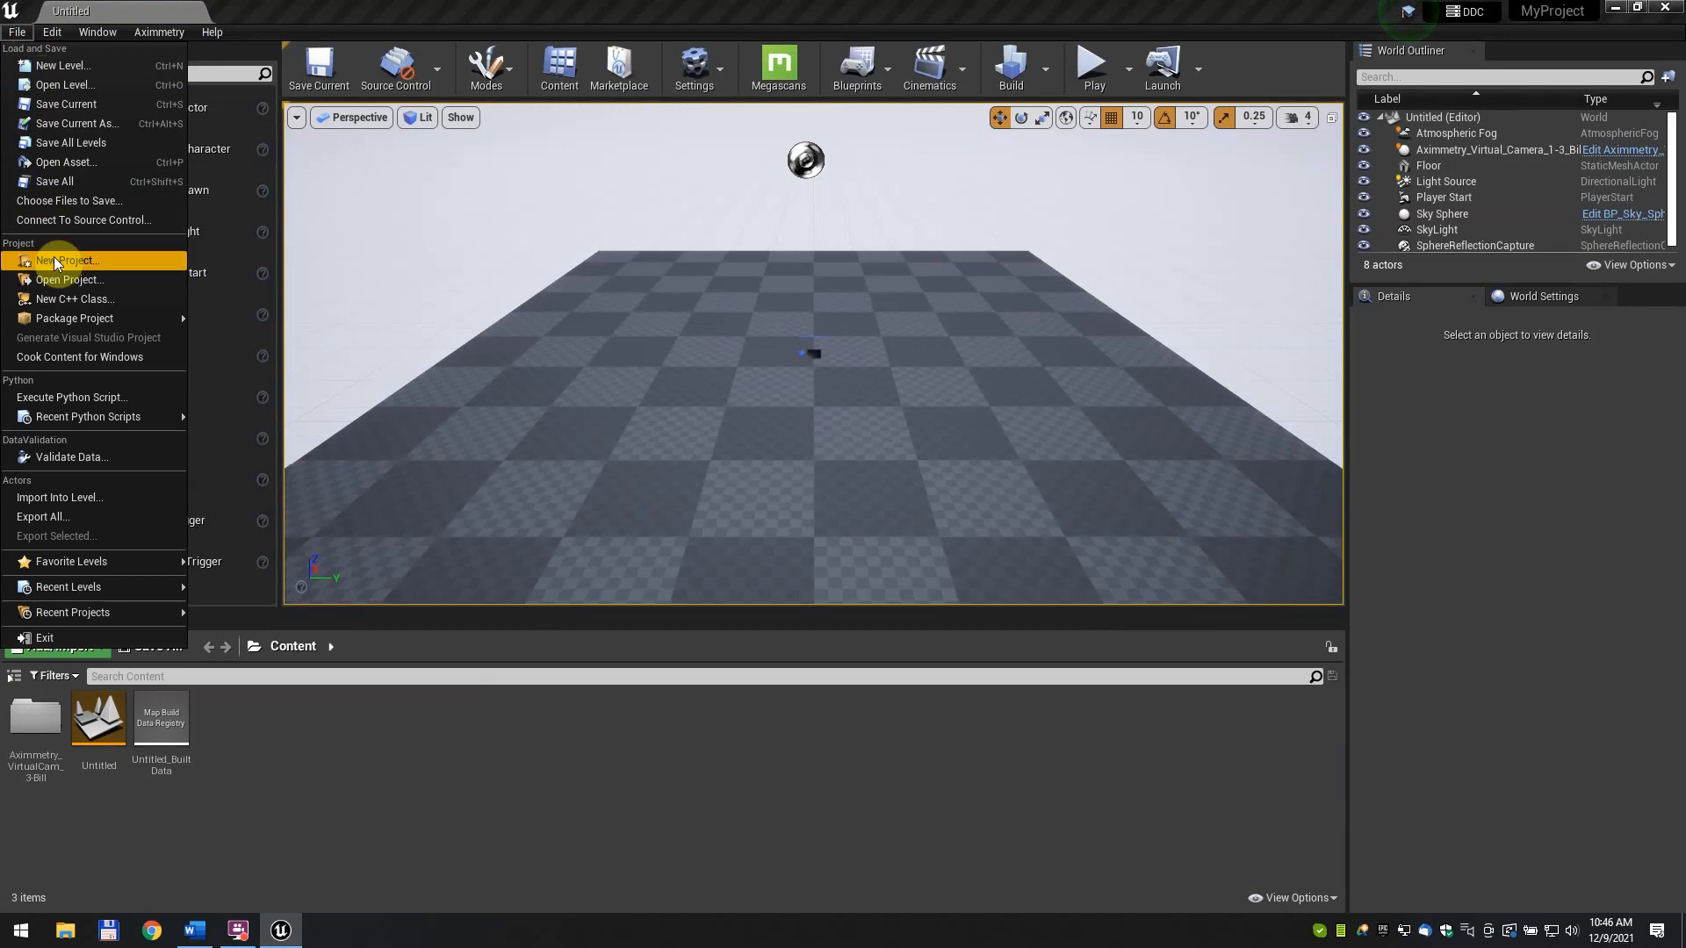
left_click(78, 356)
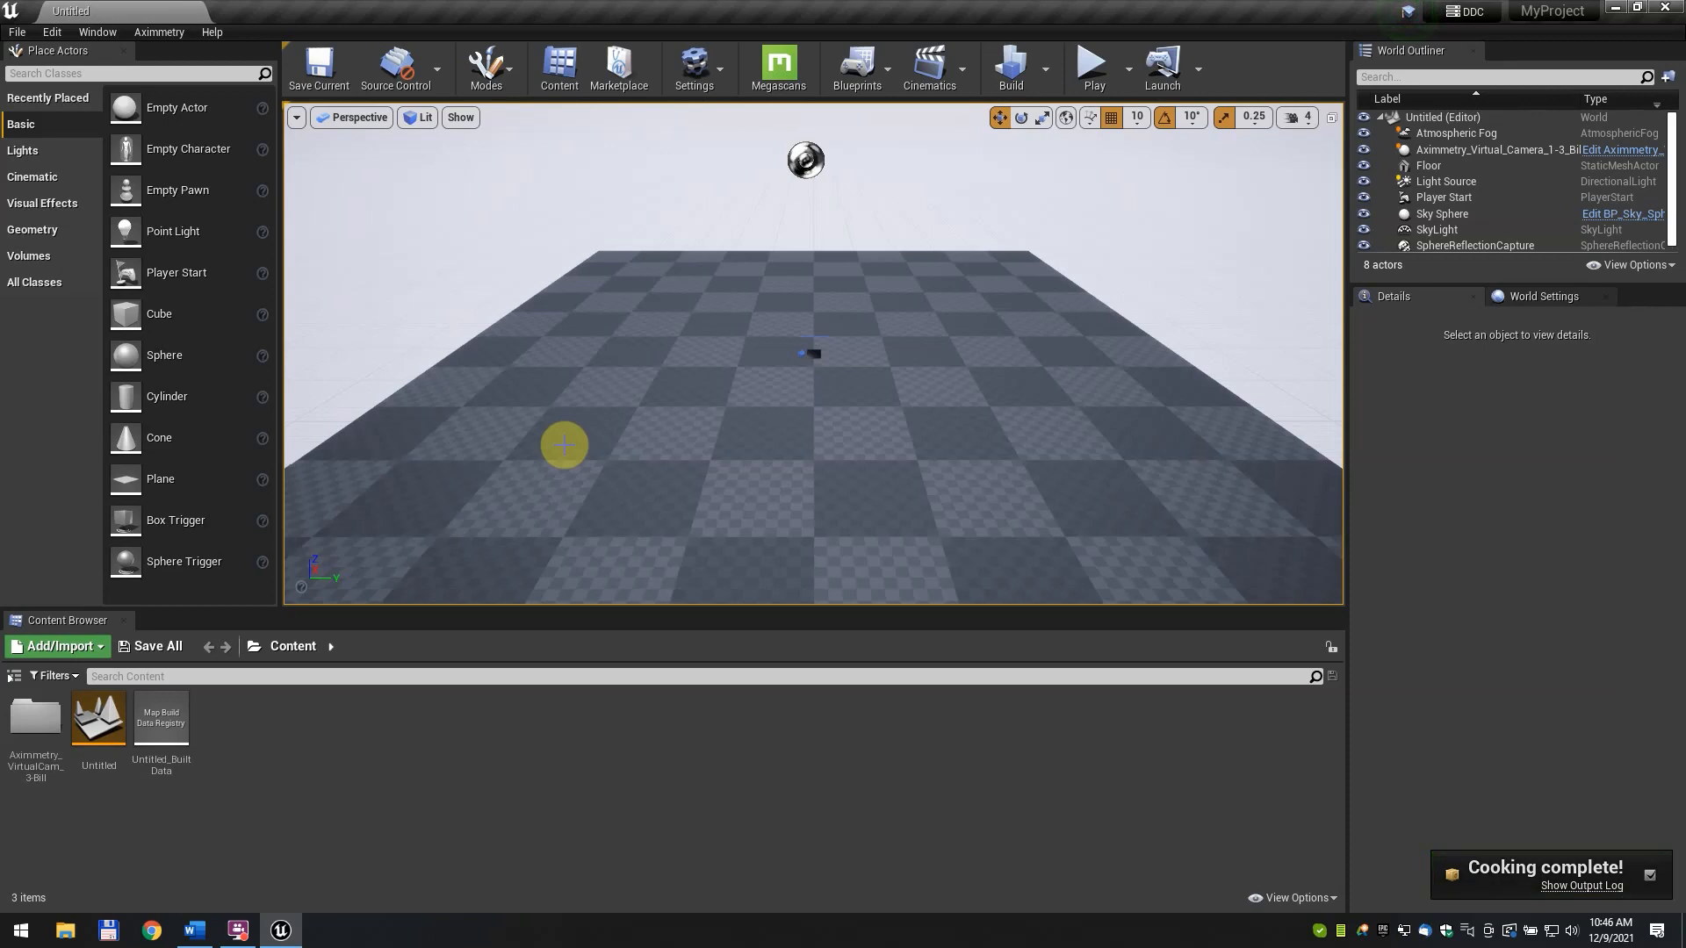
mouse_move(1236, 401)
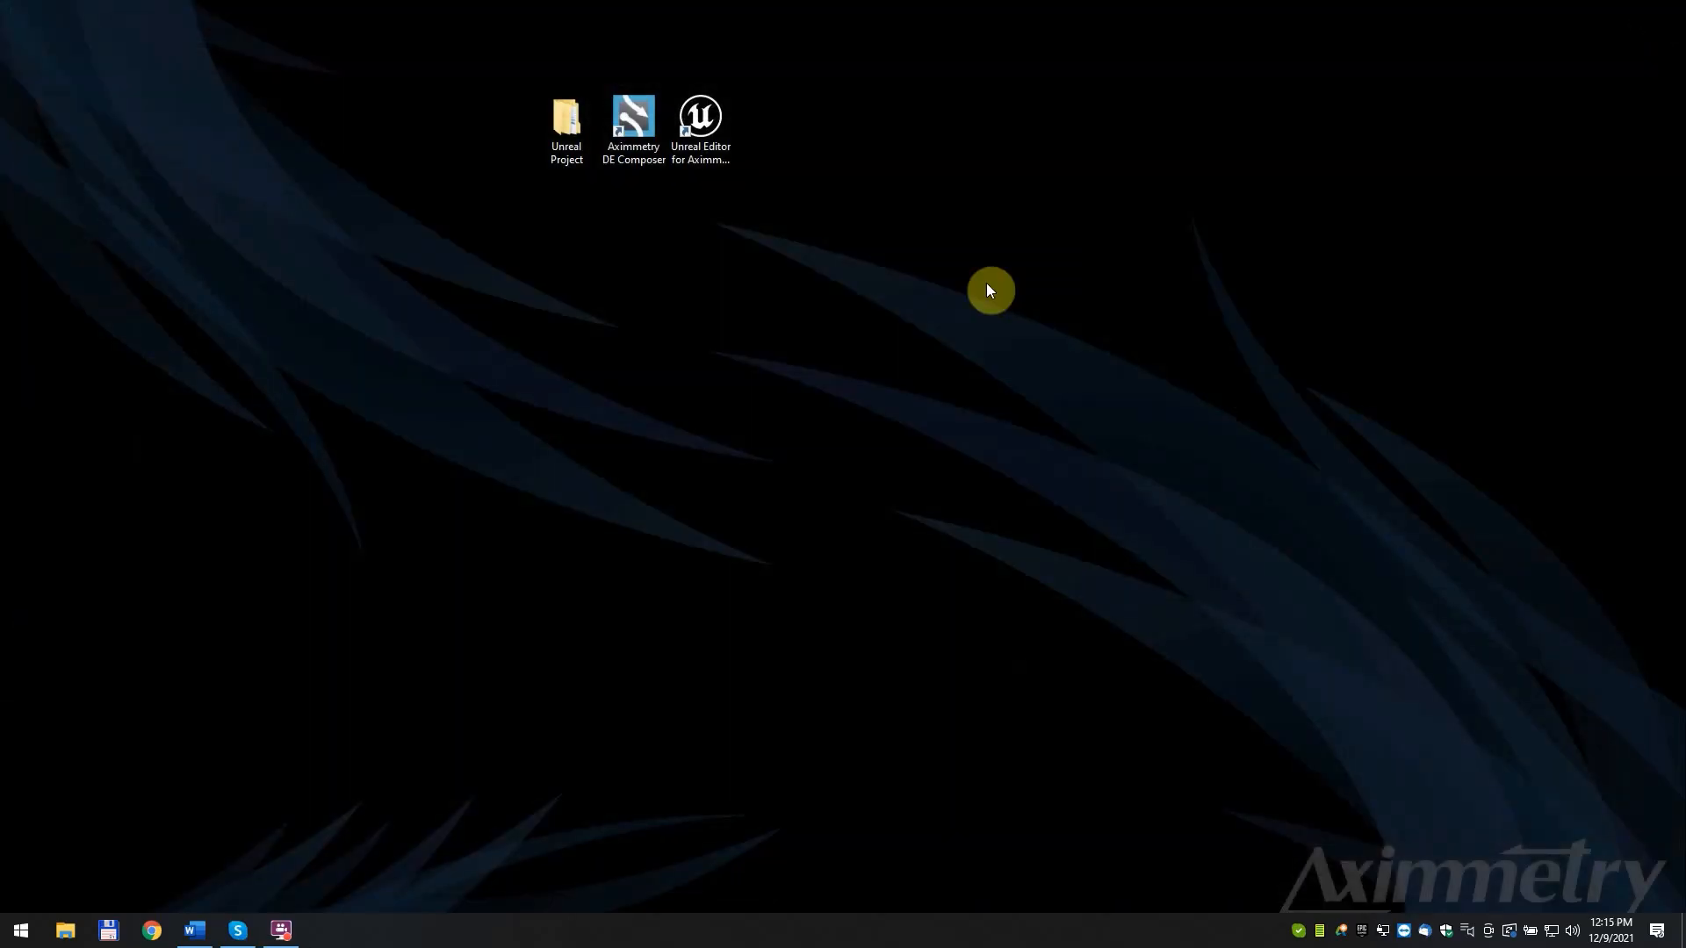
Launch Aximmetry DE Composer and start it with the current output settings
left_click(632, 128)
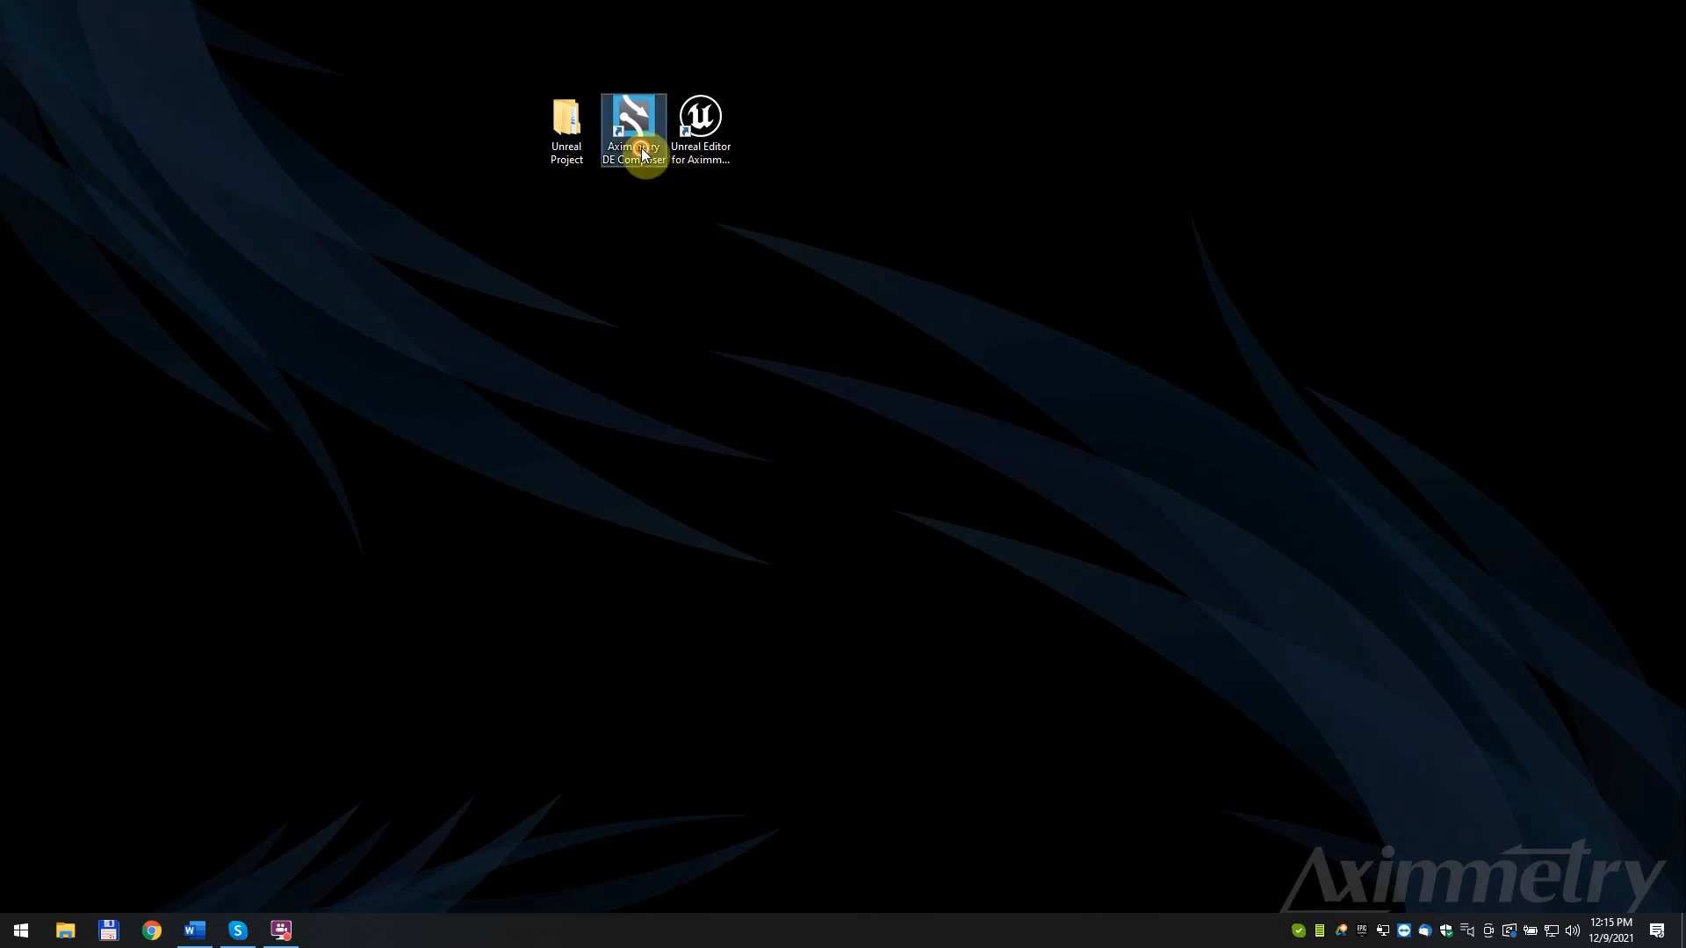
double_click(634, 118)
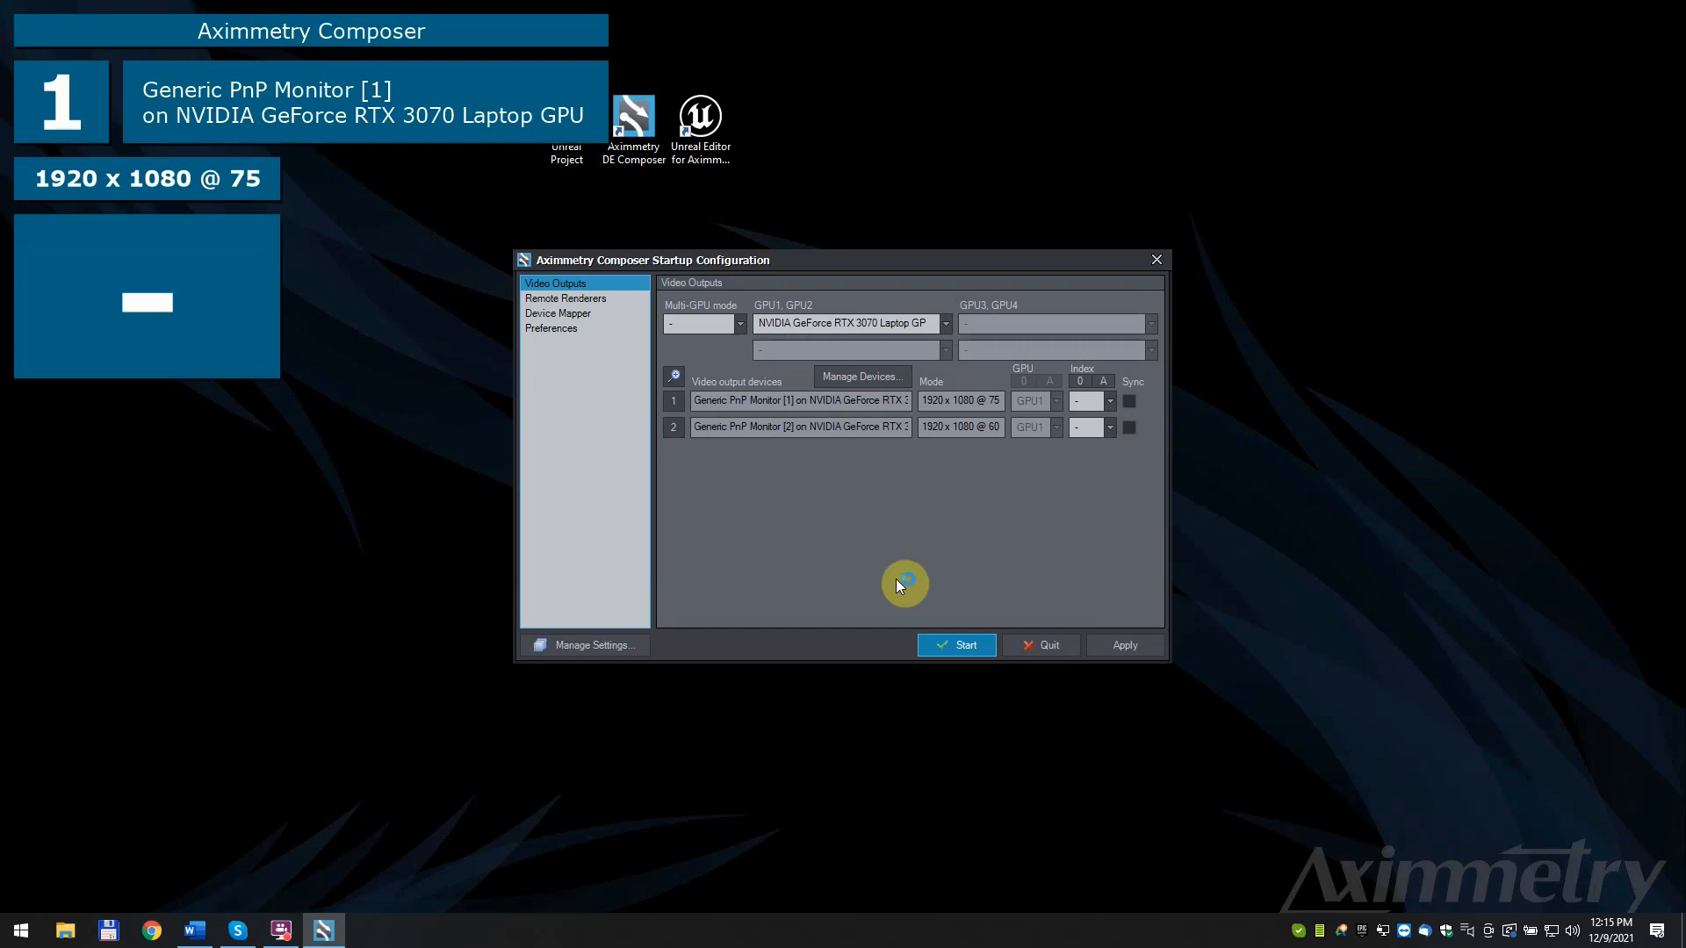
left_click(956, 644)
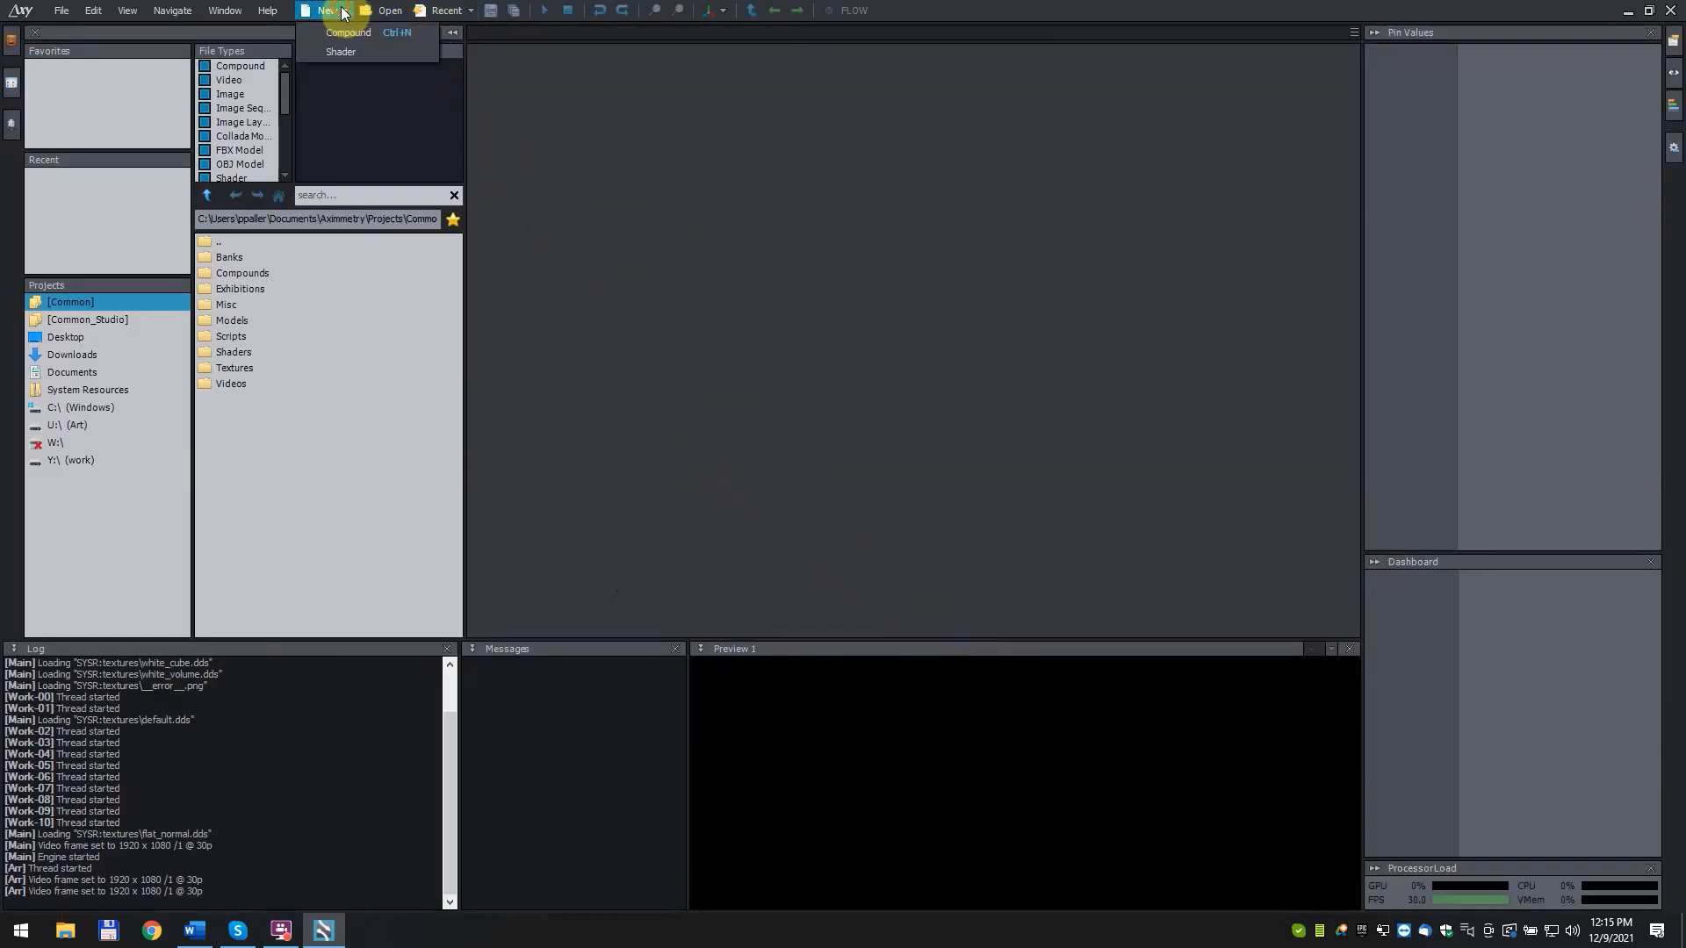
Create a new compound, browse to Desktop > Unreal Project and search 'unre' for the Unreal assets
left_click(346, 31)
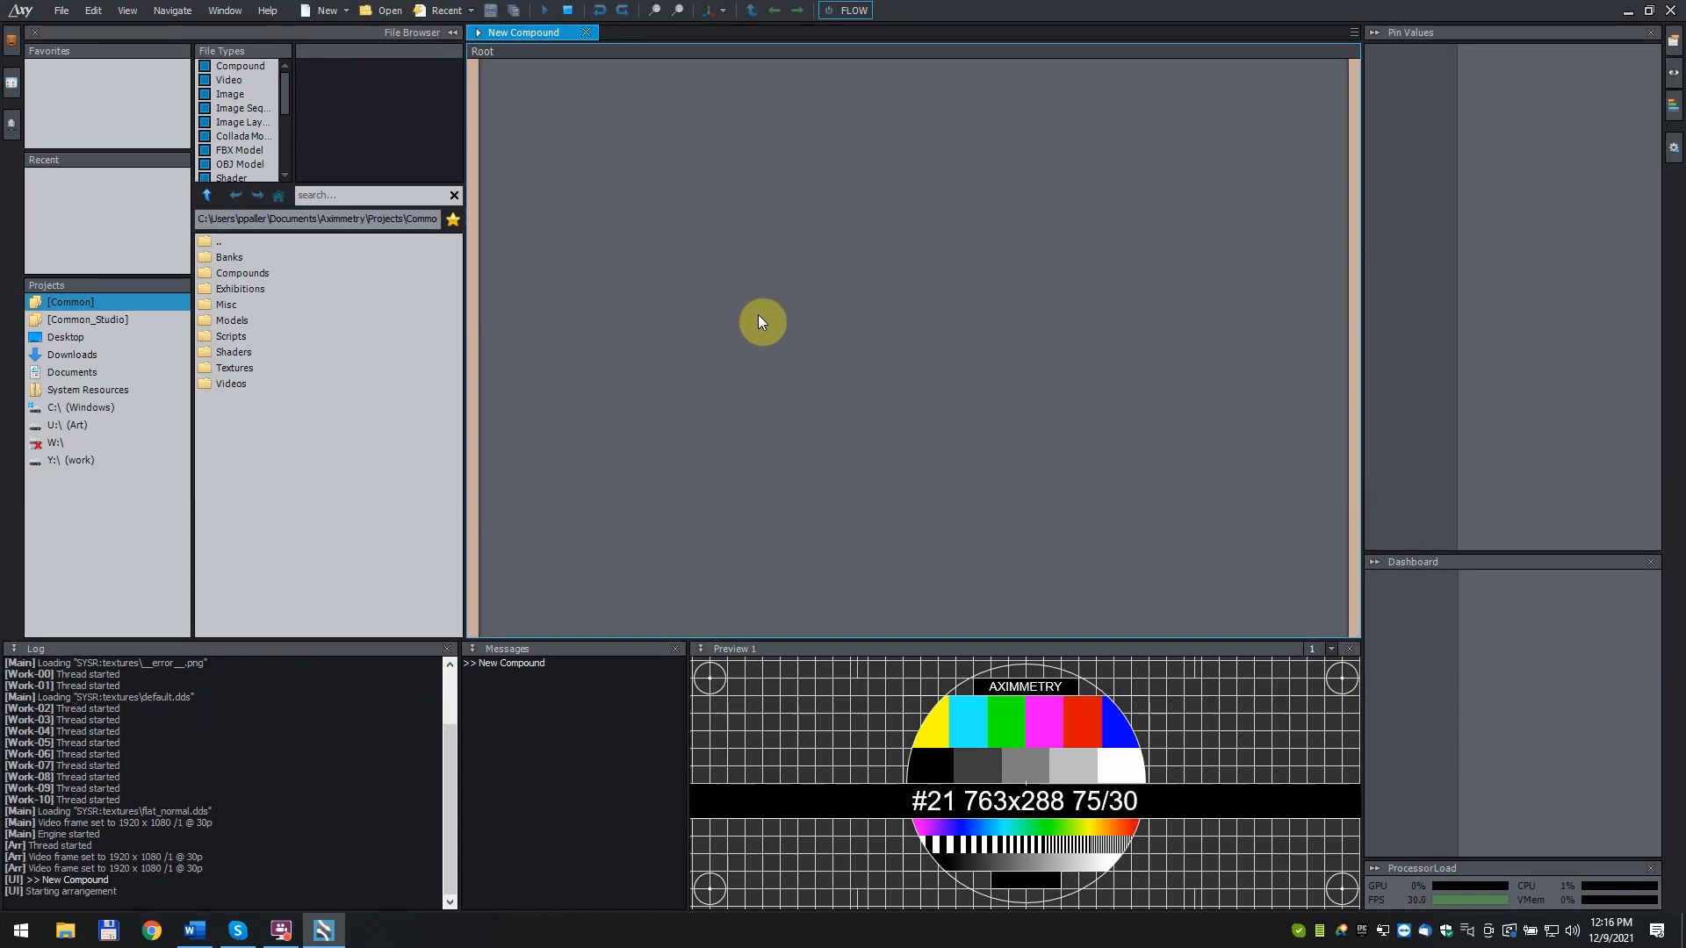
left_click(64, 337)
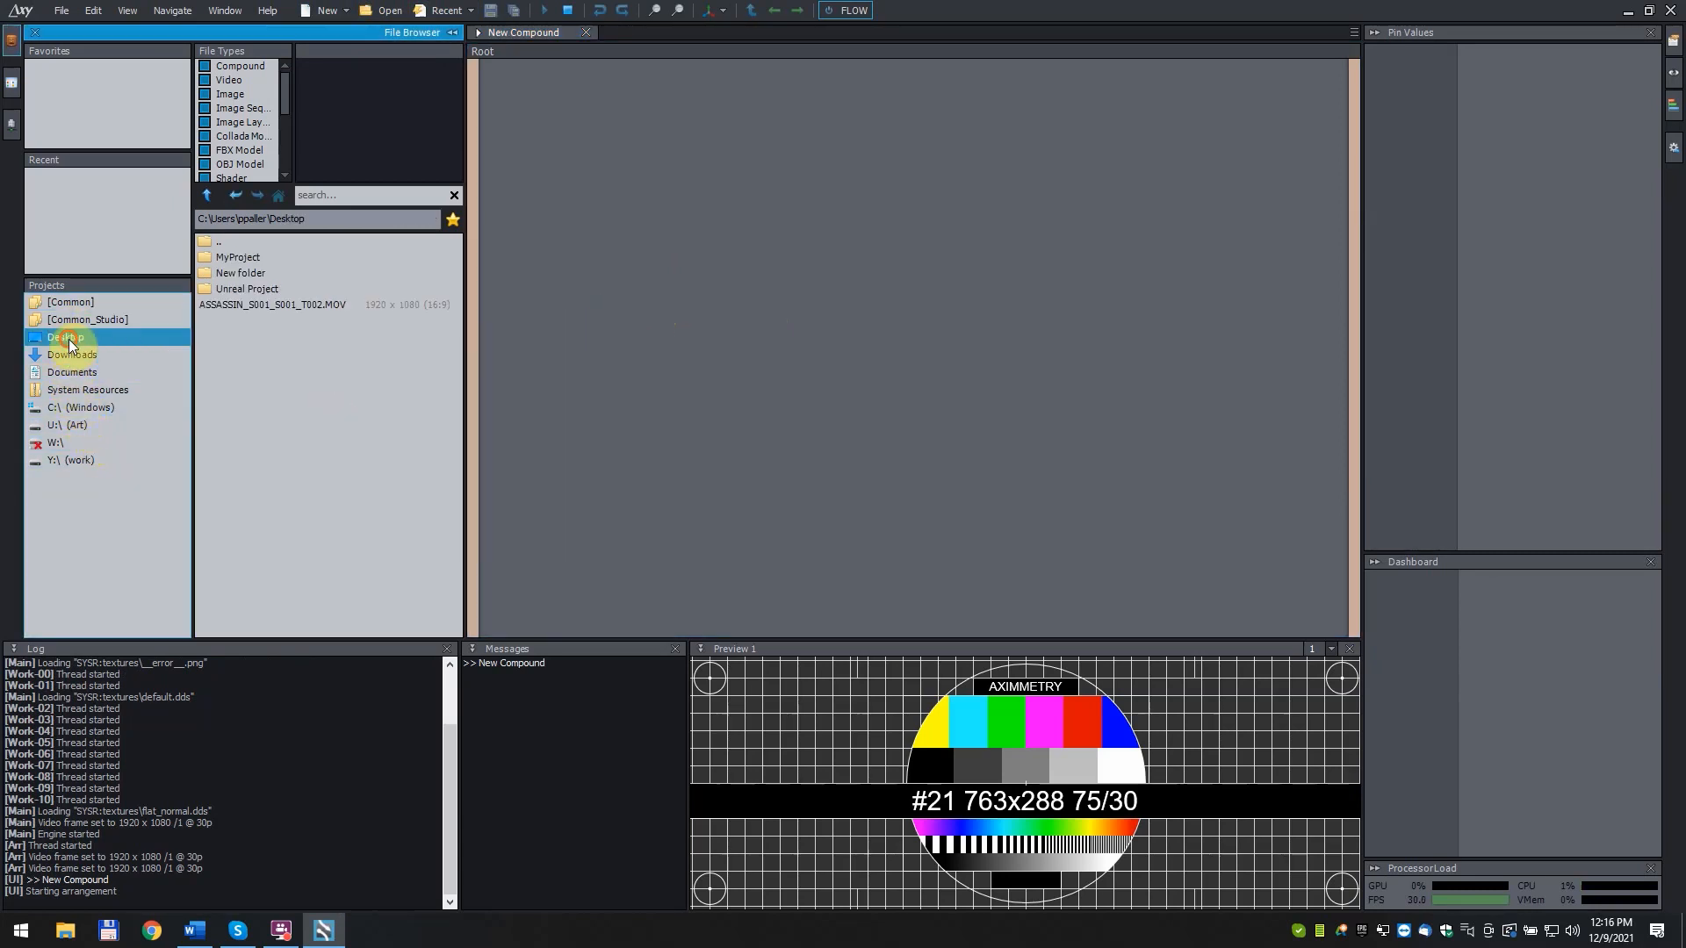
left_click(246, 288)
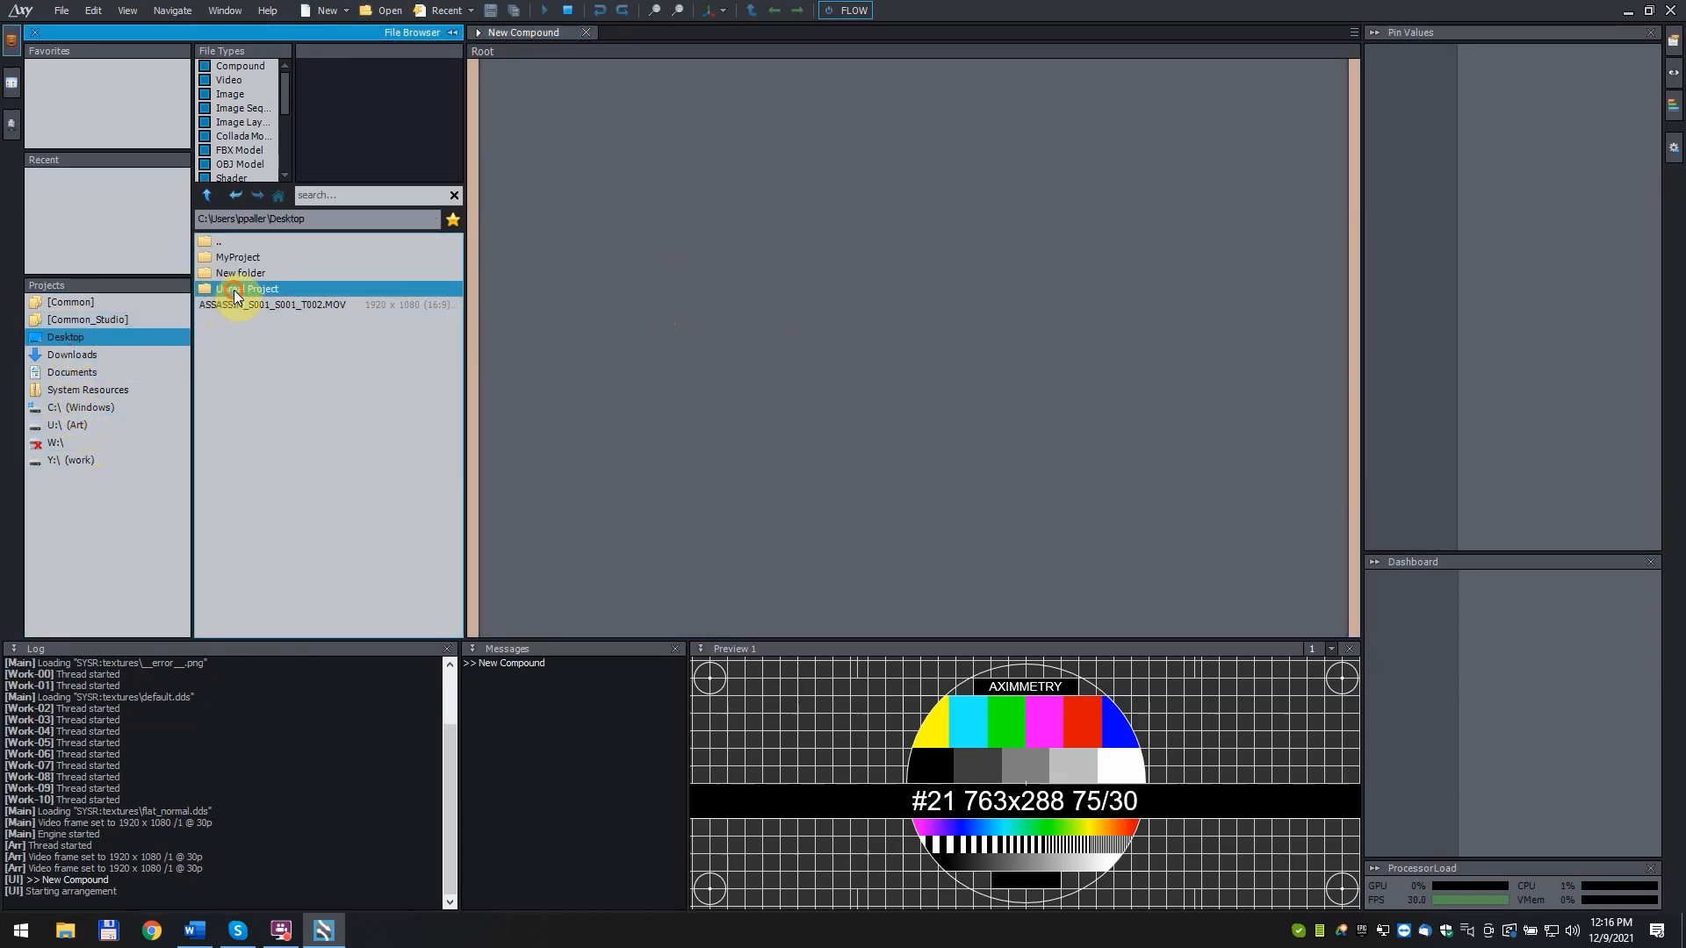
double_click(258, 288)
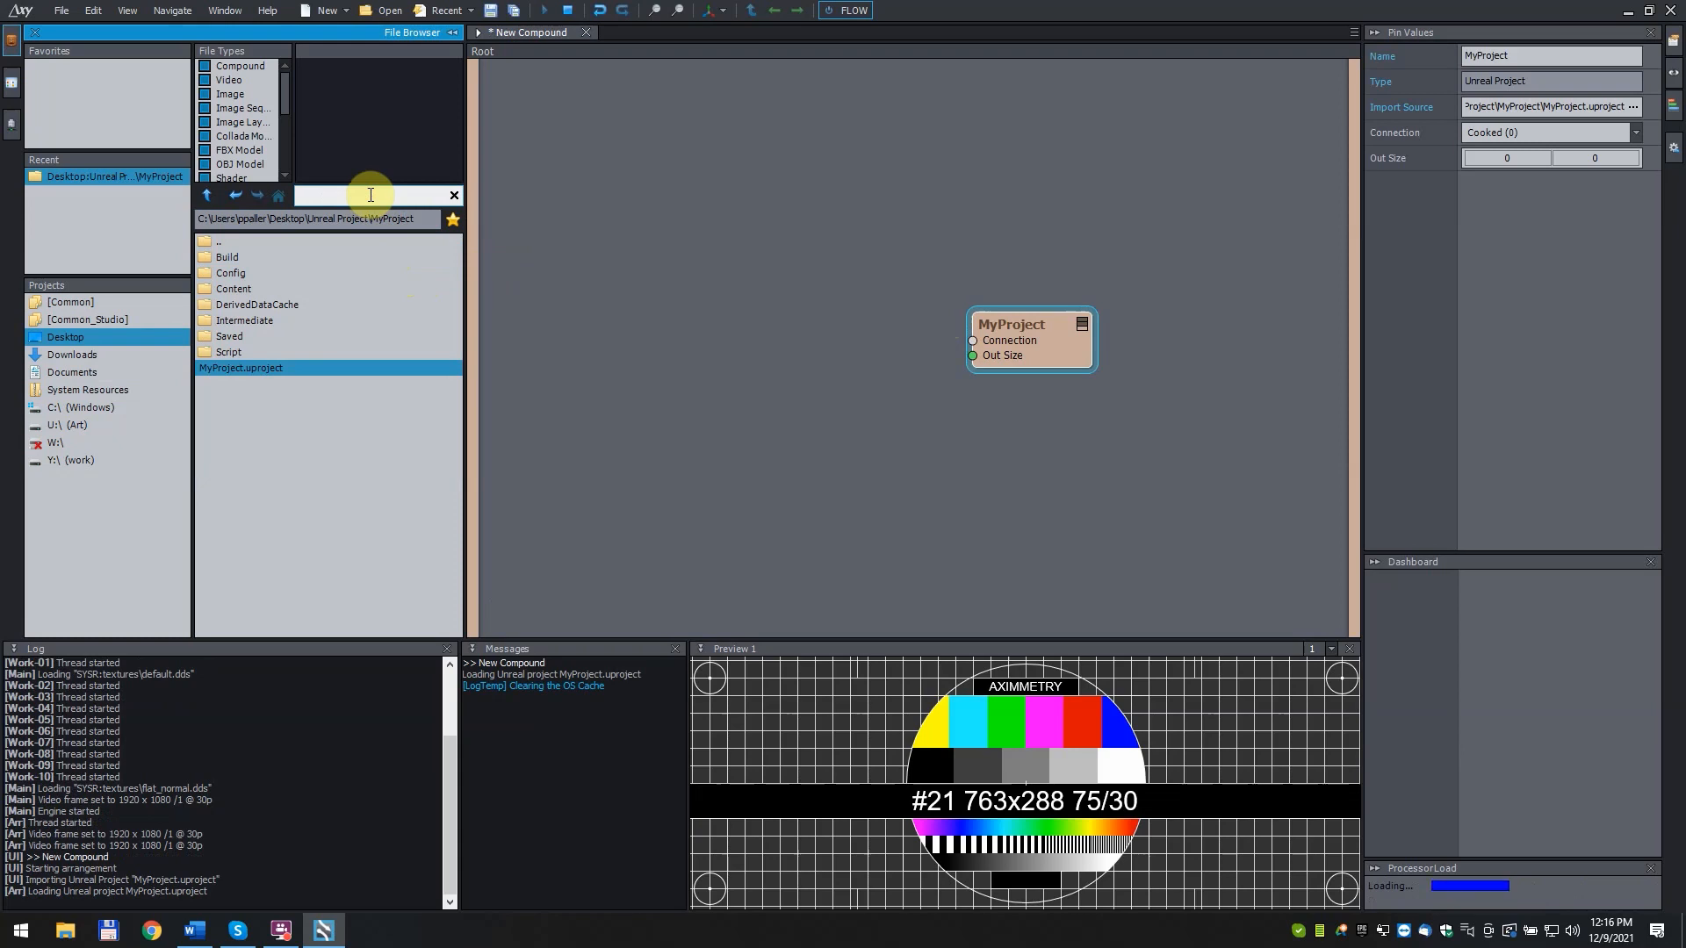
type("unreal")
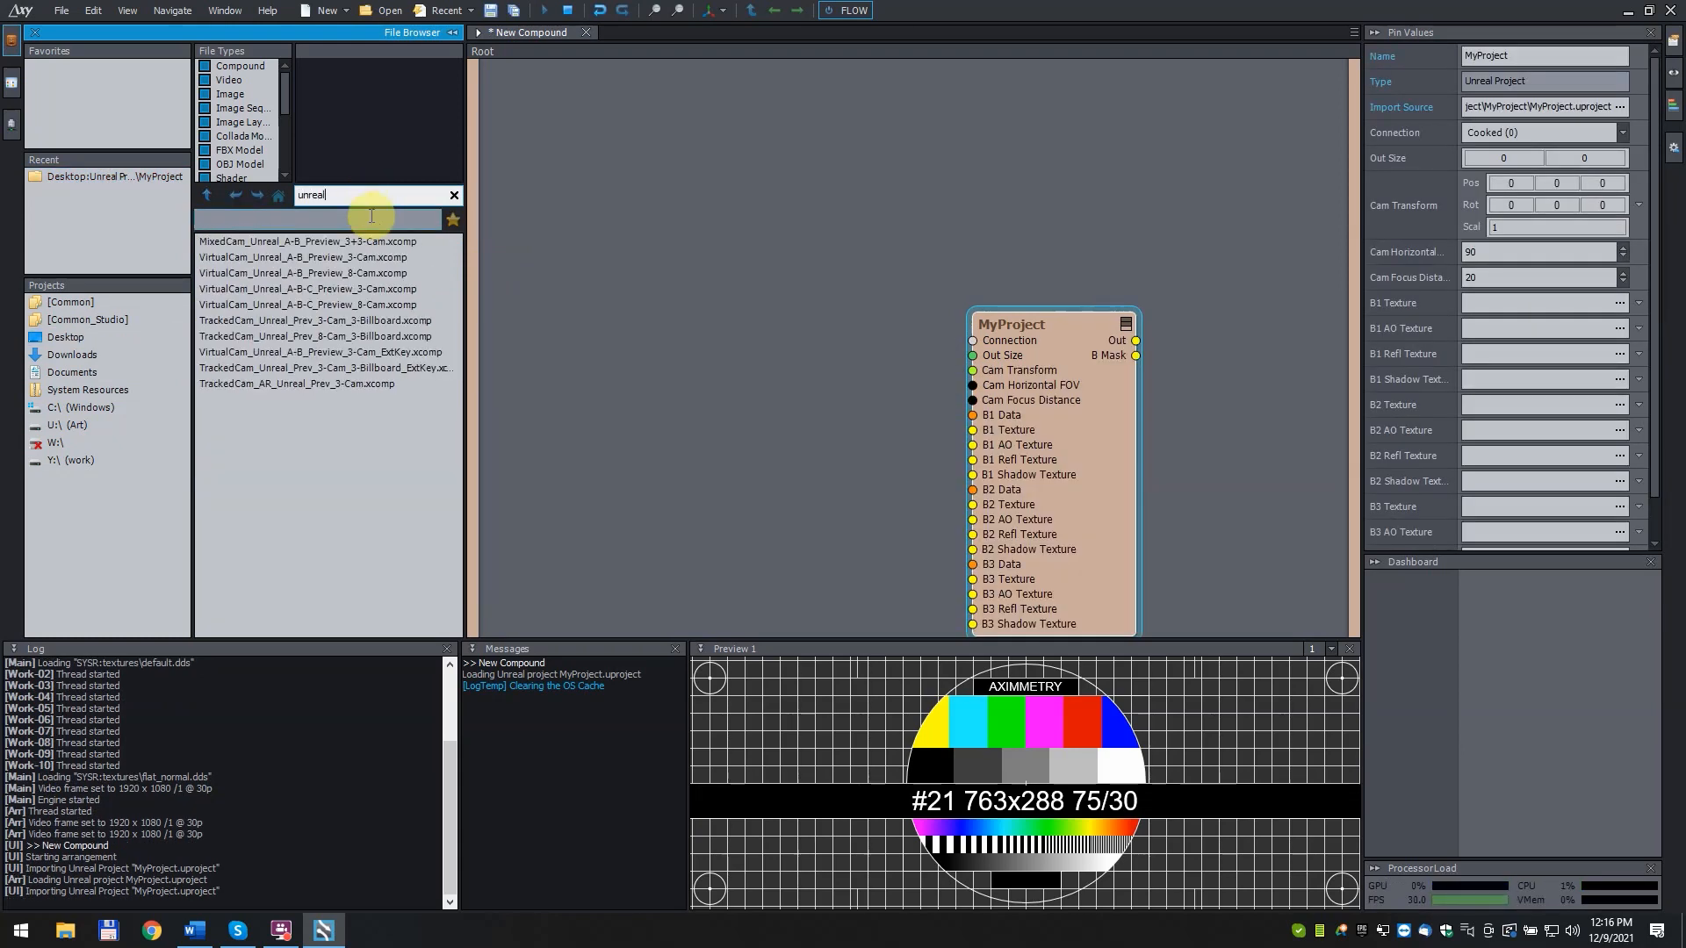
left_click(303, 256)
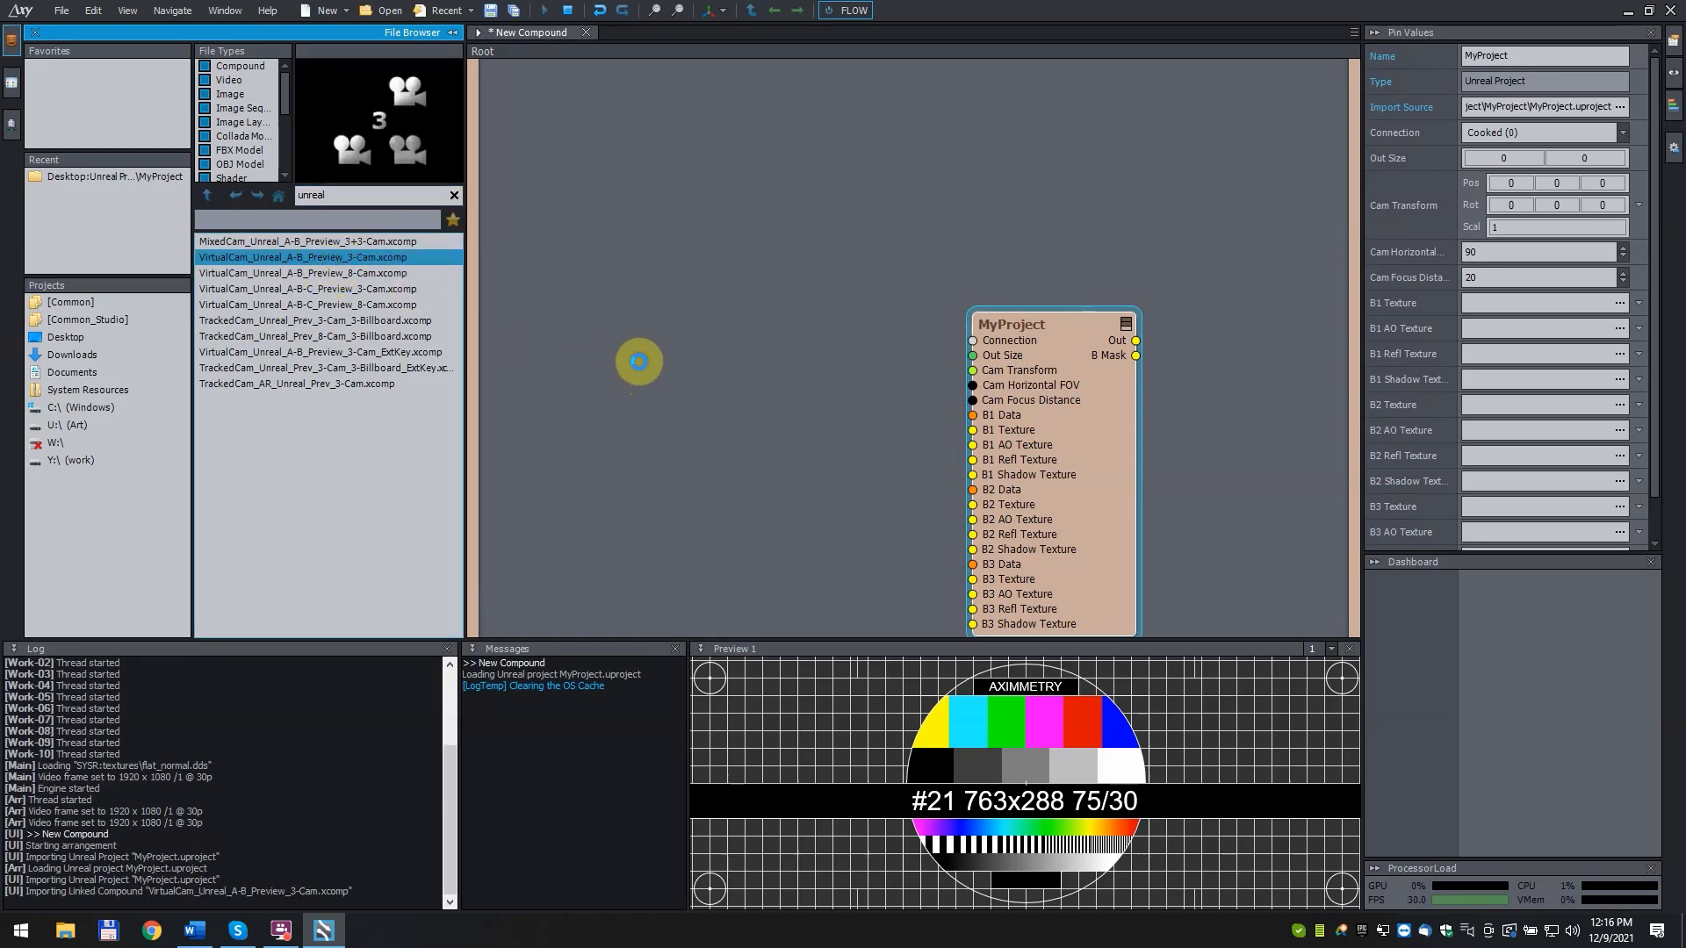
Add VirtualCam_Unreal_A-B_Preview_3-Cam and the Green_Nils_Demonstrate_Notes.mp4 video from [Common] to the graph
double_click(302, 257)
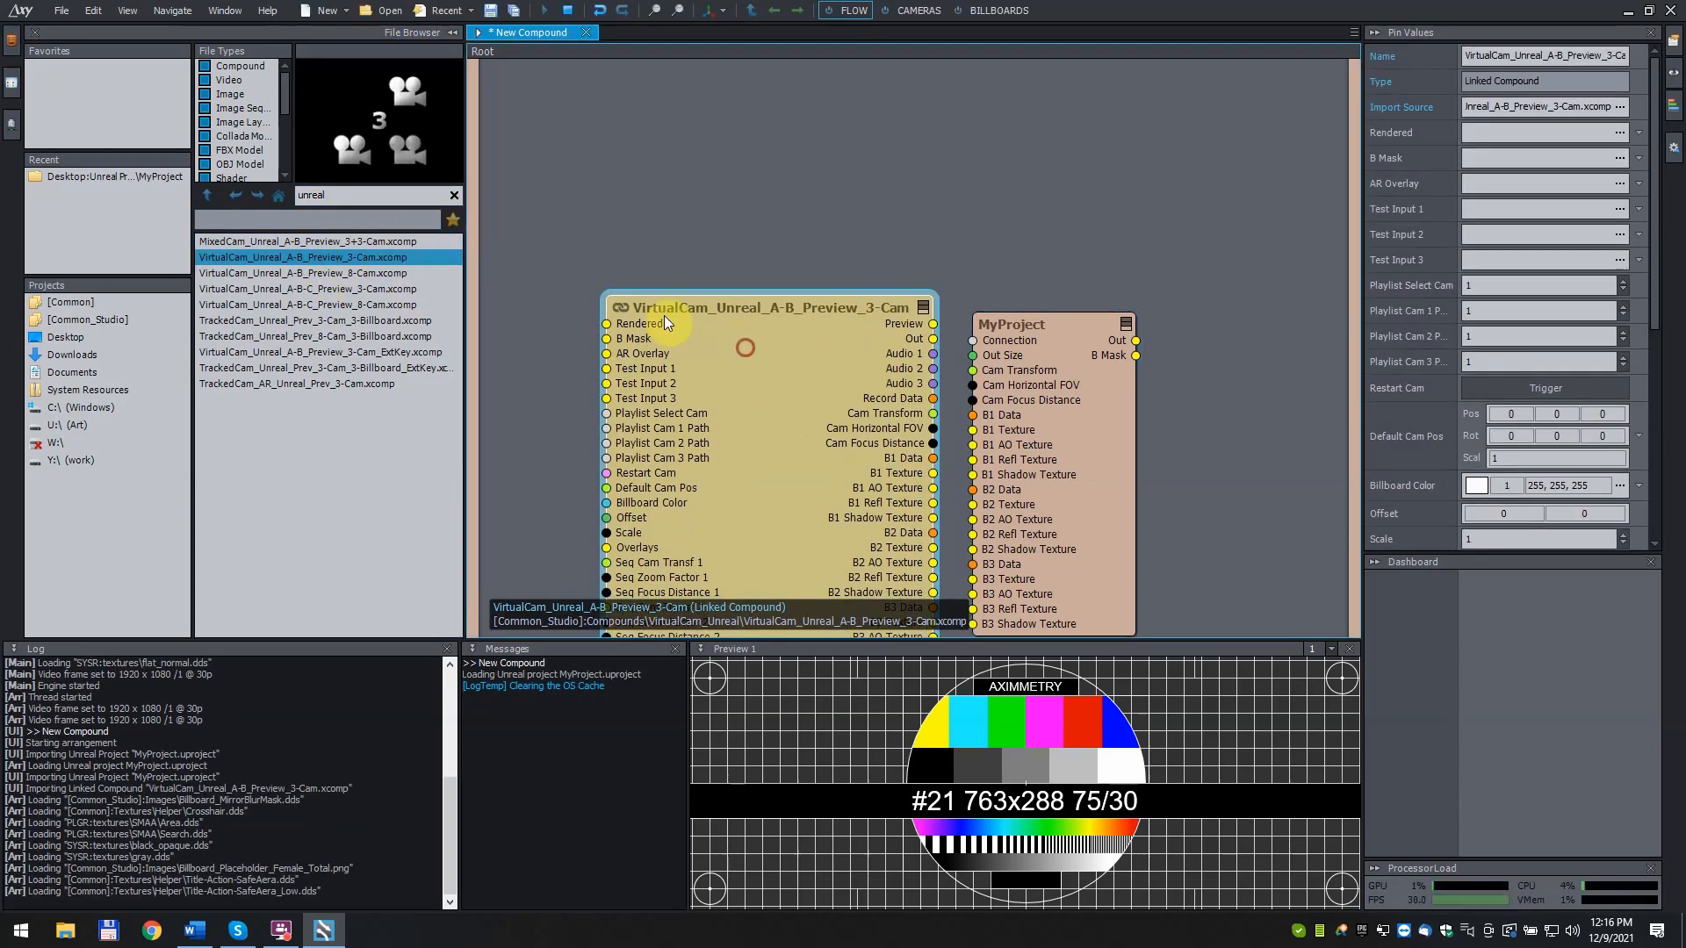
left_click(70, 302)
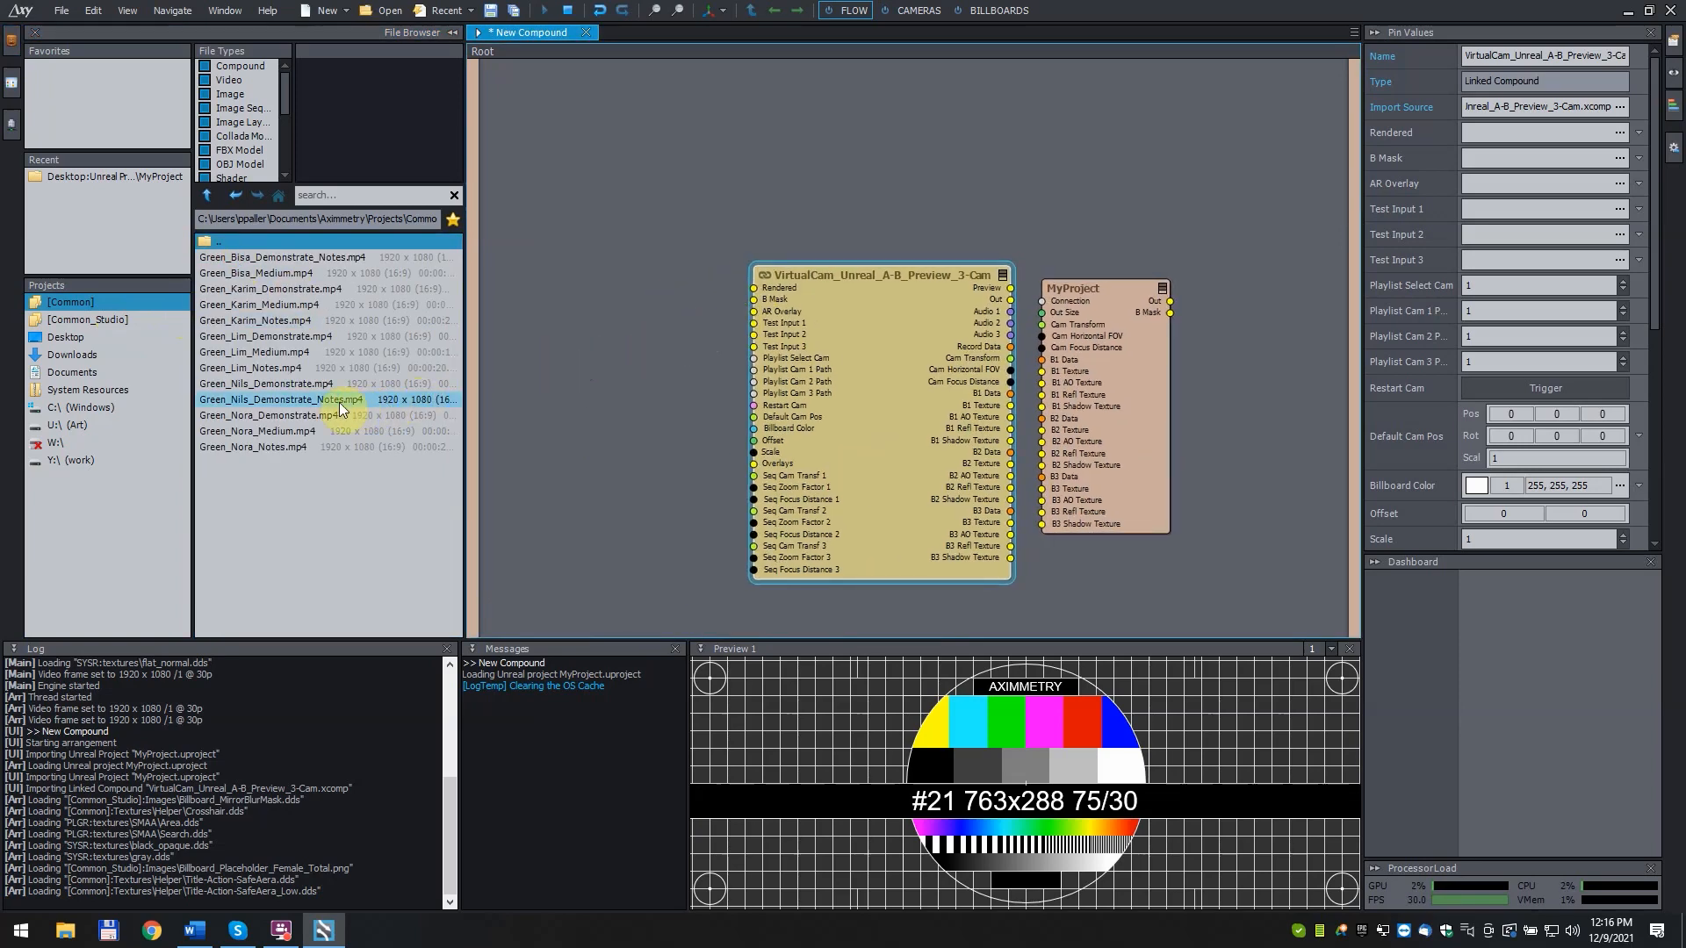
left_click(283, 398)
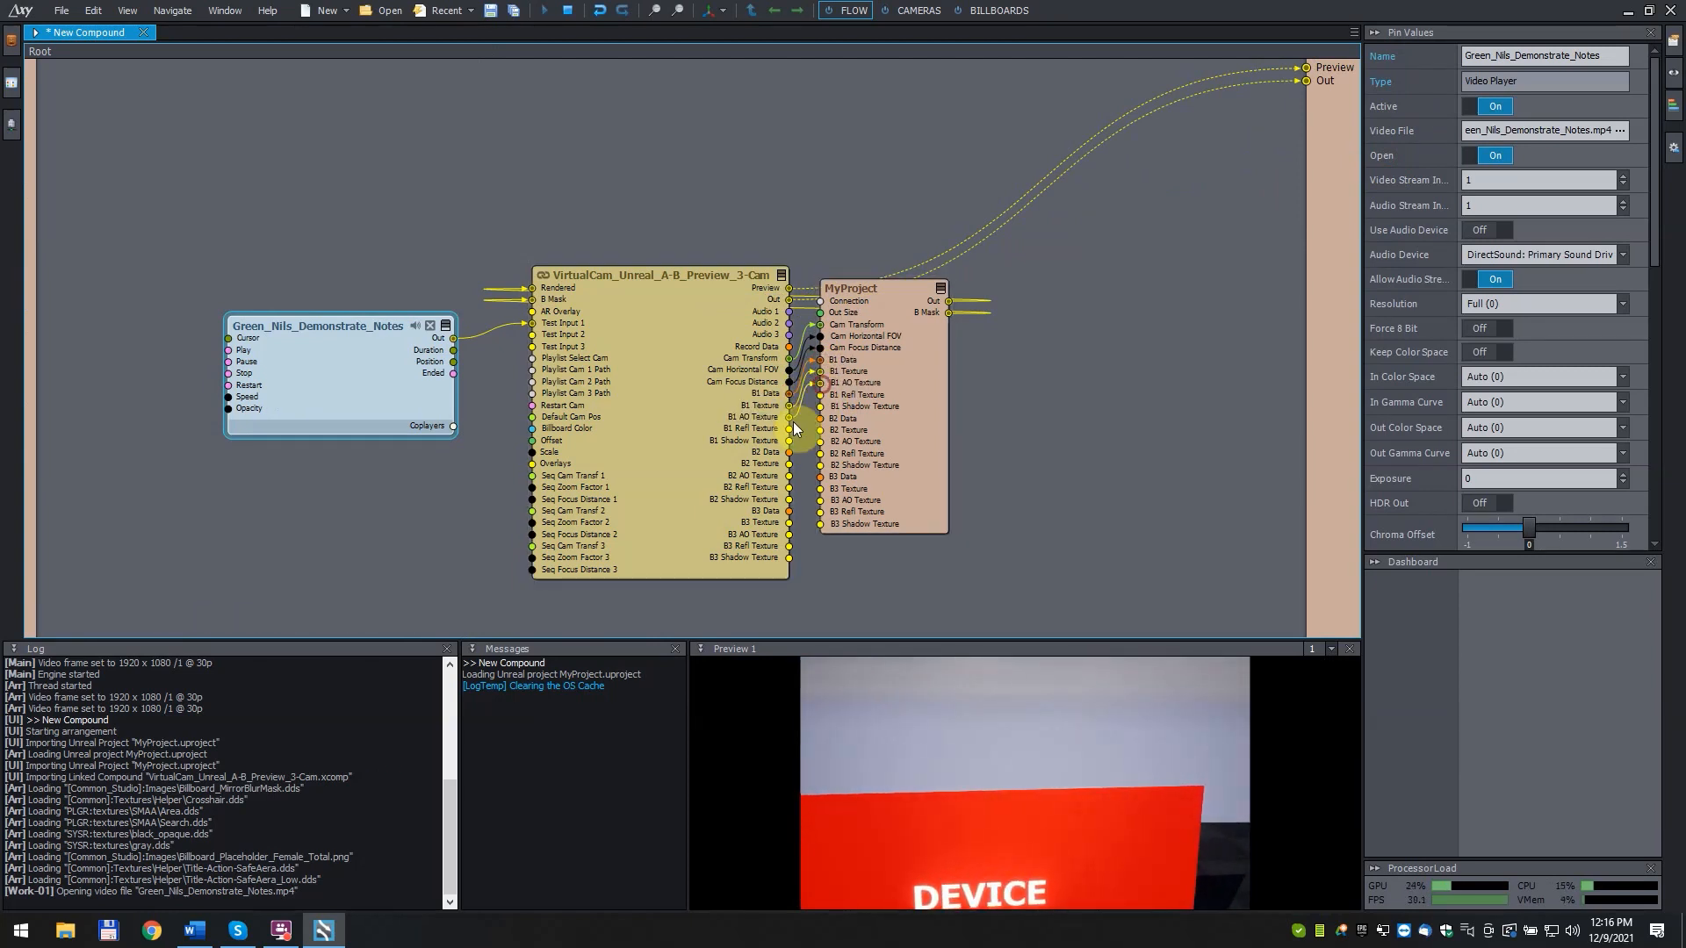
mouse_move(788, 440)
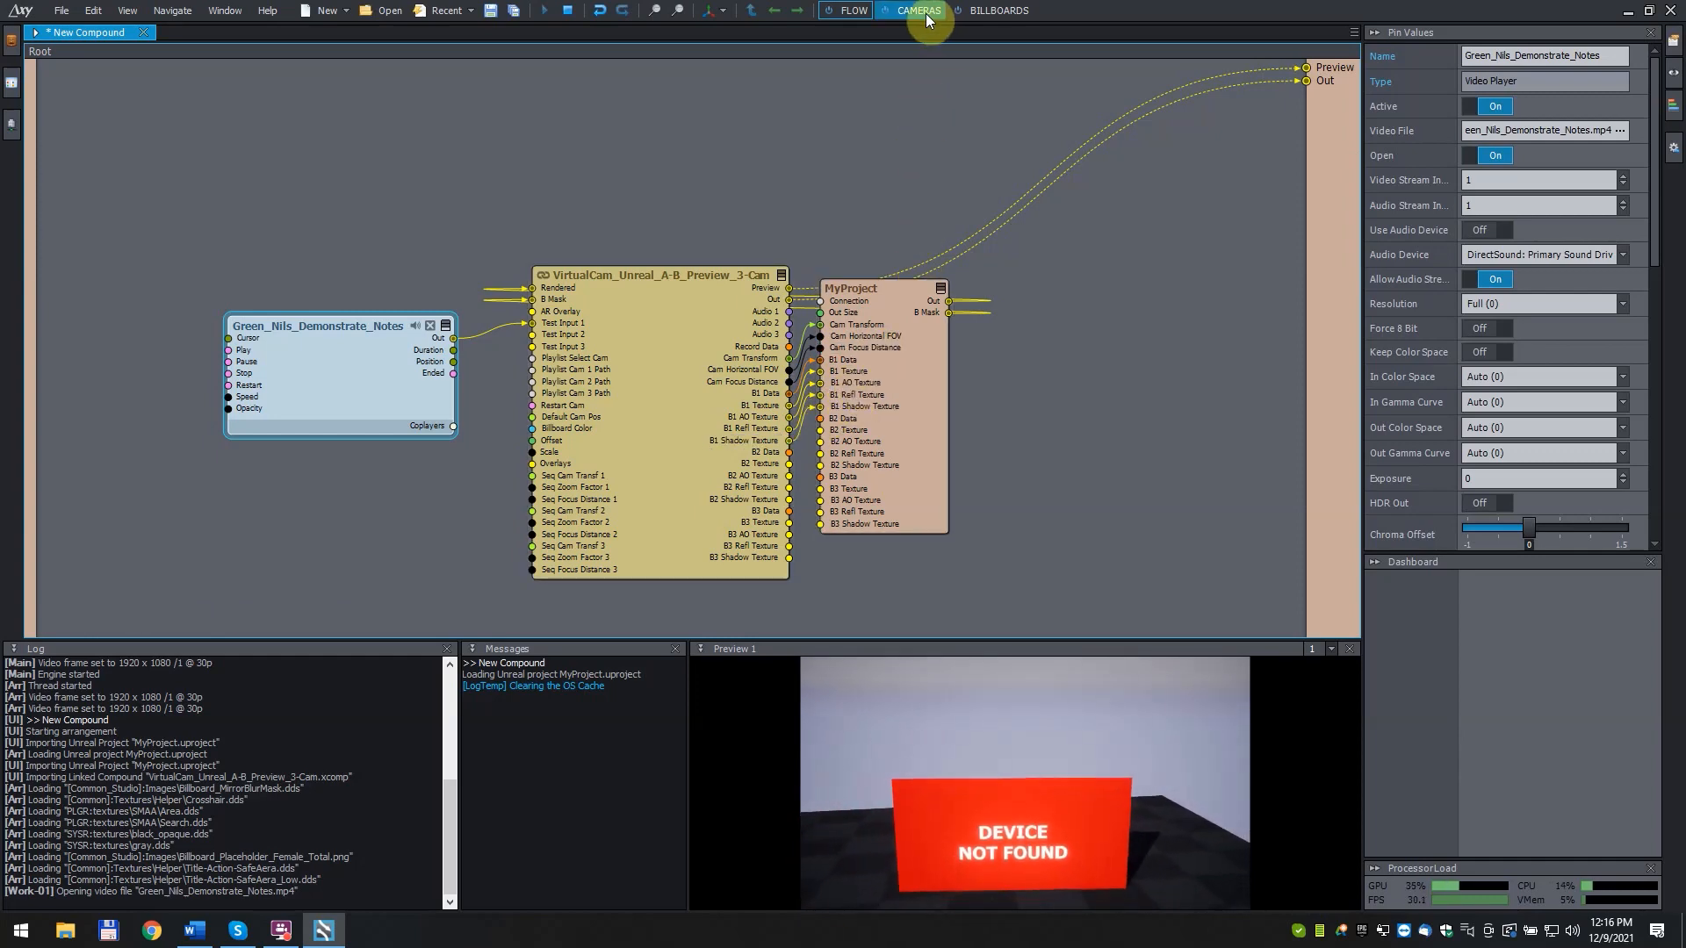
Show the Cameras control board with camera paths and render setup
left_click(915, 11)
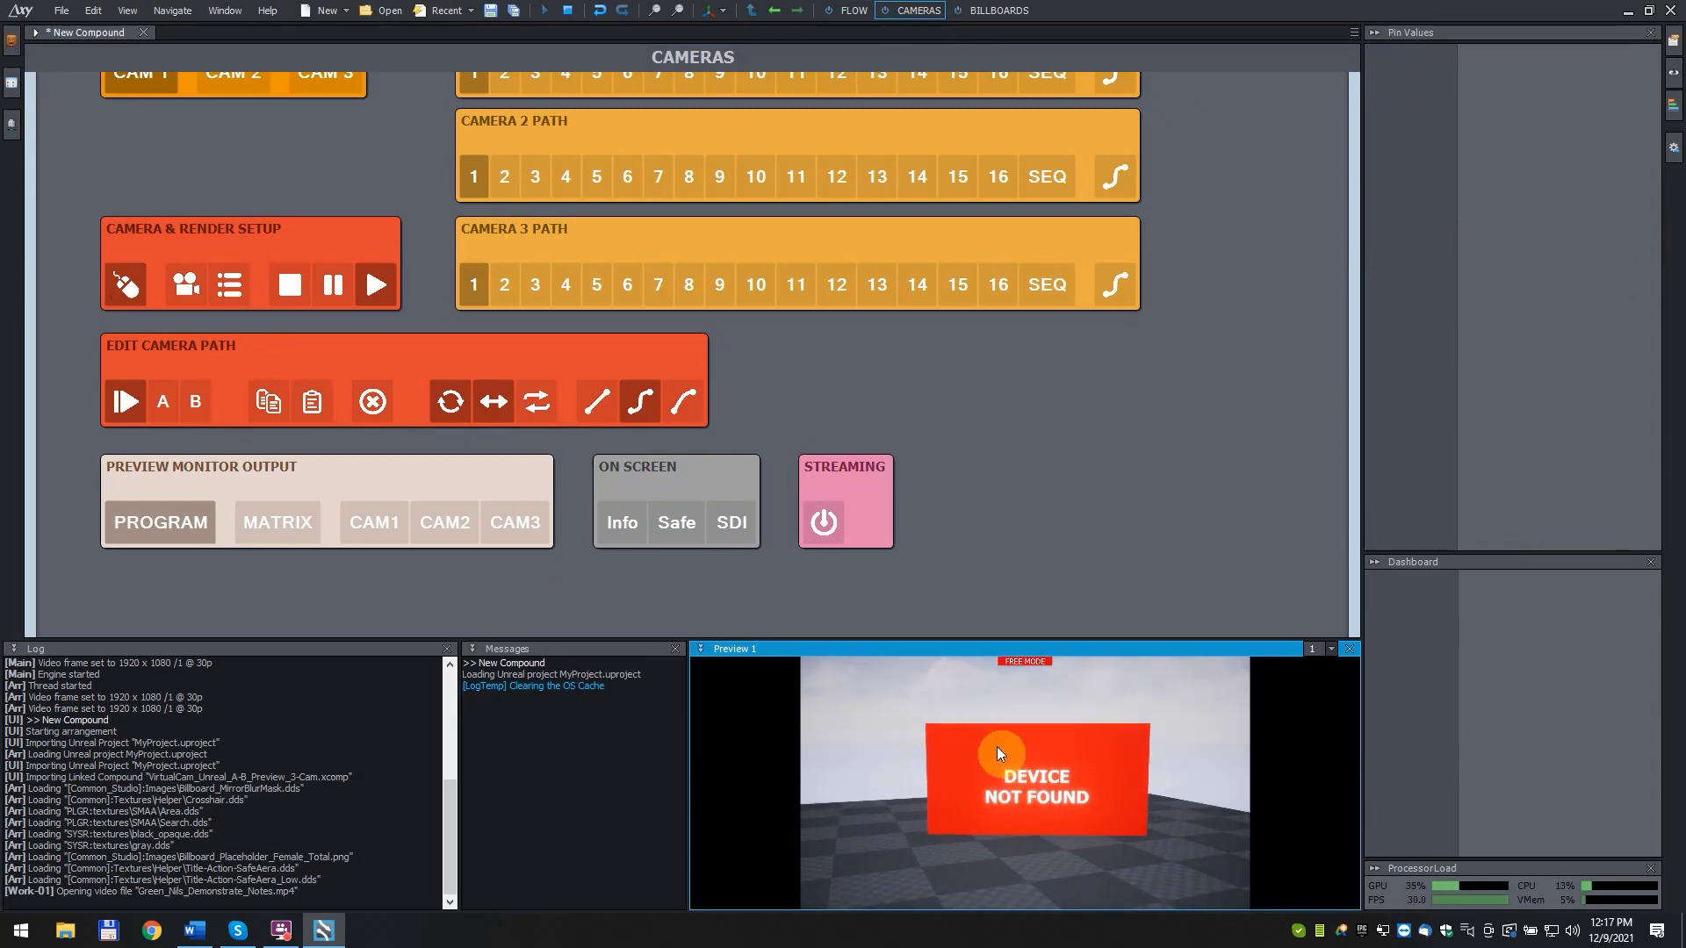
On the Billboards board, enable Input 1 Test and show the raw Input feed on Monitor 1
left_click(997, 11)
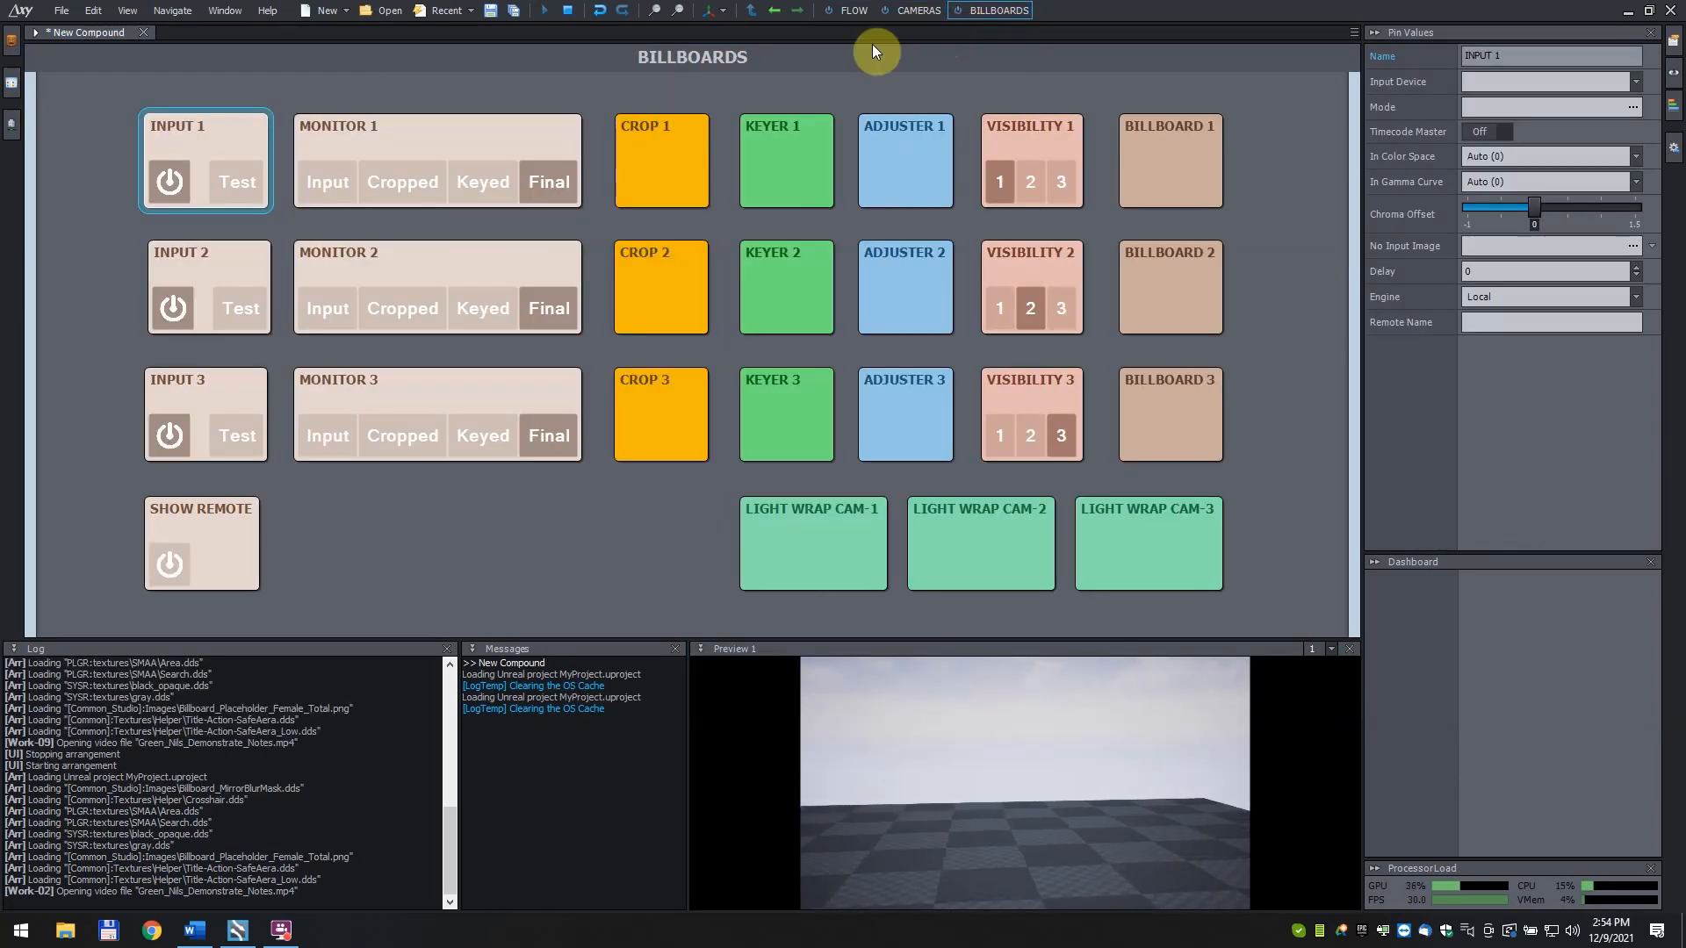
left_click(235, 181)
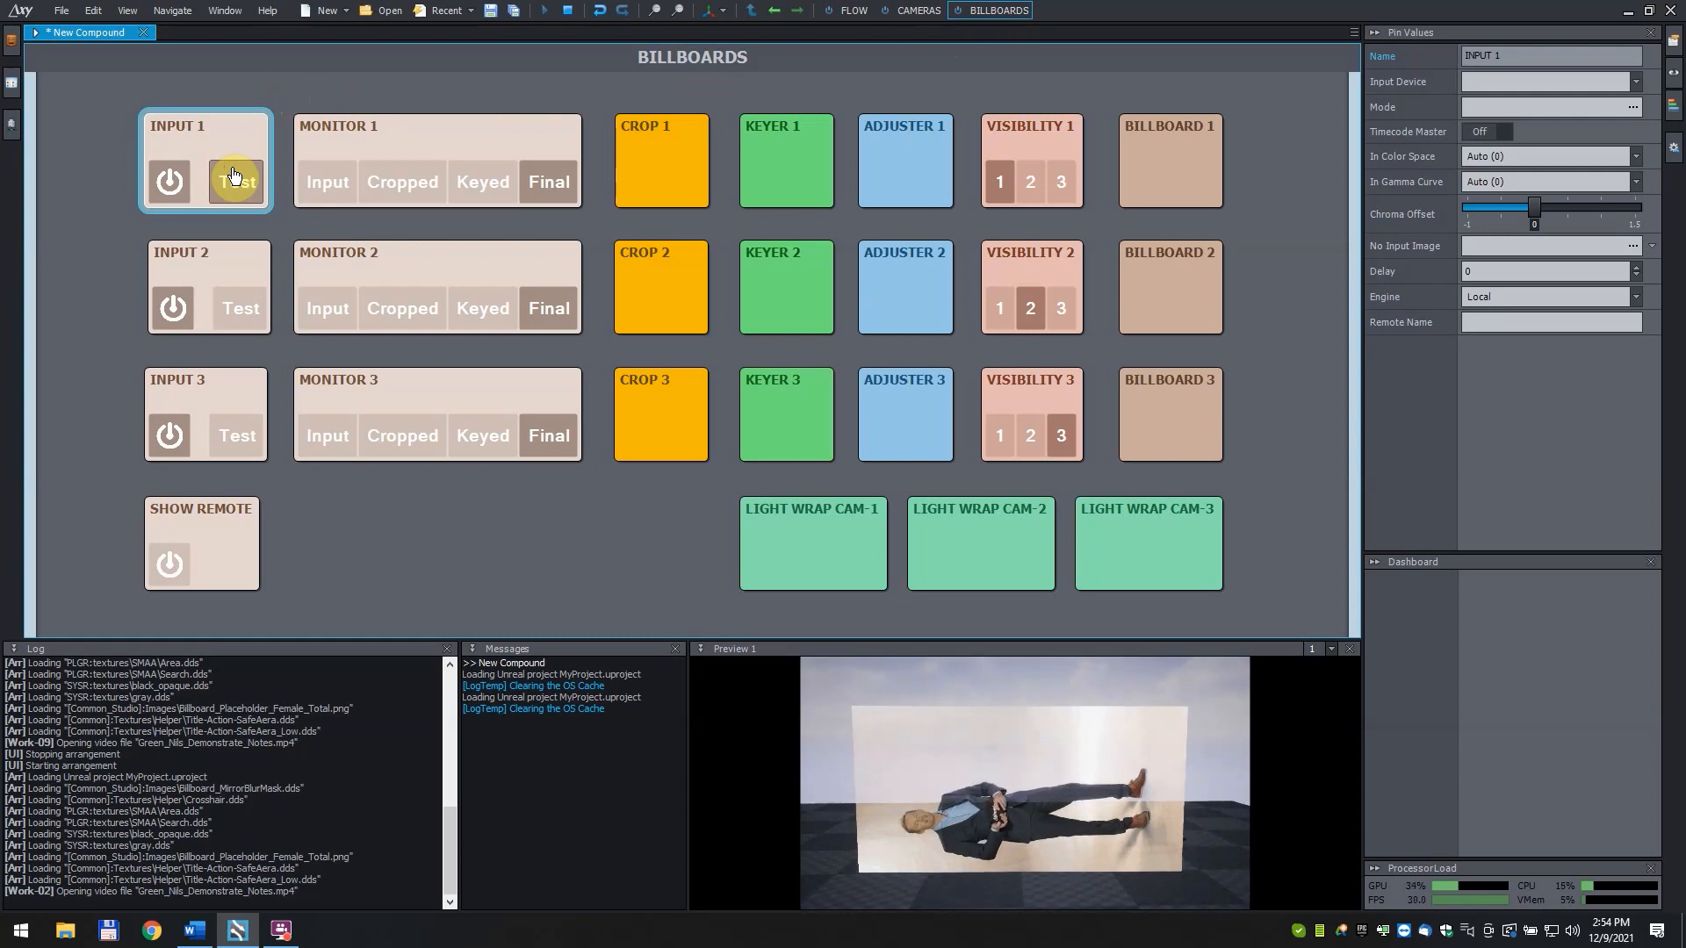
left_click(326, 181)
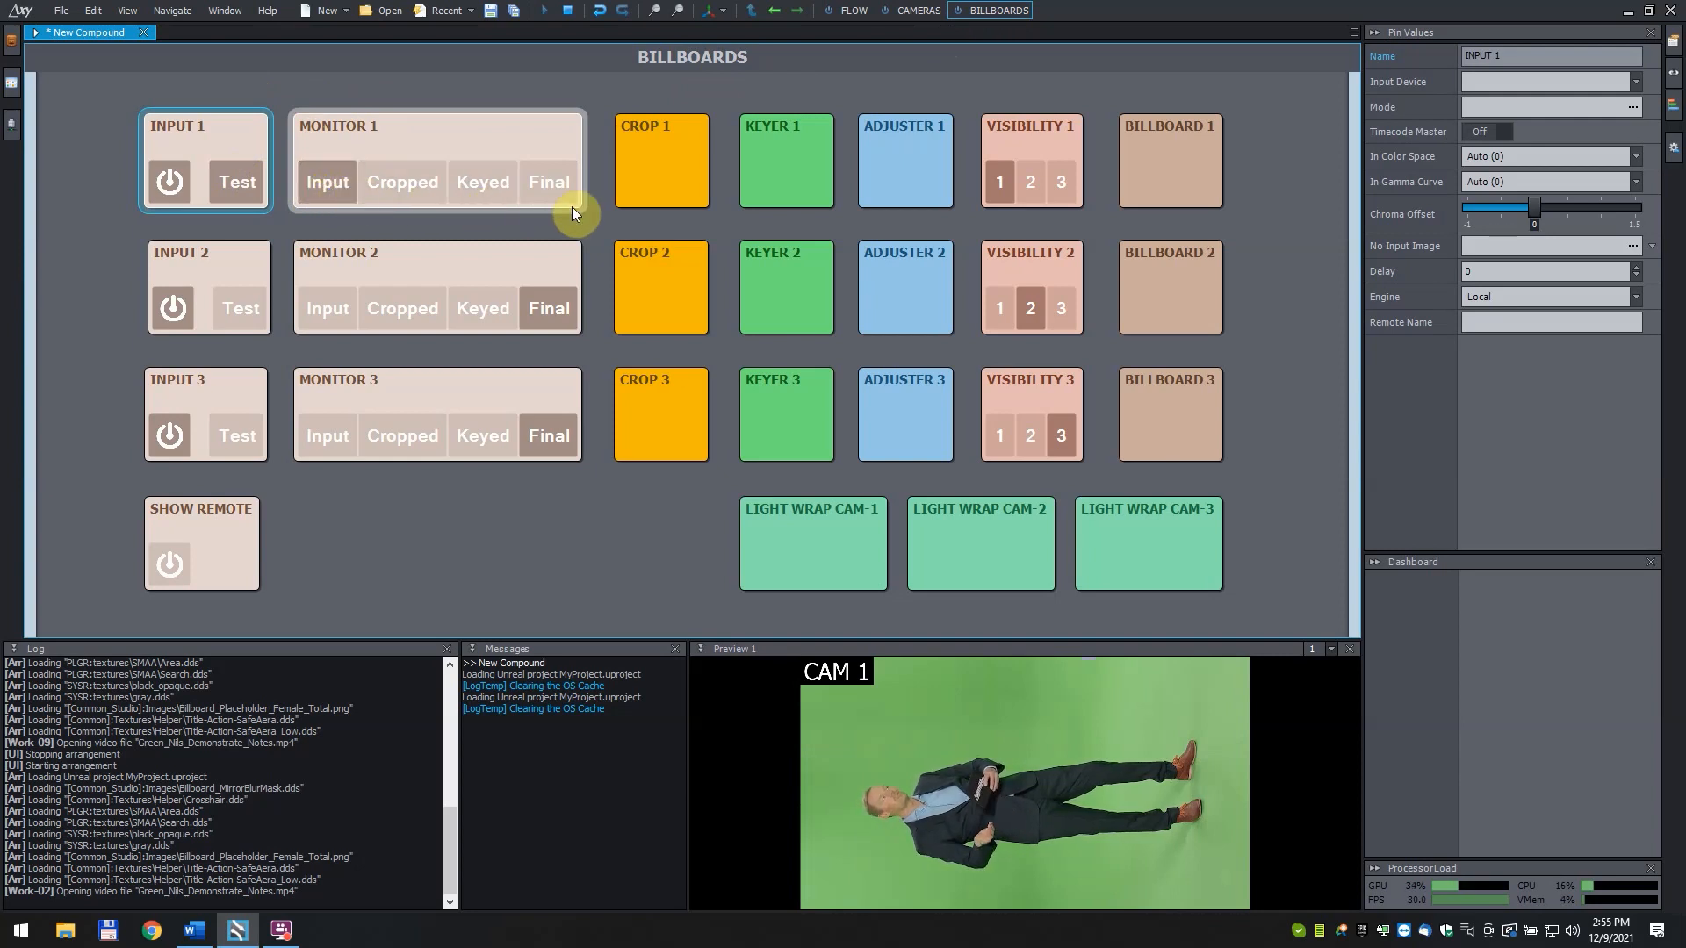
Set Keyer 1's Background Color by sampling the green screen (118, 183, 100) from the preview
left_click(785, 161)
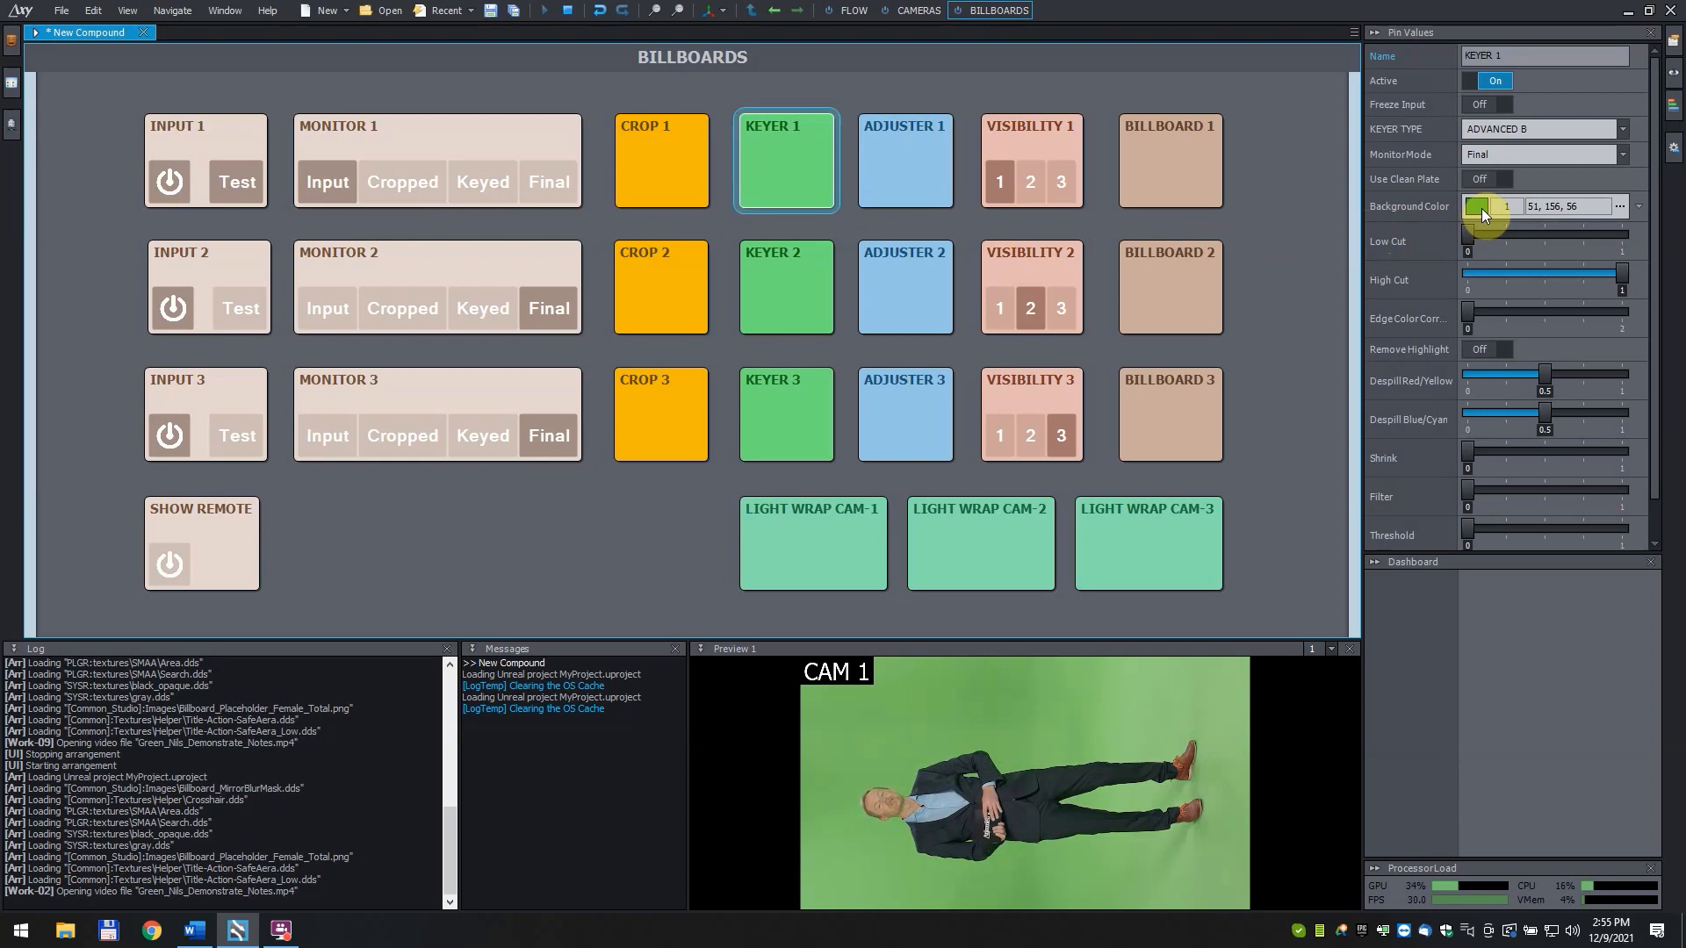
left_click(1479, 206)
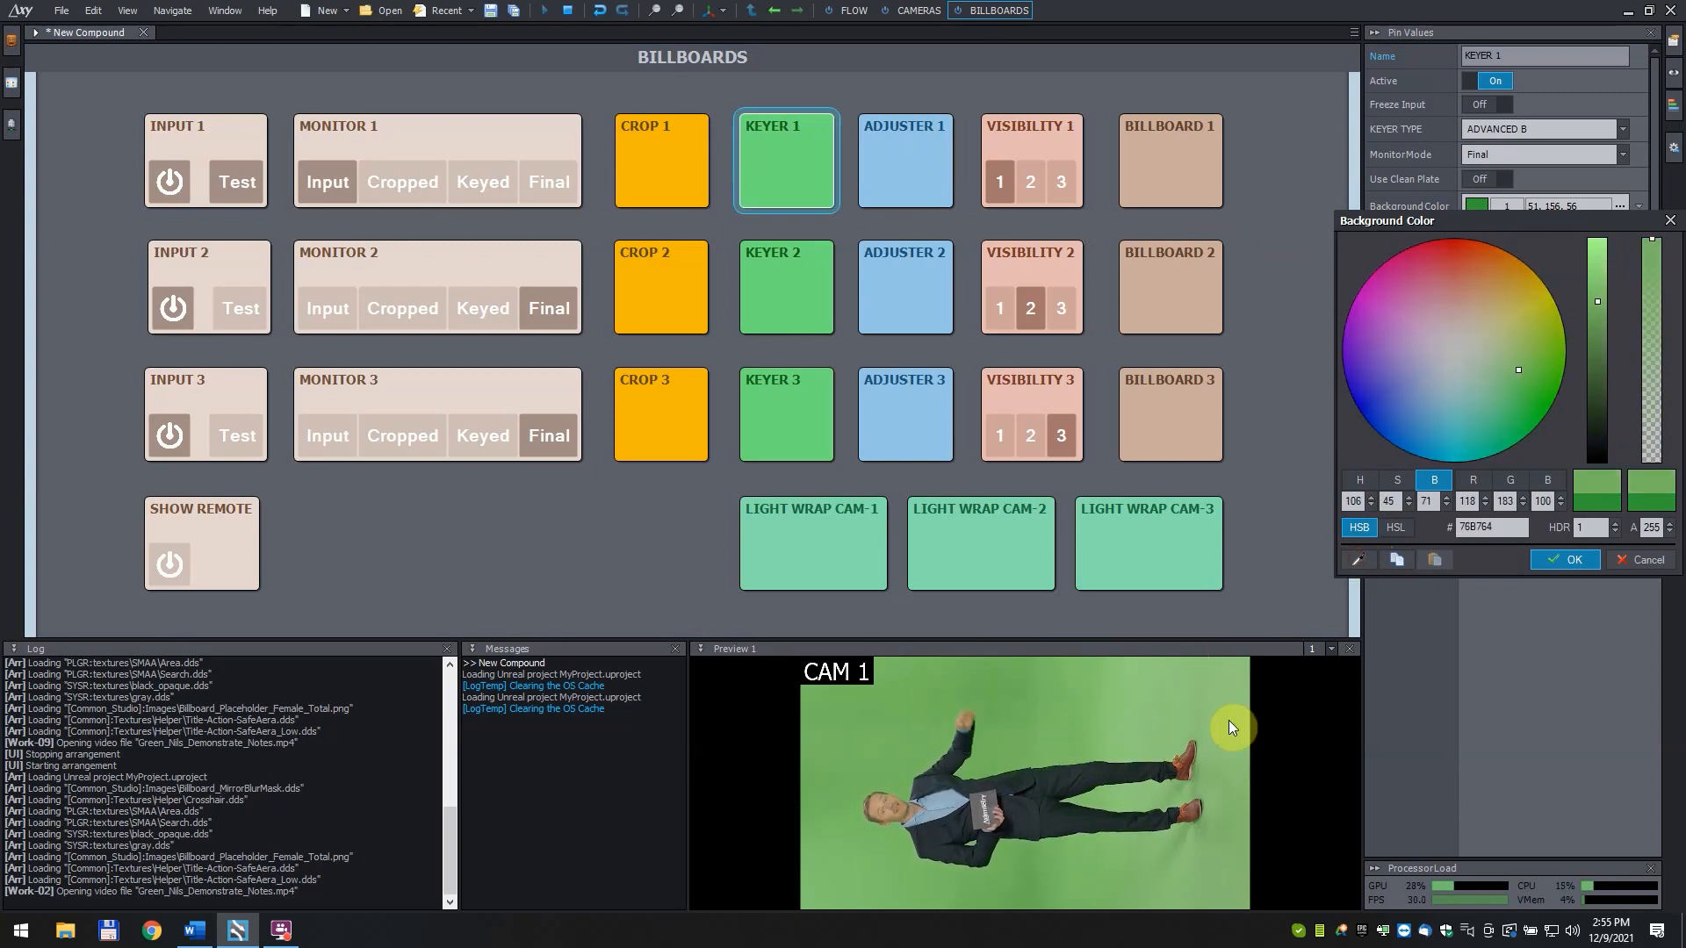
left_click(1562, 558)
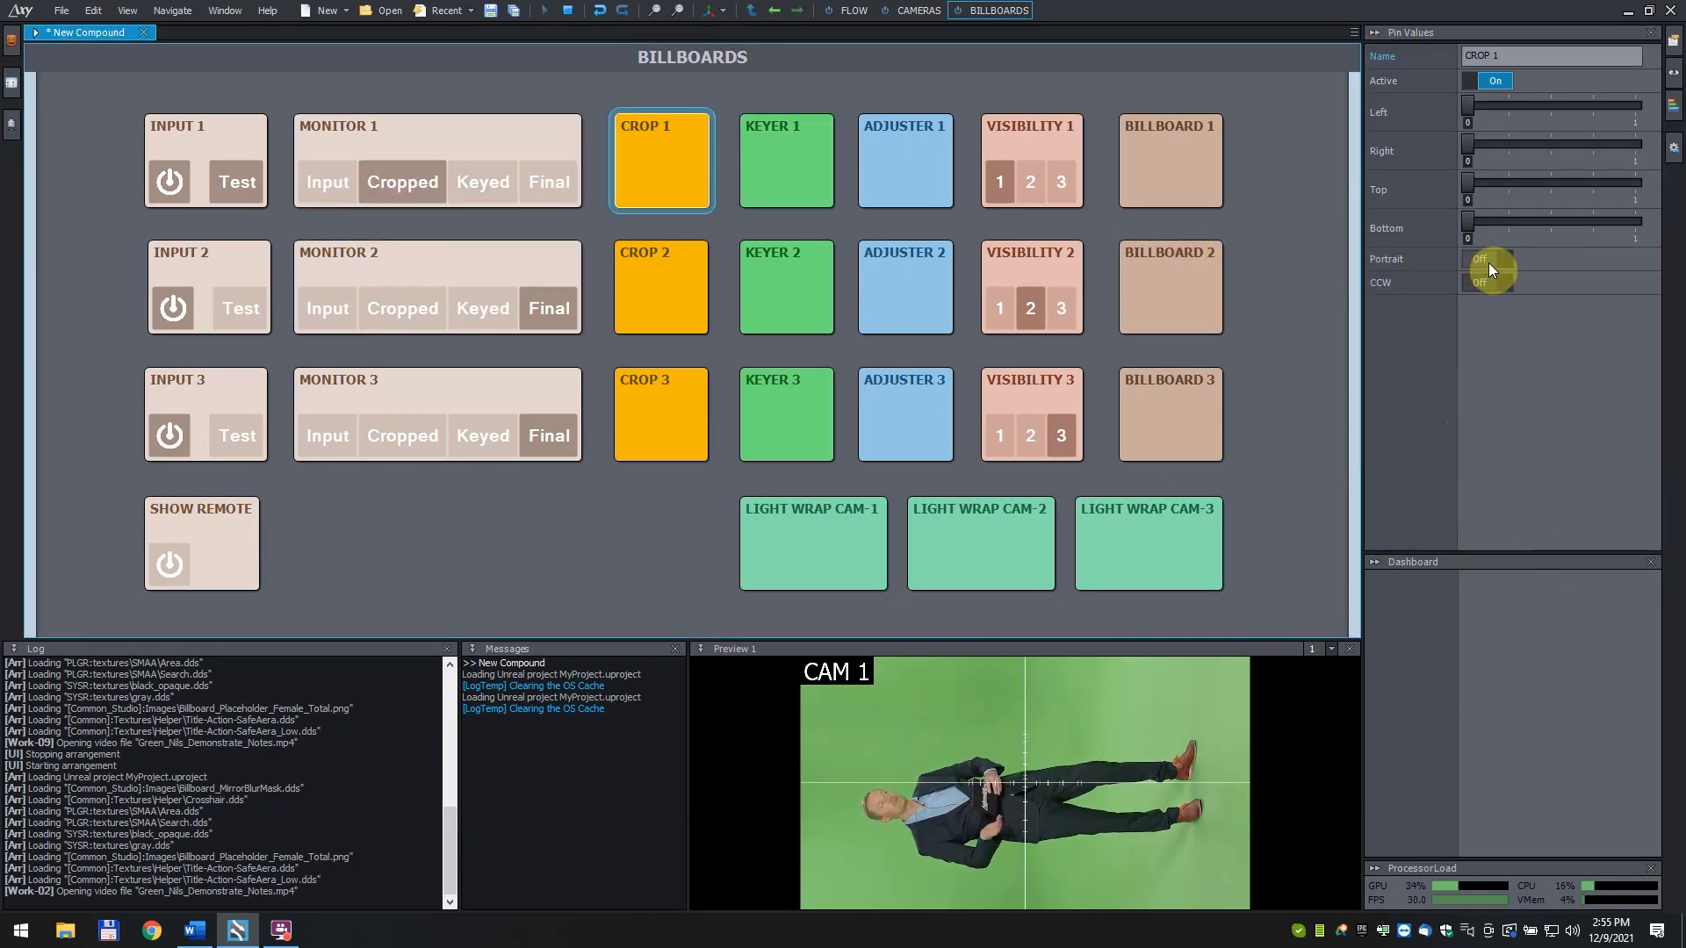
Turn Crop 1 Portrait on, view Monitor 1 keyed and raise Keyer 1's Low Cut to 0.22
left_click(1492, 258)
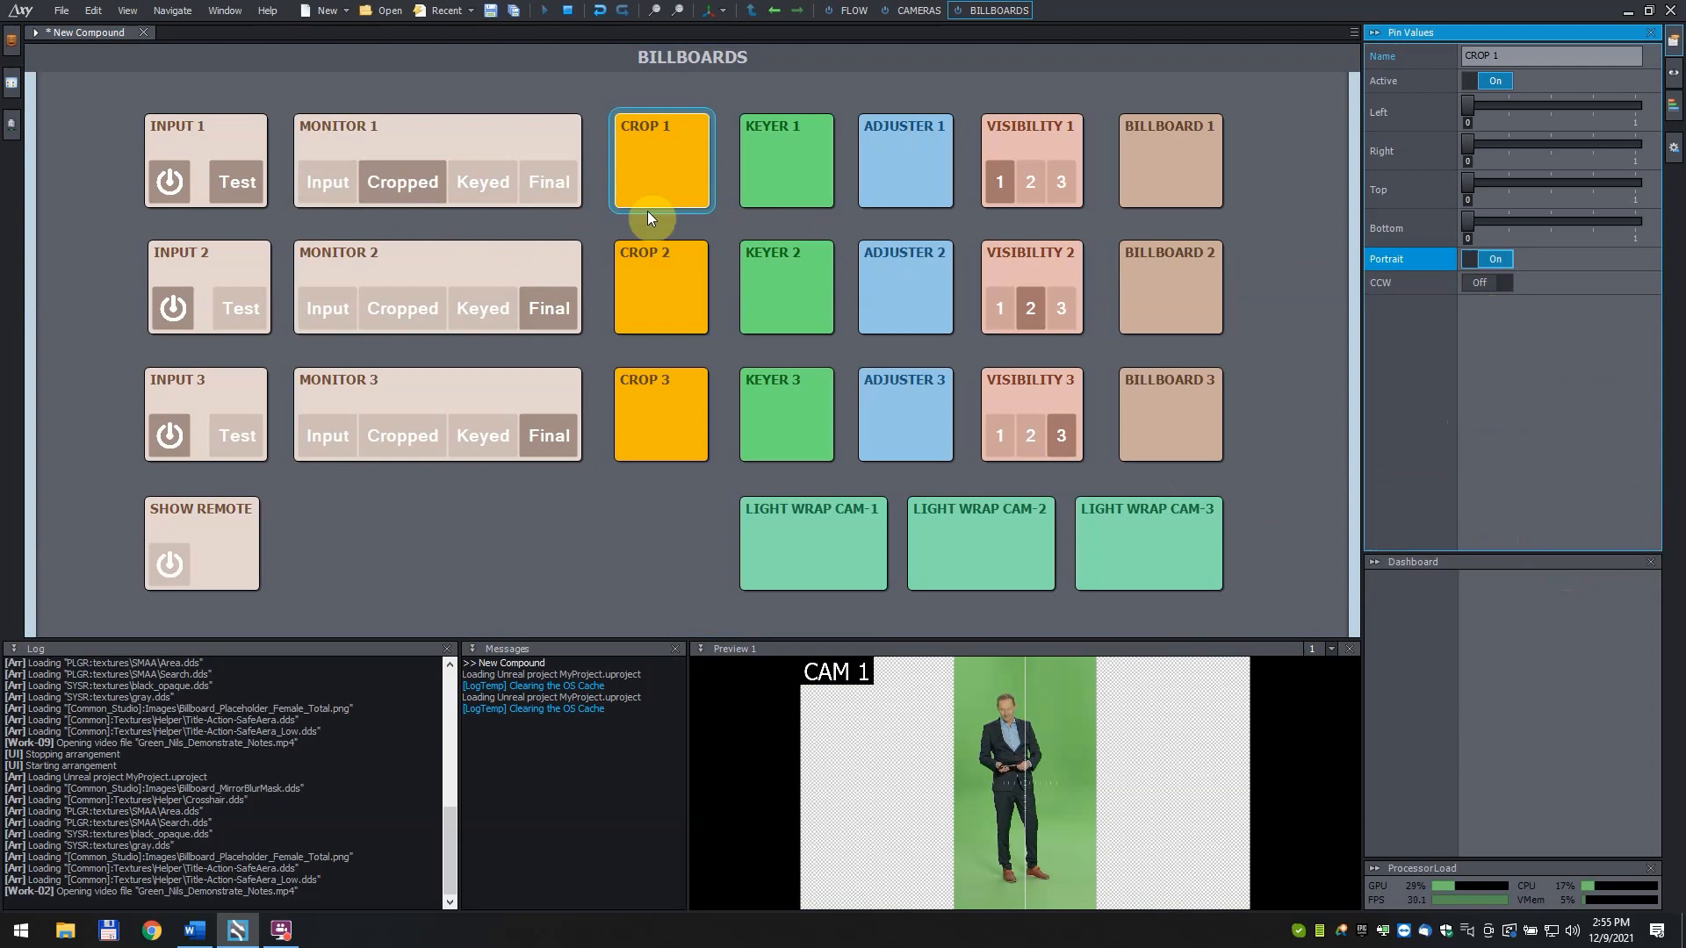
left_click(785, 160)
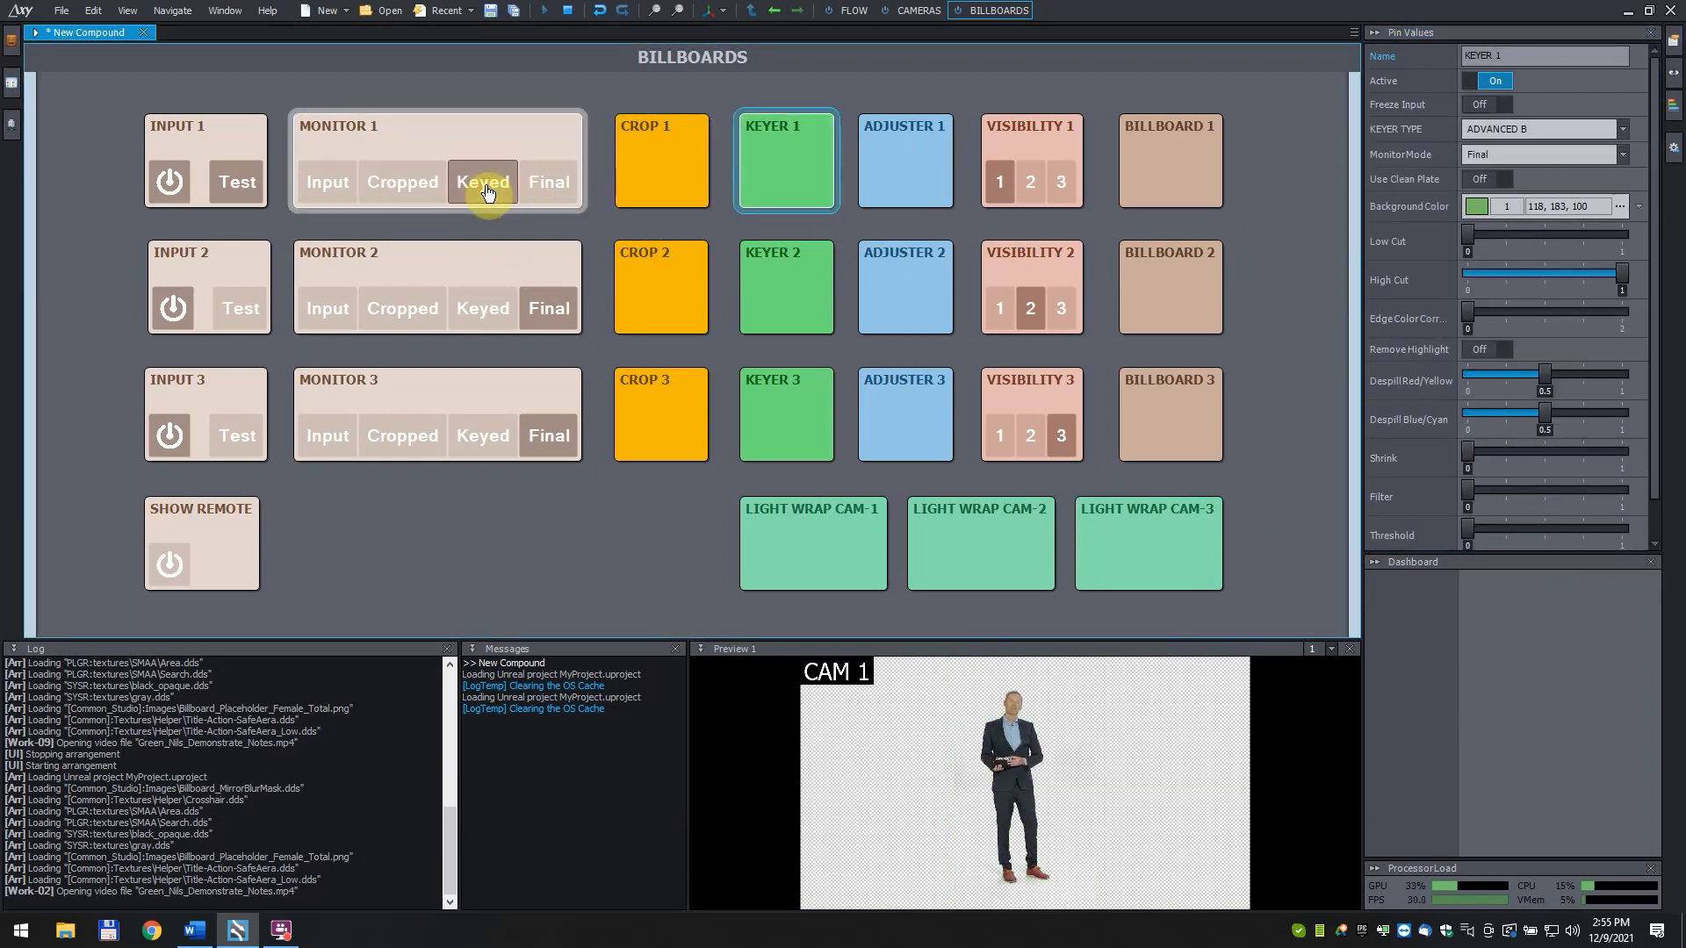
left_click(1495, 251)
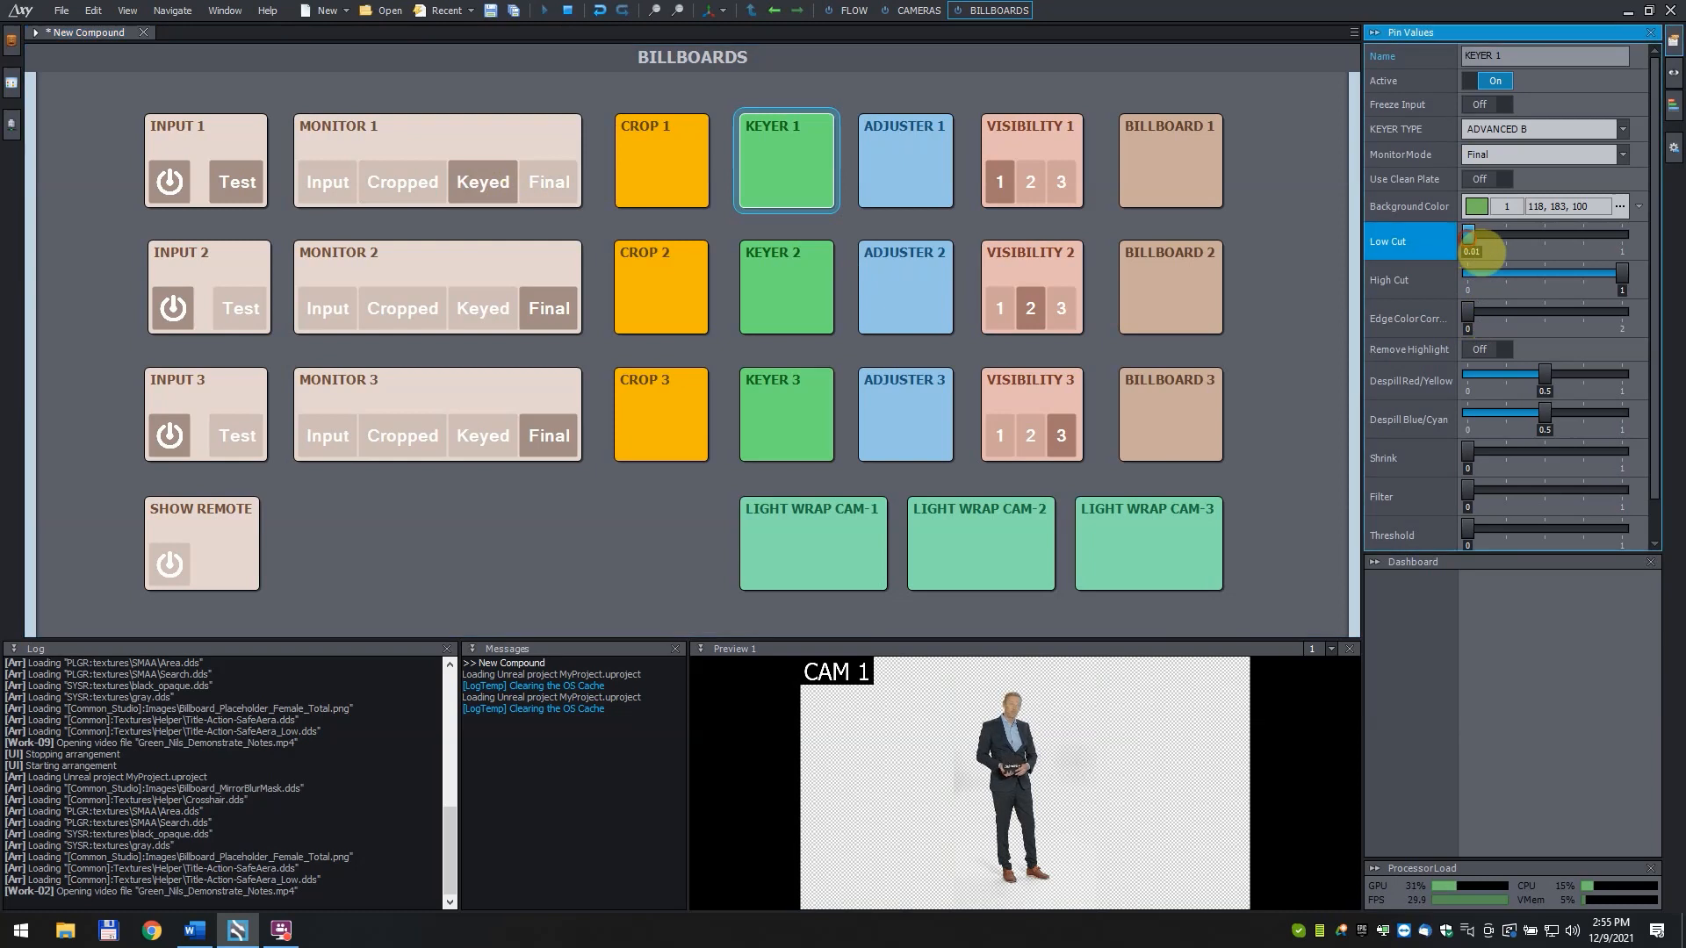
left_click_drag(1472, 233, 1503, 234)
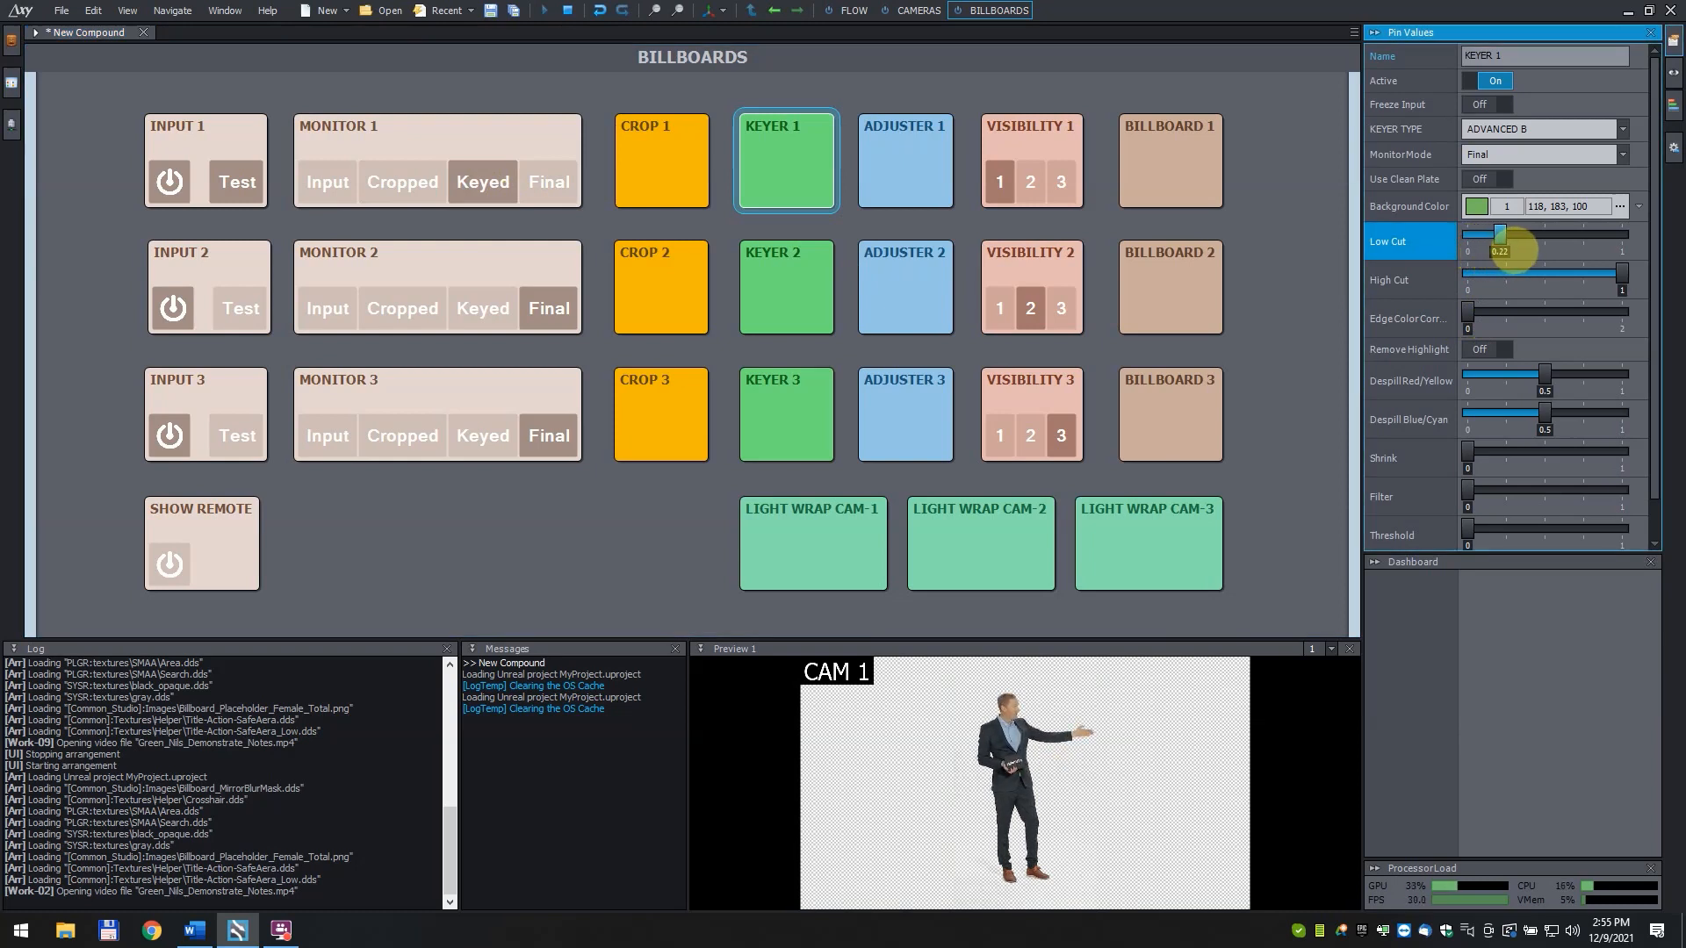
left_click_drag(1464, 274, 1596, 274)
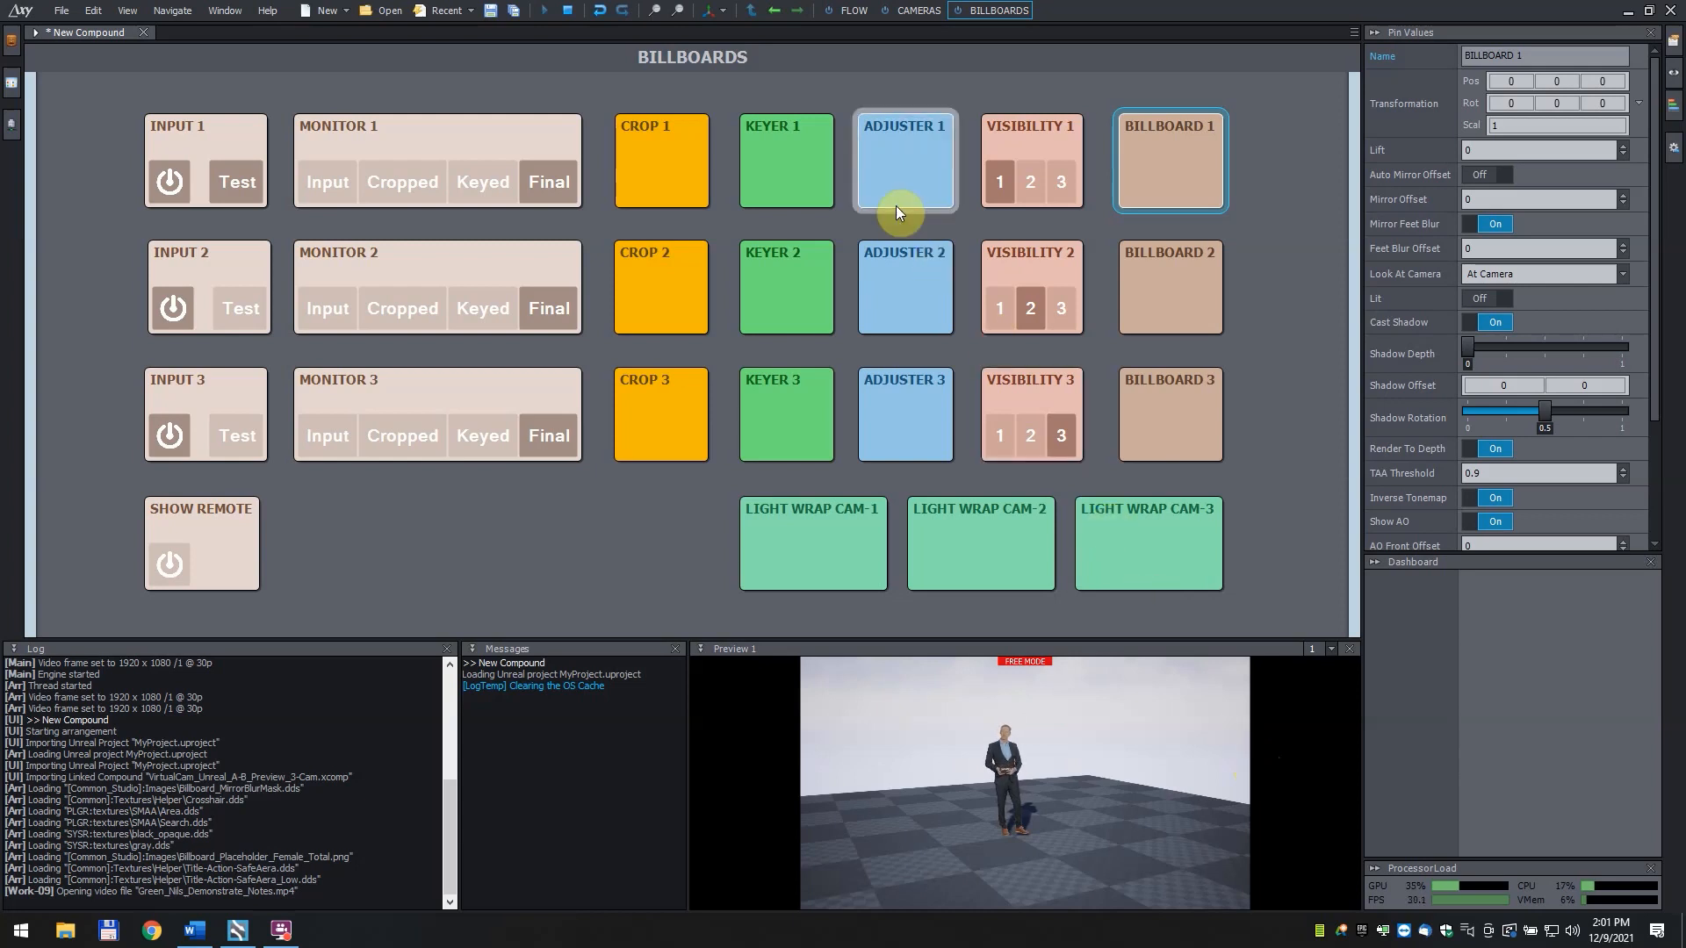
Reposition Billboard 1's talent in the scene with the preview gizmo, AO Side Offset 0.22
left_click(718, 10)
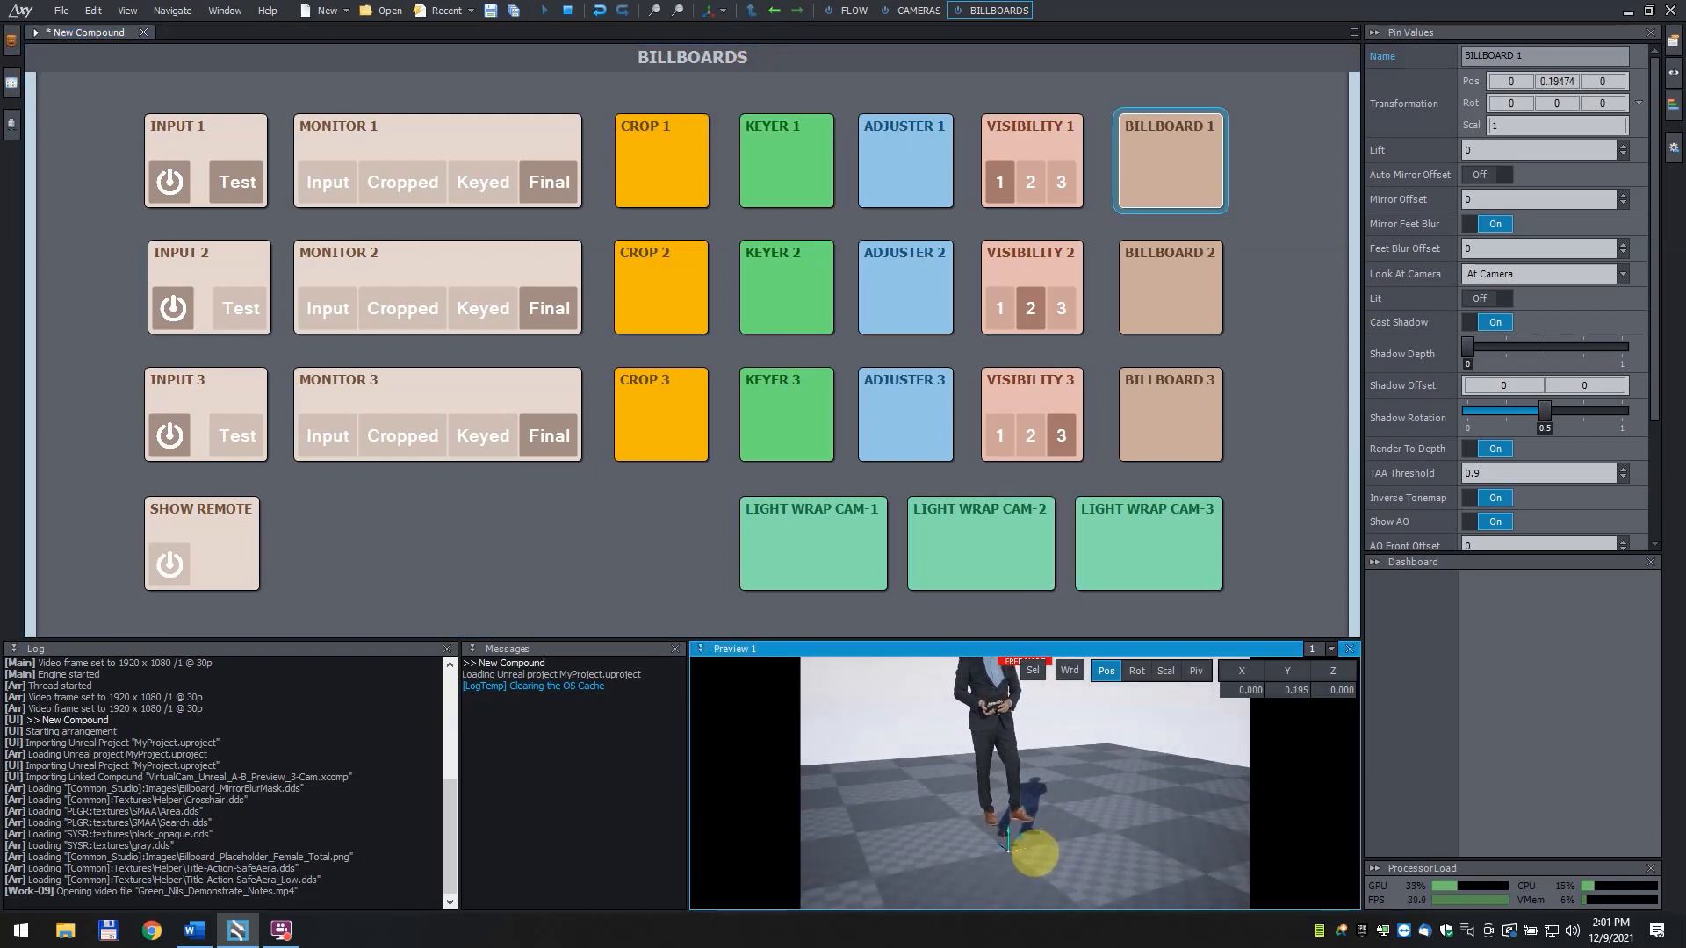
left_click_drag(1037, 855, 1027, 847)
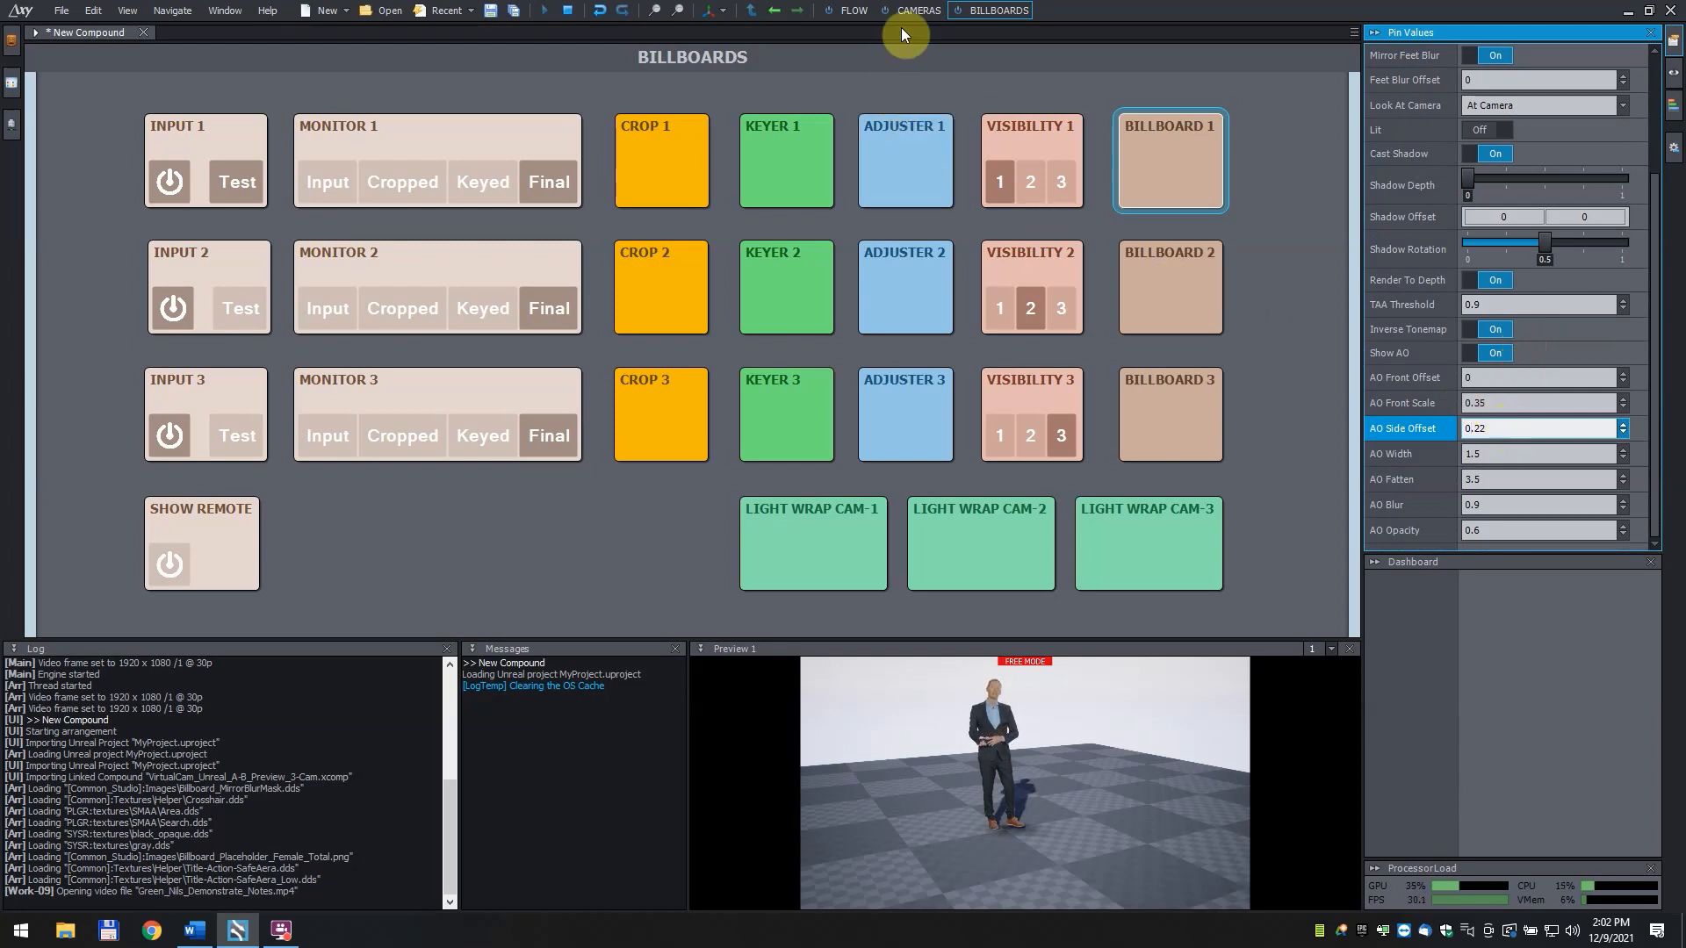
On Cameras, select camera path end B and paste the current camera position into it
left_click(917, 10)
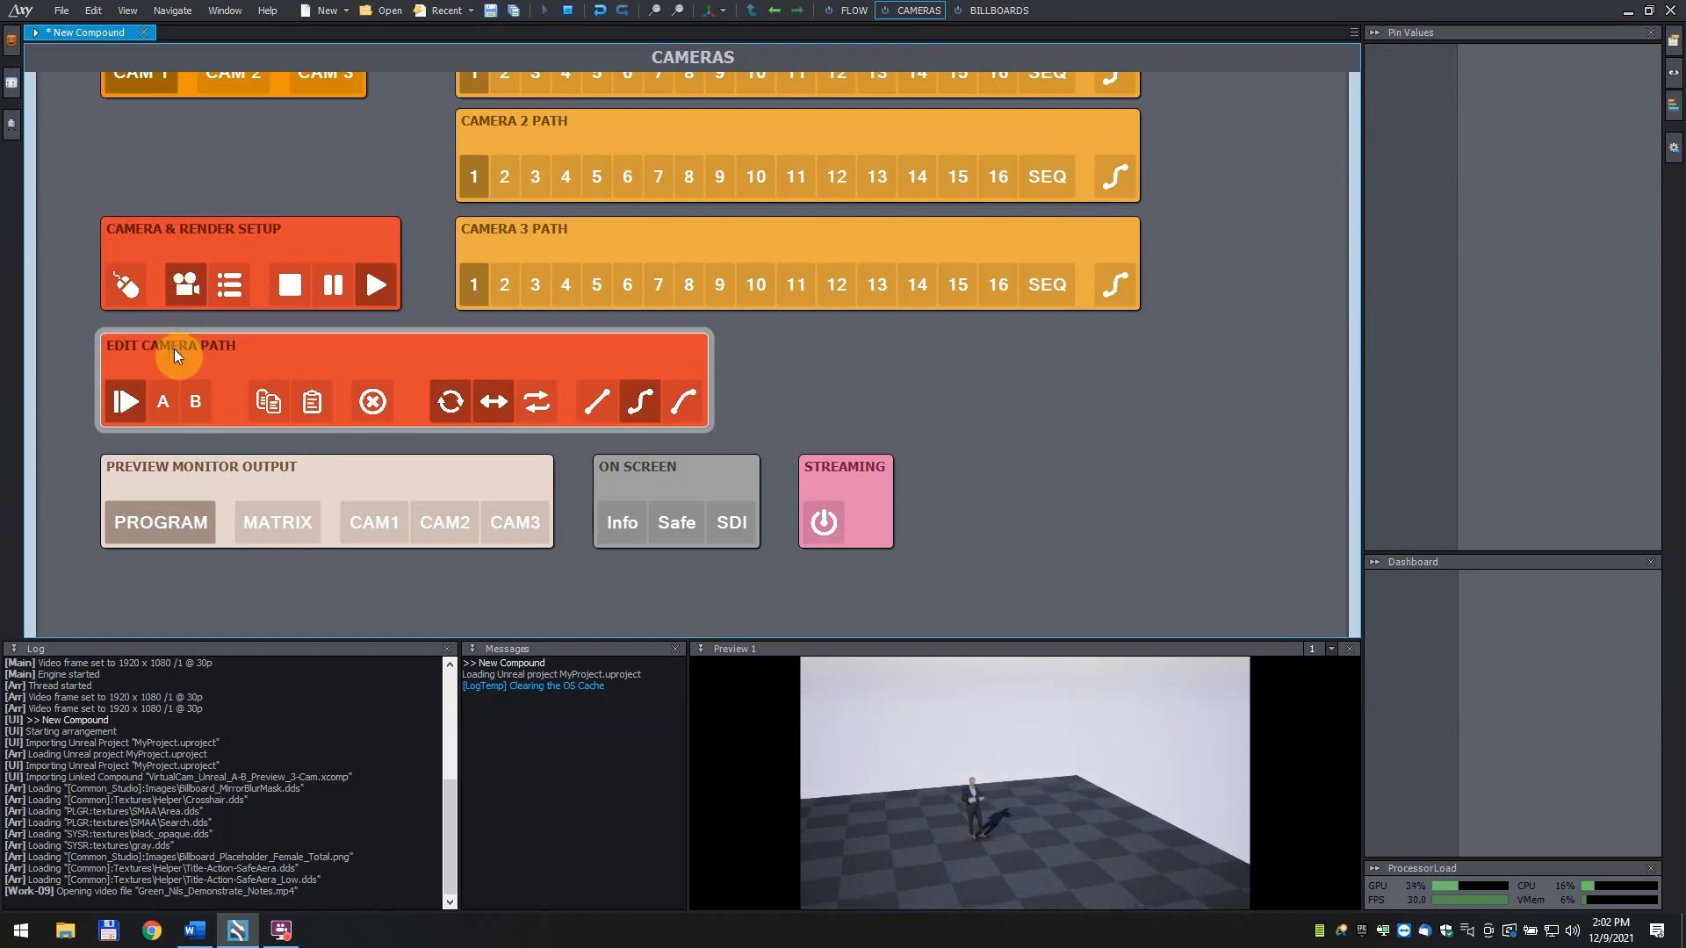
left_click(162, 401)
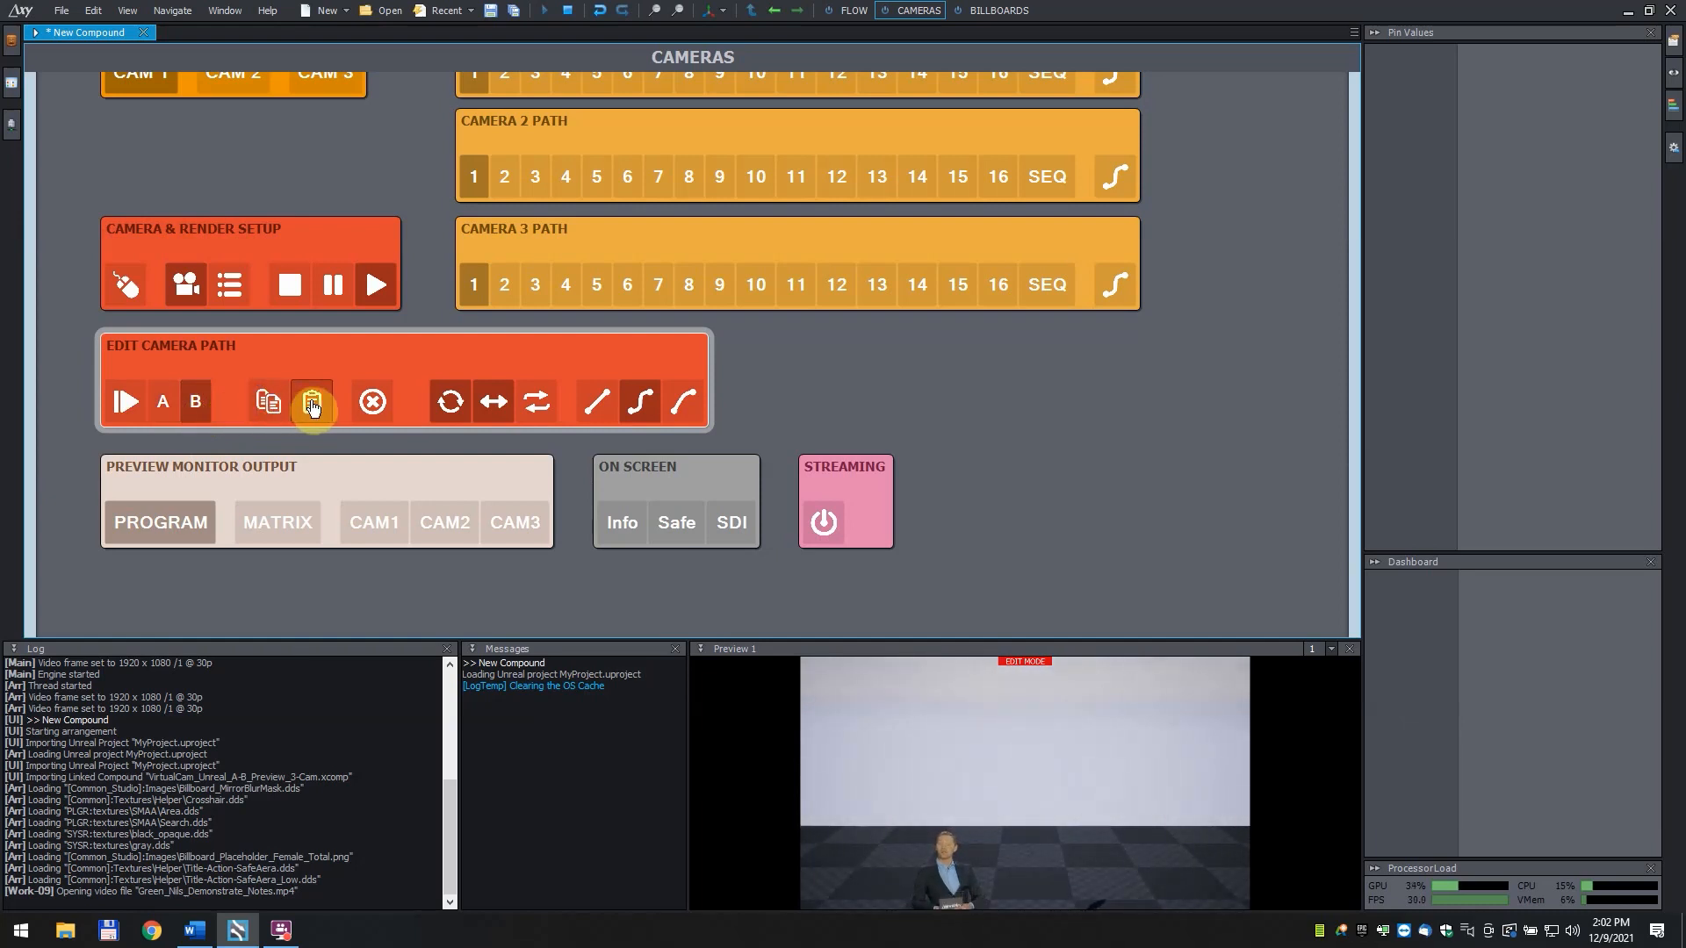
left_click(310, 401)
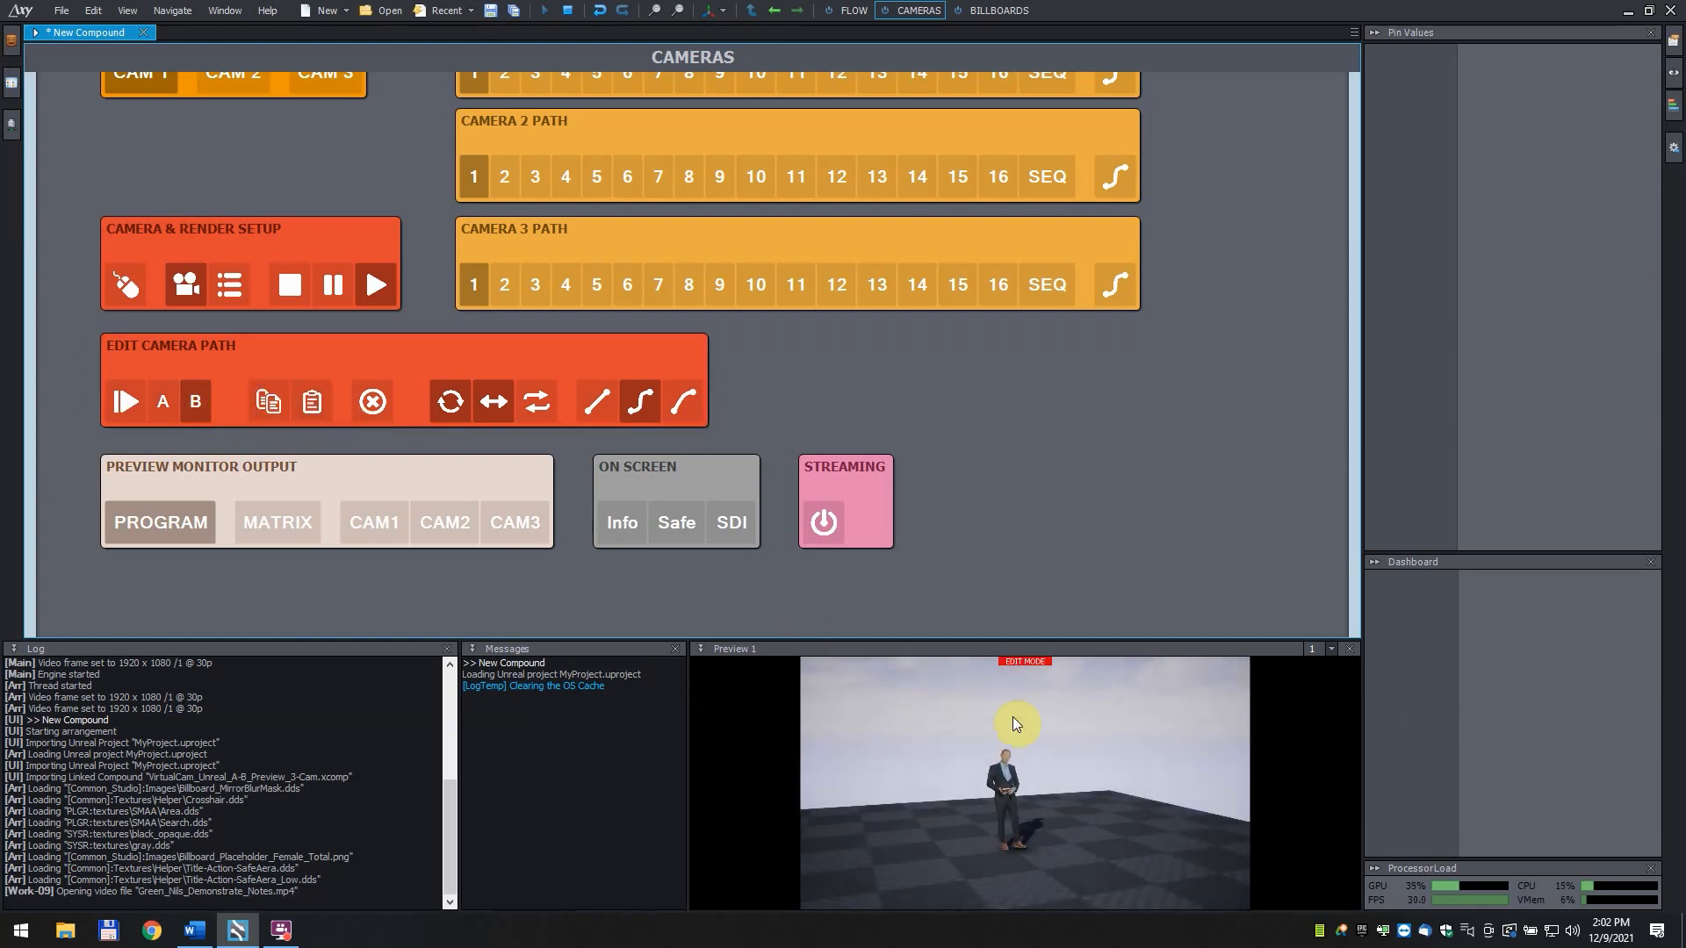